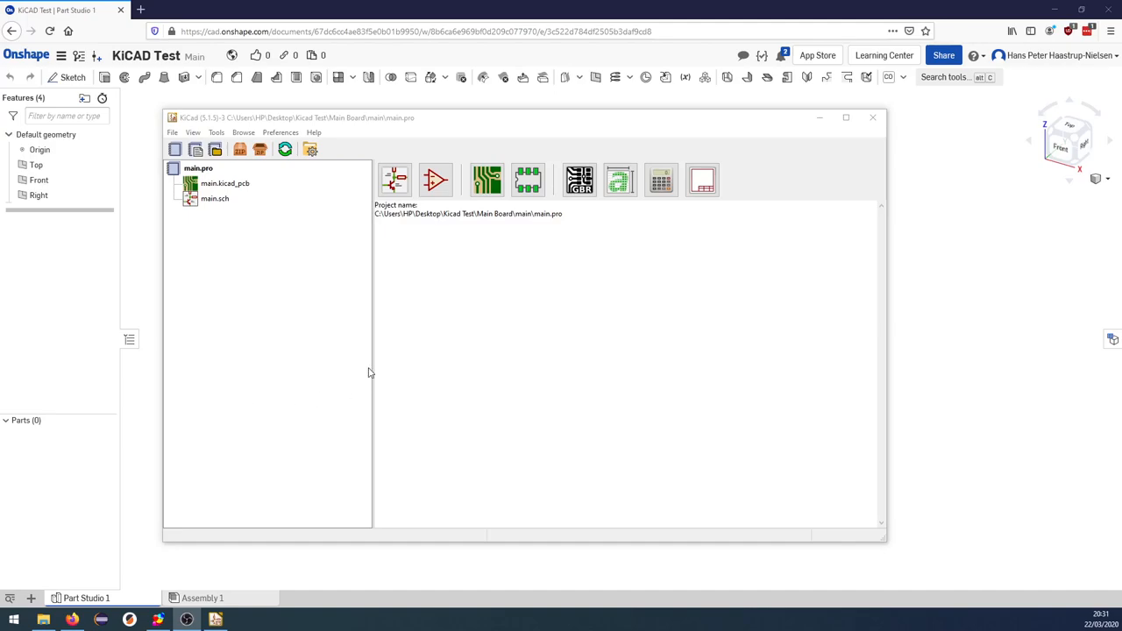
pyautogui.moveTo(372, 360)
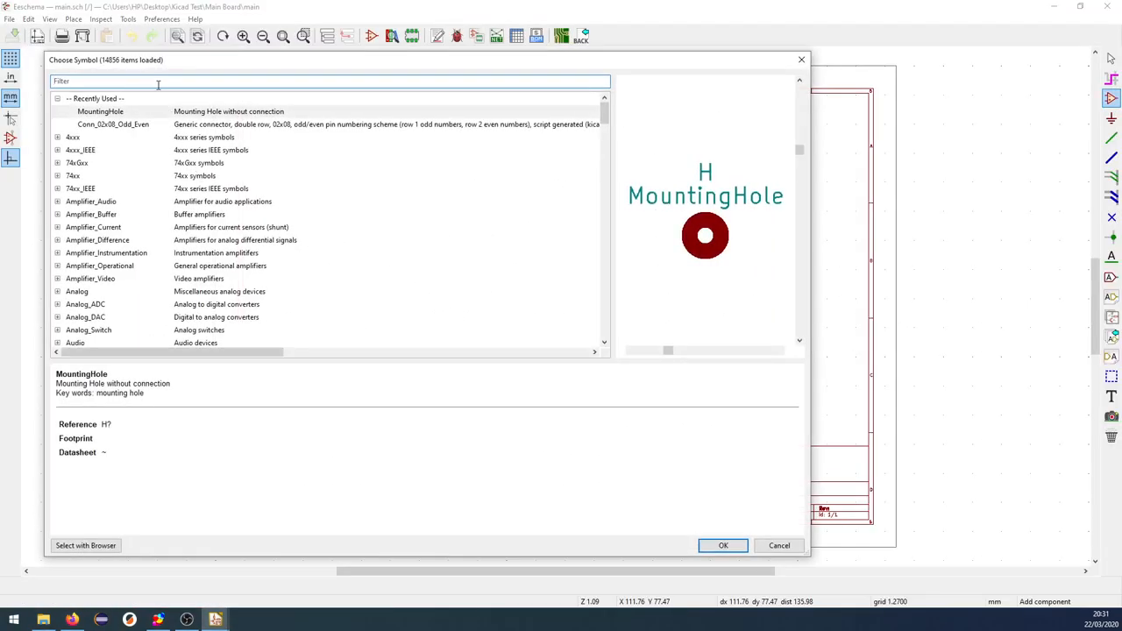
# Place two MountingHole symbols on the sheet, then choose the Conn_02x08_Odd_Even connector
pyautogui.write('mo')
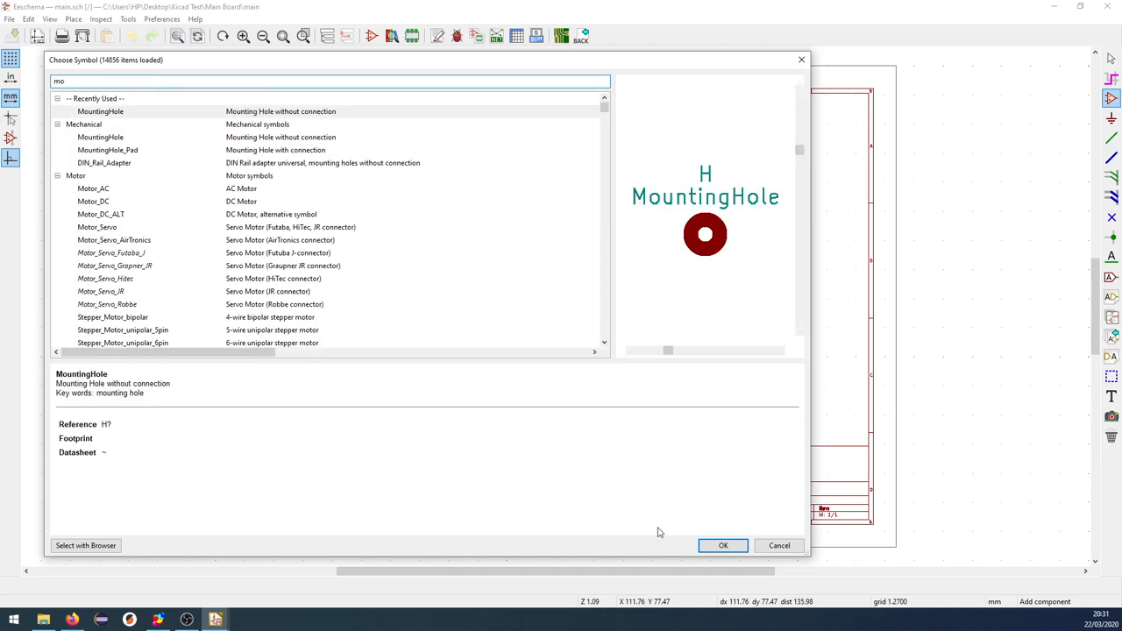
pyautogui.click(723, 546)
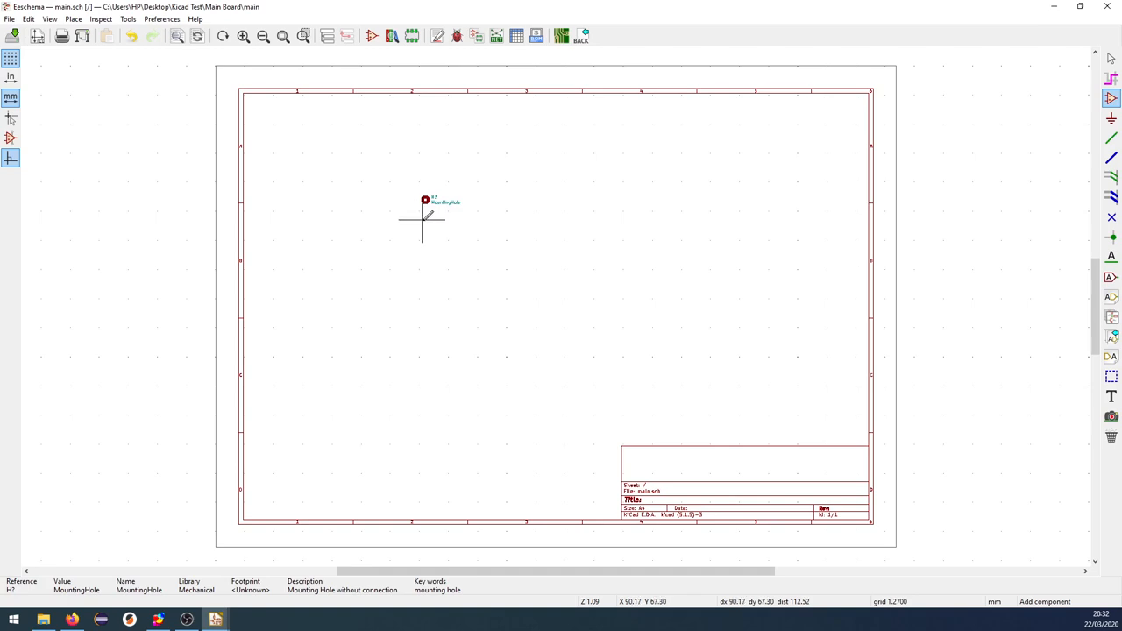
pyautogui.click(426, 226)
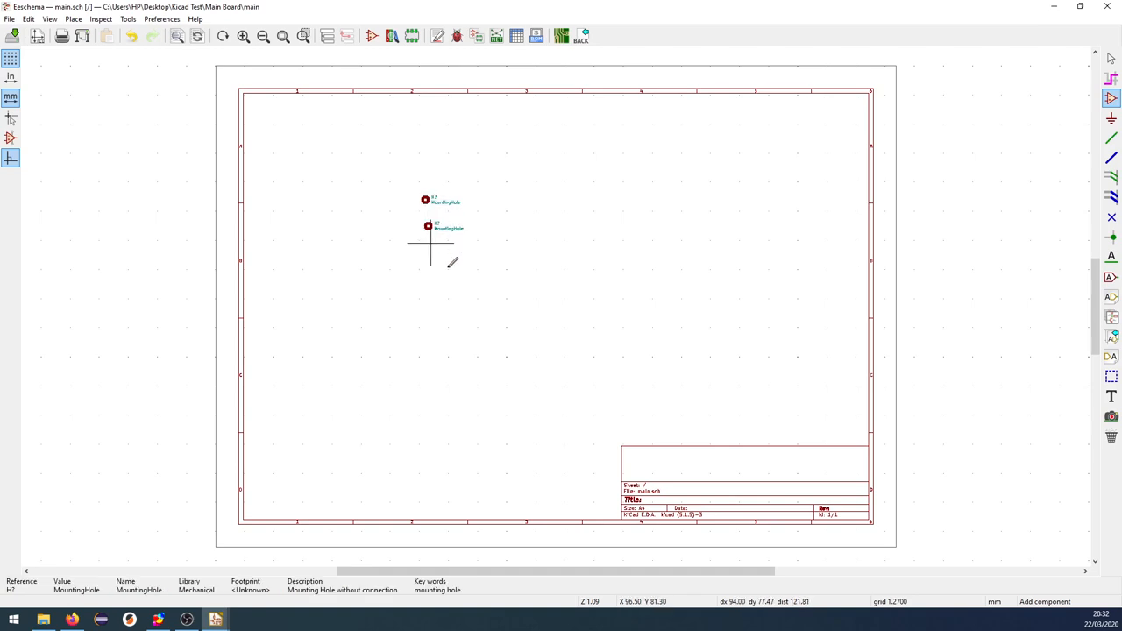
pyautogui.click(452, 263)
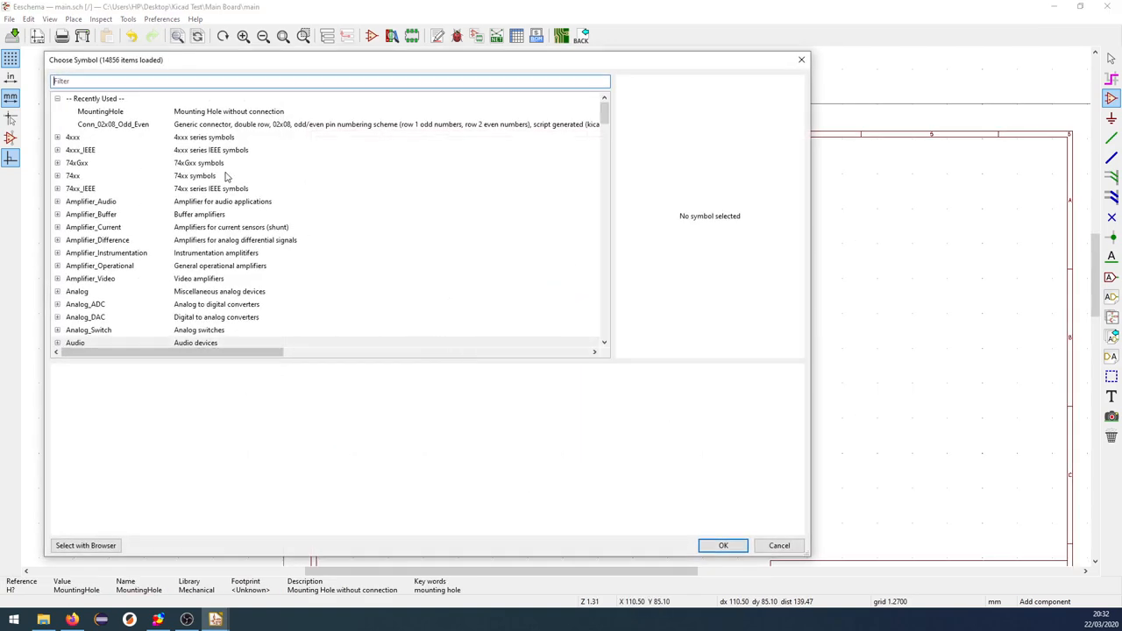
pyautogui.write('conn_02x08')
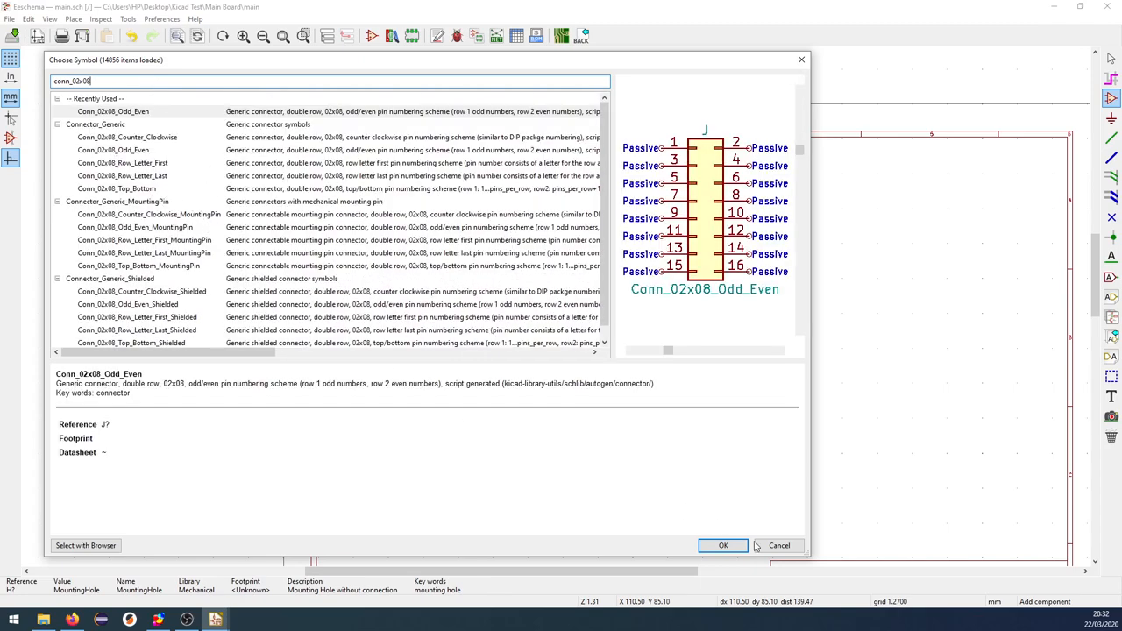
pyautogui.click(723, 545)
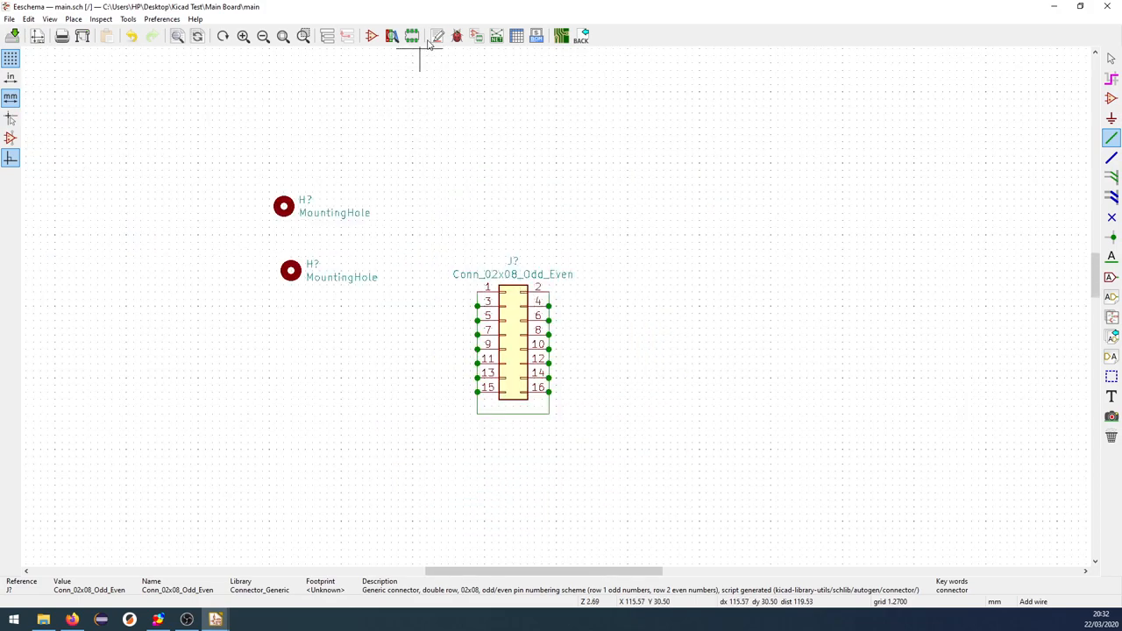
pyautogui.moveTo(437, 36)
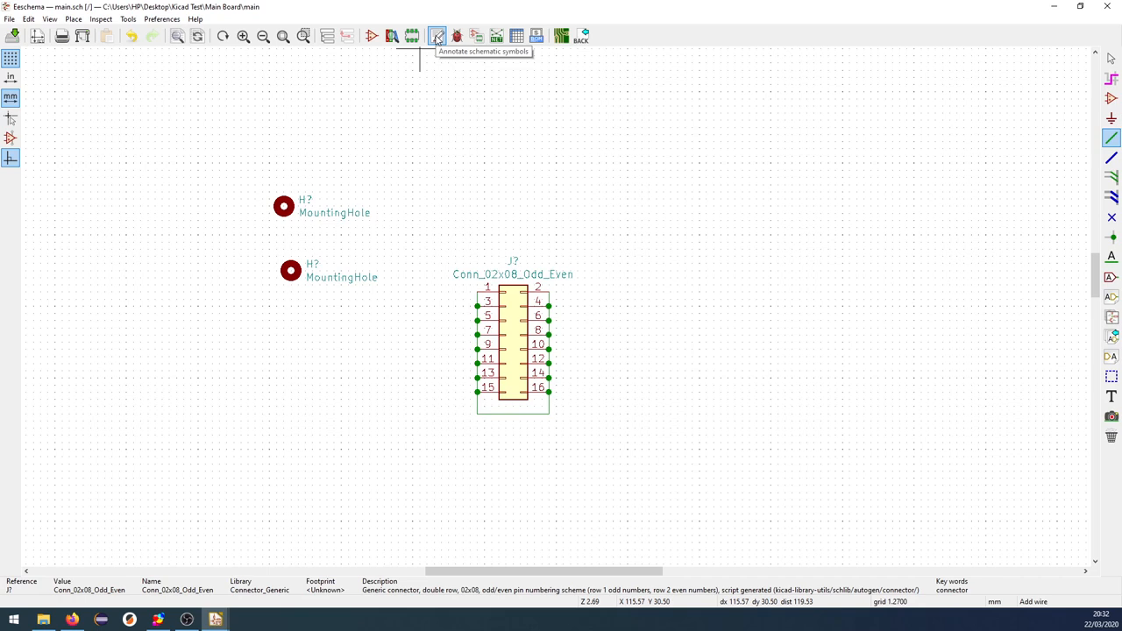
# Annotate the schematic so the holes become H1, H2 and the connector J1
pyautogui.click(437, 36)
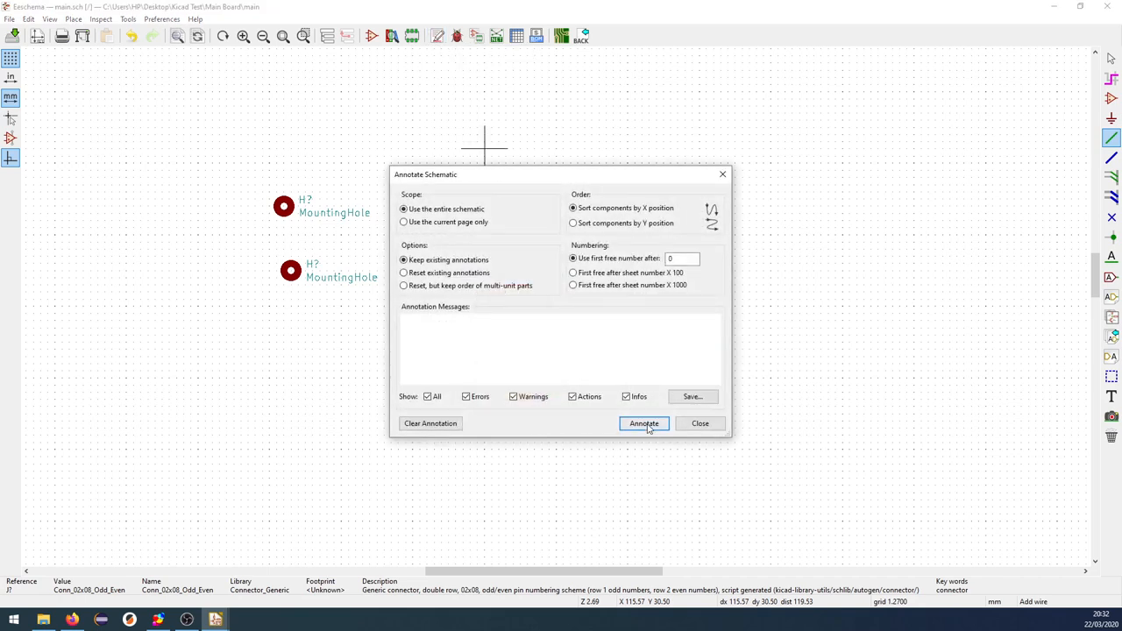
pyautogui.click(643, 423)
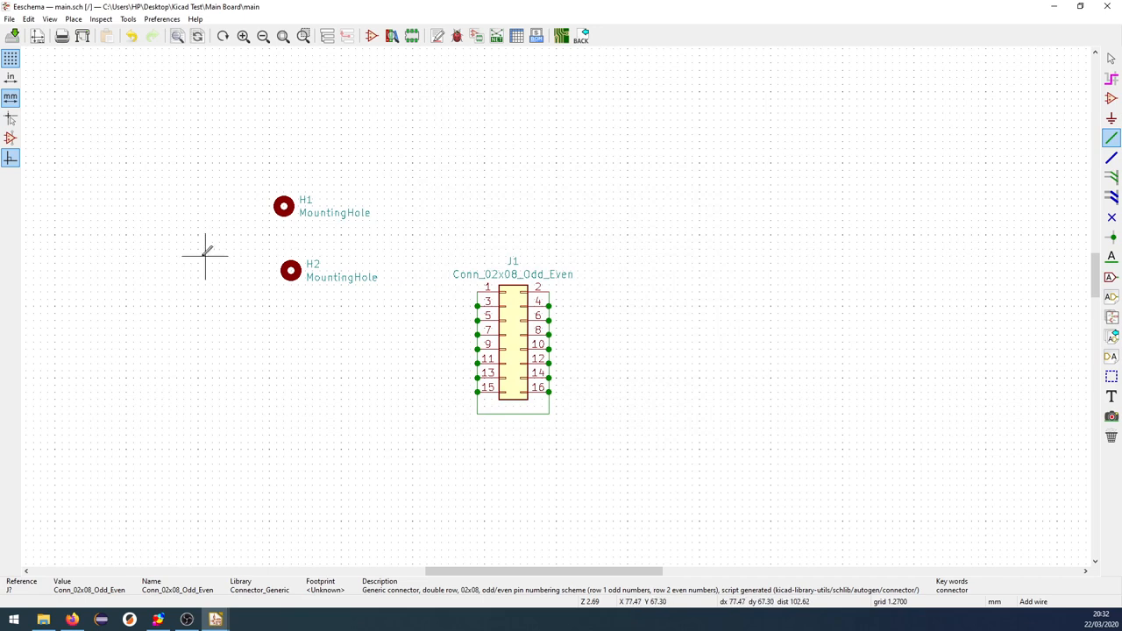
pyautogui.moveTo(477, 36)
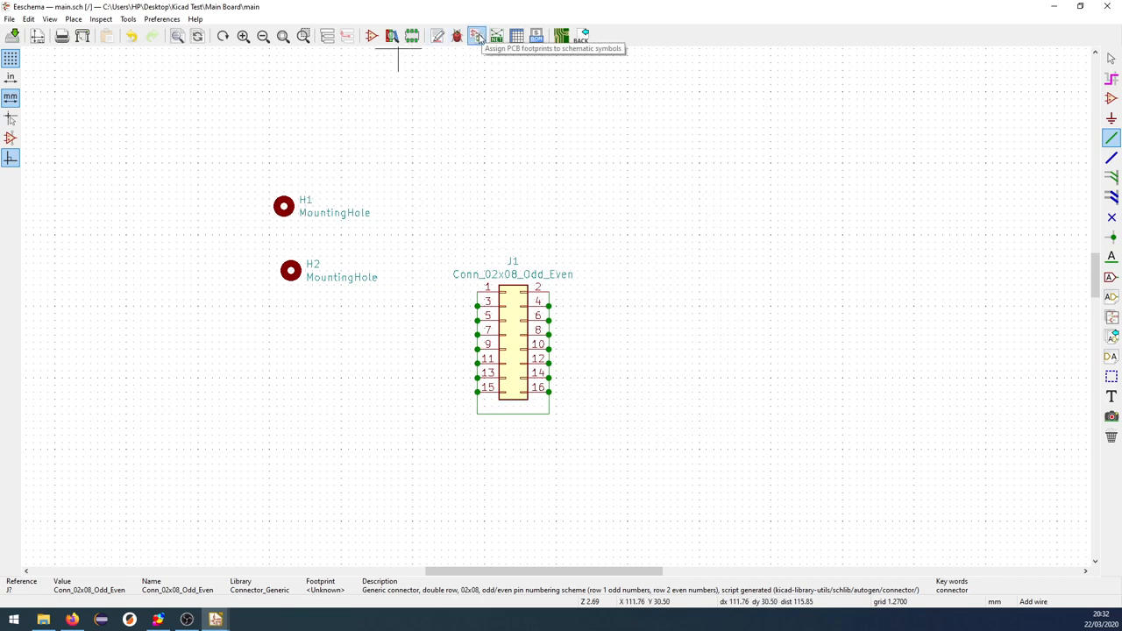
pyautogui.moveTo(323, 193)
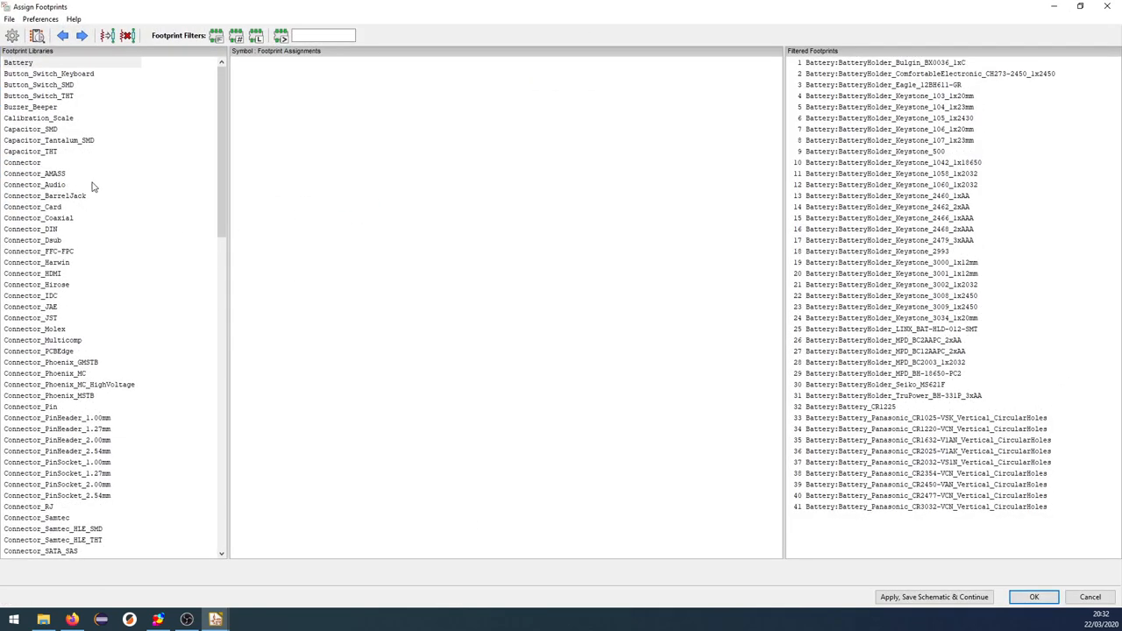
# Assign MountingHole_3mm to H1/H2 and PinHeader_2x08_P2.54mm_Vertical_SMD to J1, then save
pyautogui.click(255, 35)
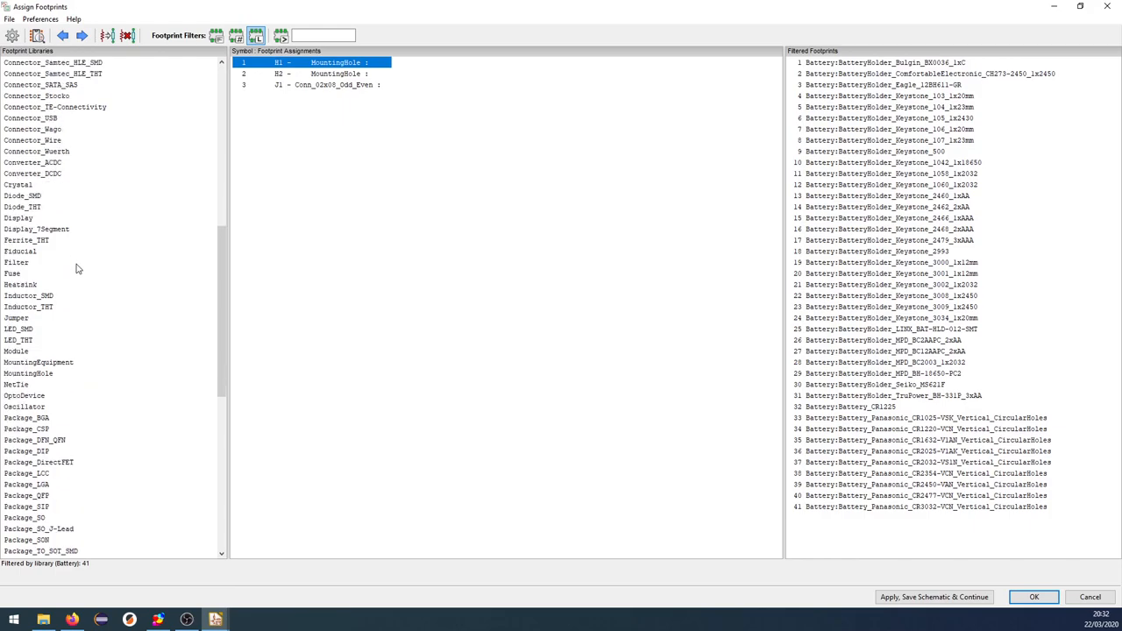
pyautogui.click(28, 373)
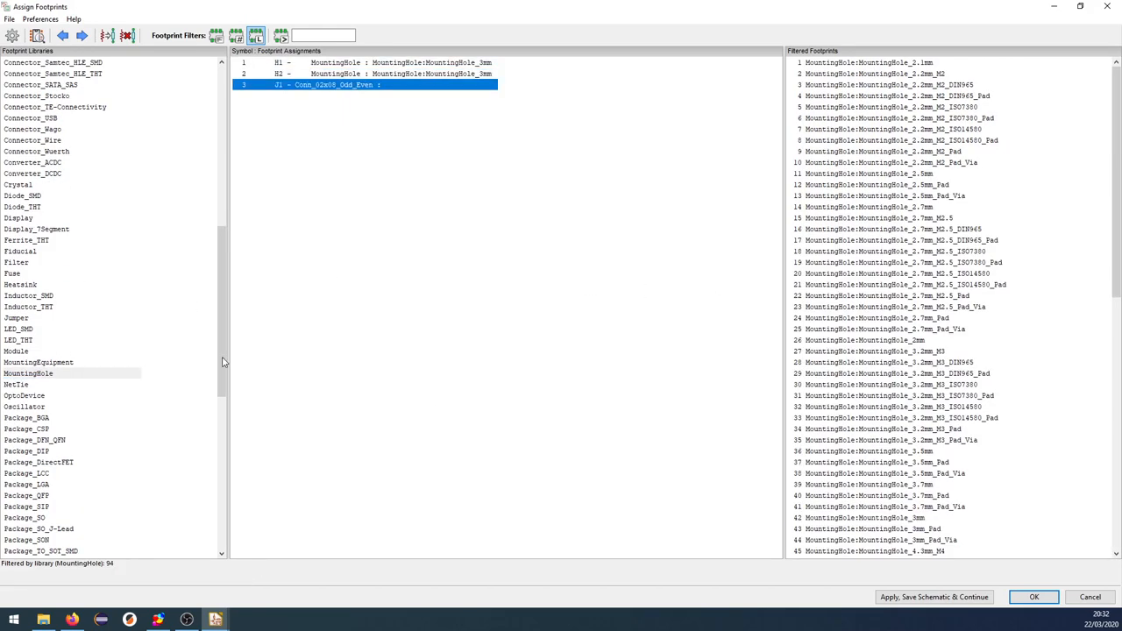
pyautogui.click(57, 284)
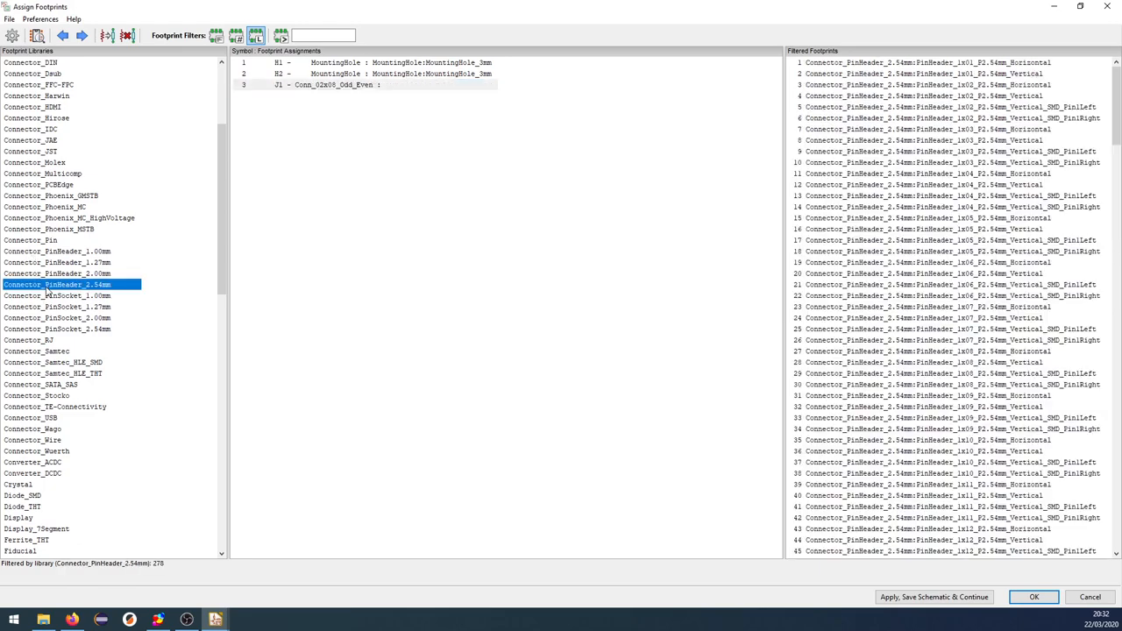
pyautogui.scroll(-3)
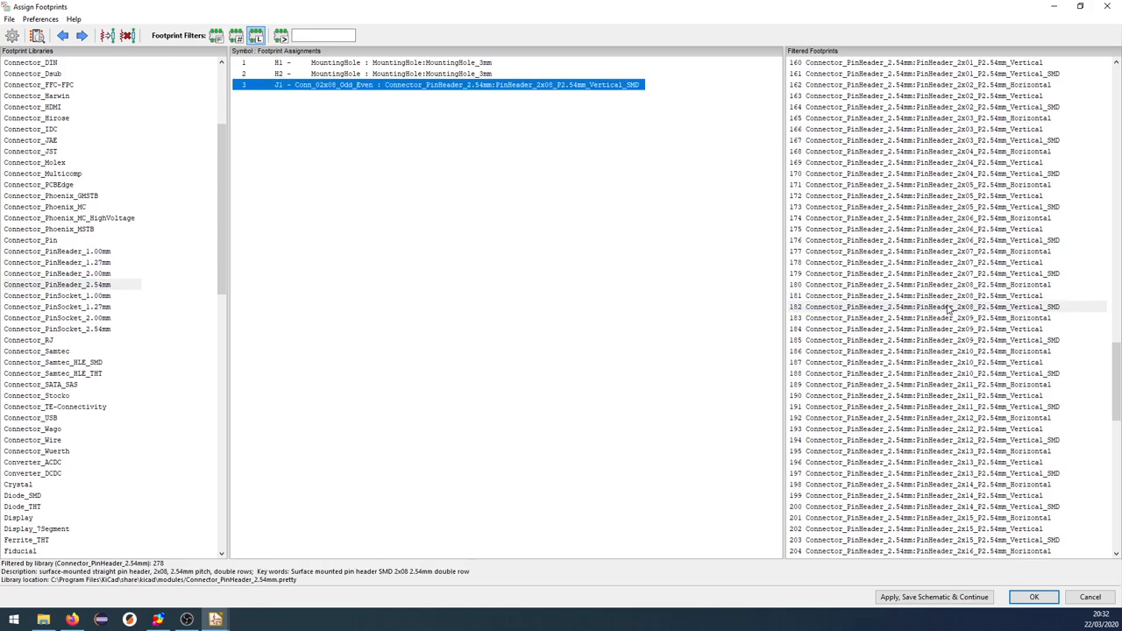
pyautogui.click(933, 597)
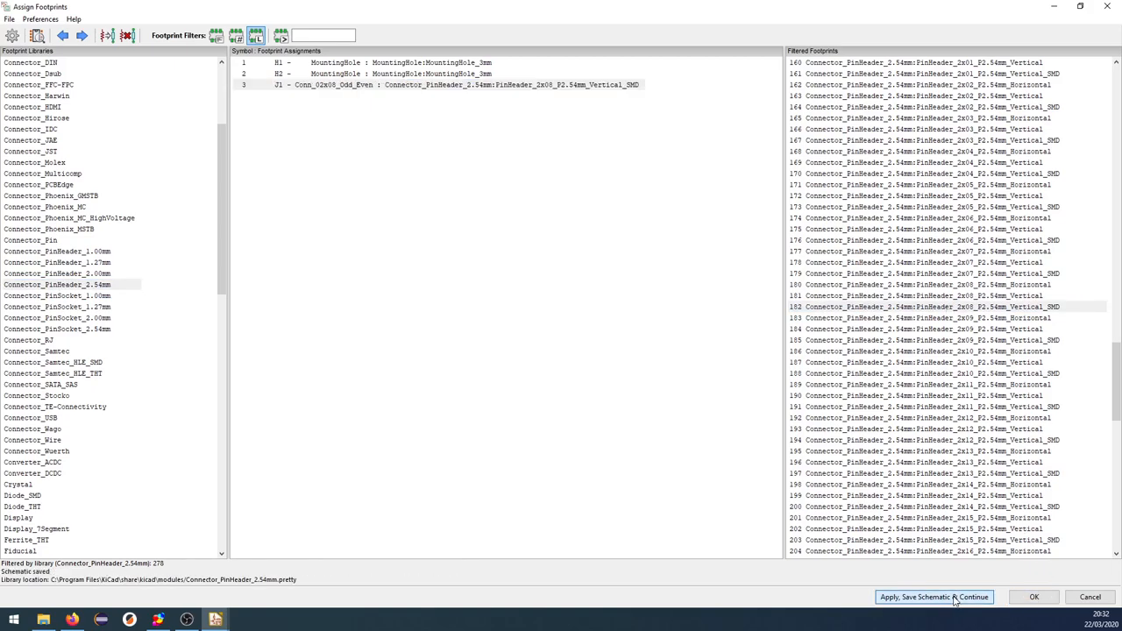
pyautogui.click(934, 597)
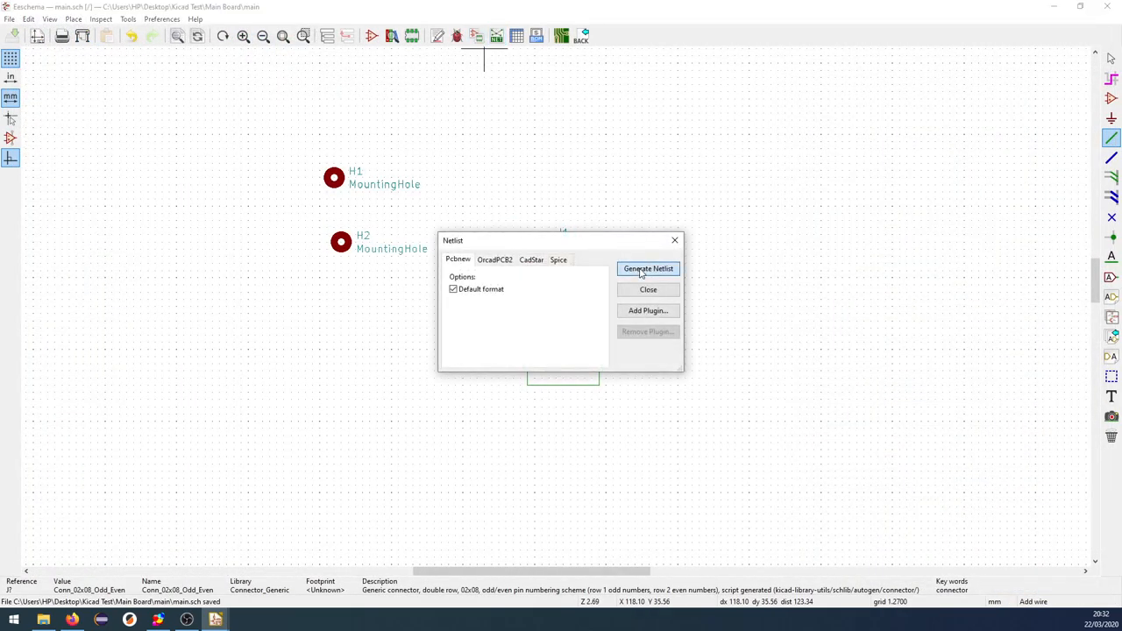
# Generate the main.net netlist (47 nets) and launch the PCB layout editor
pyautogui.click(648, 269)
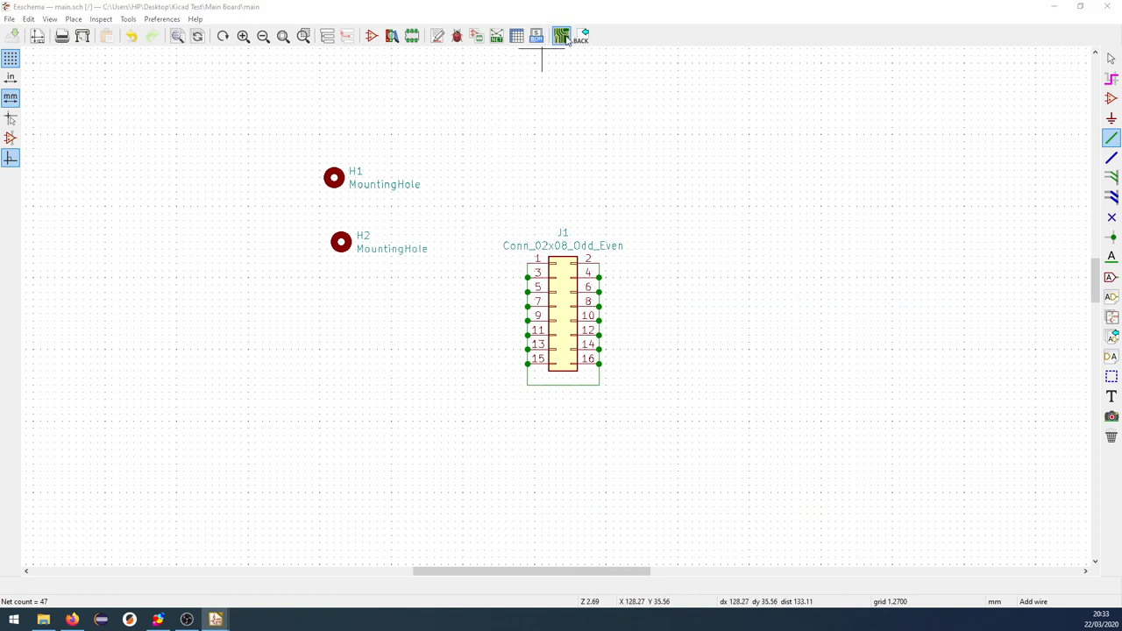
pyautogui.click(562, 36)
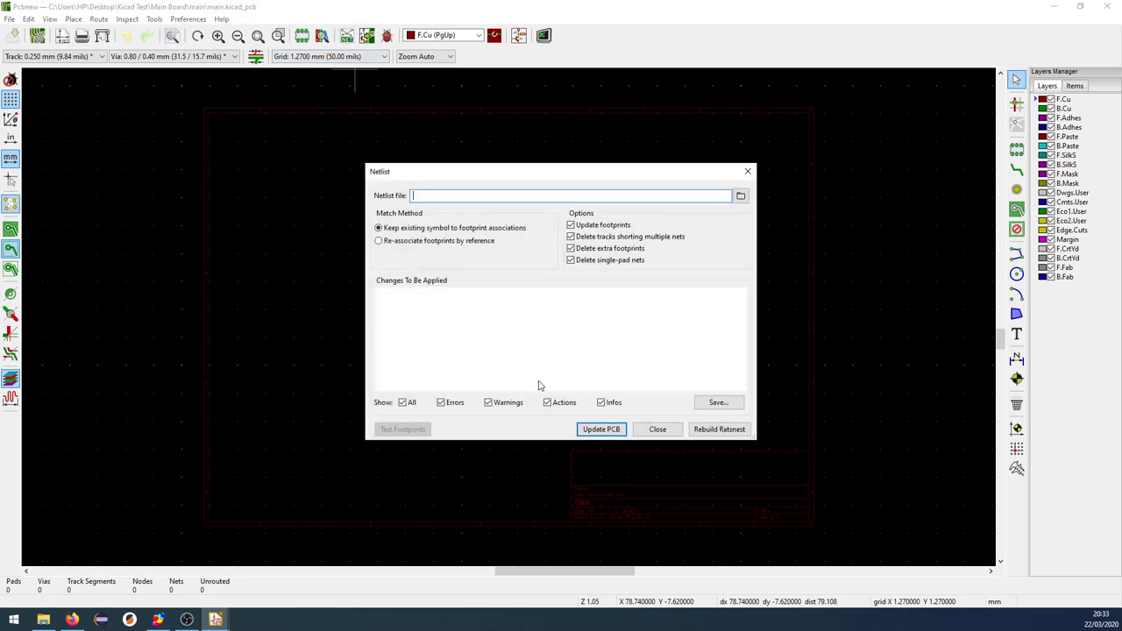
# Update the board from main.net, bringing in J1, H1 and H2, and close the dialog
pyautogui.click(740, 196)
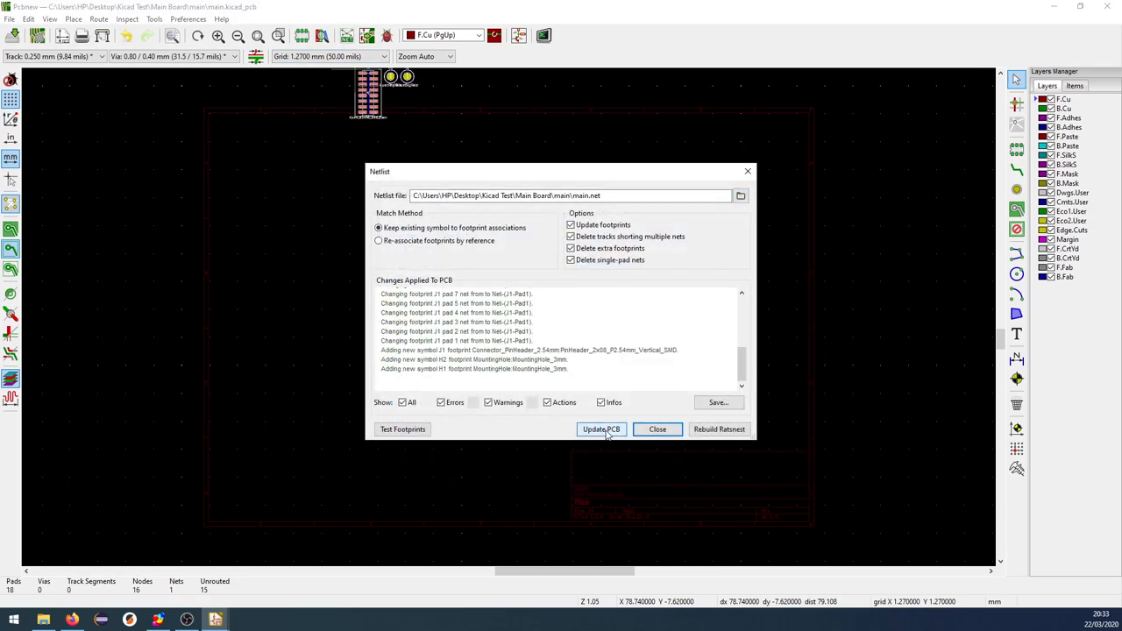
pyautogui.click(658, 429)
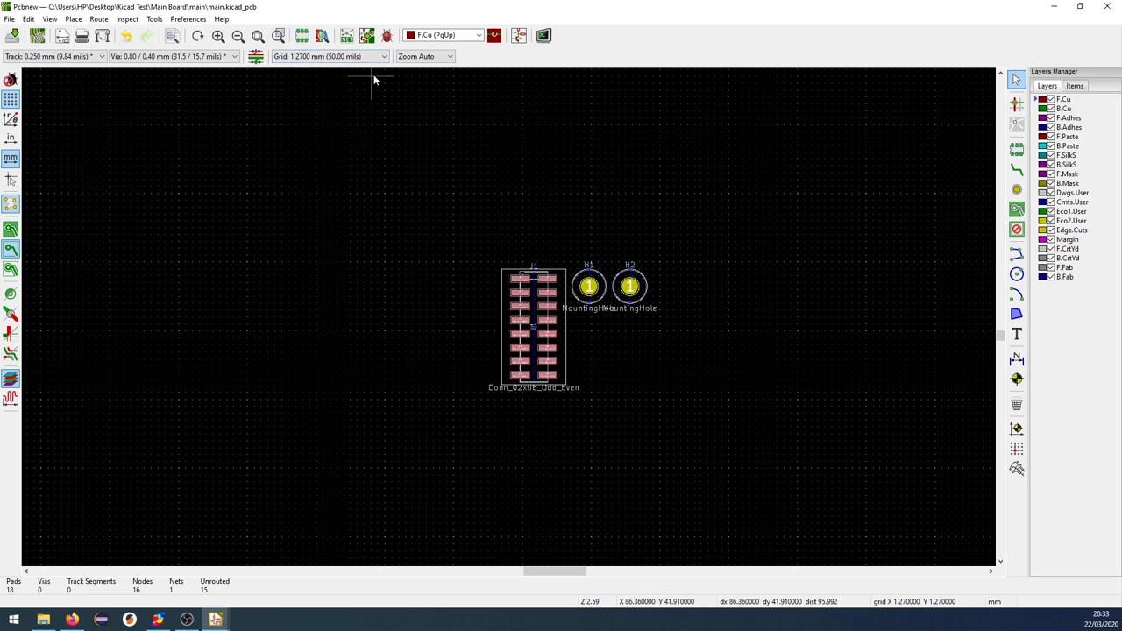
# Keep the 1.27 mm grid, activate Edge.Cuts, and move H1 above J1 and H2 below it
pyautogui.click(383, 57)
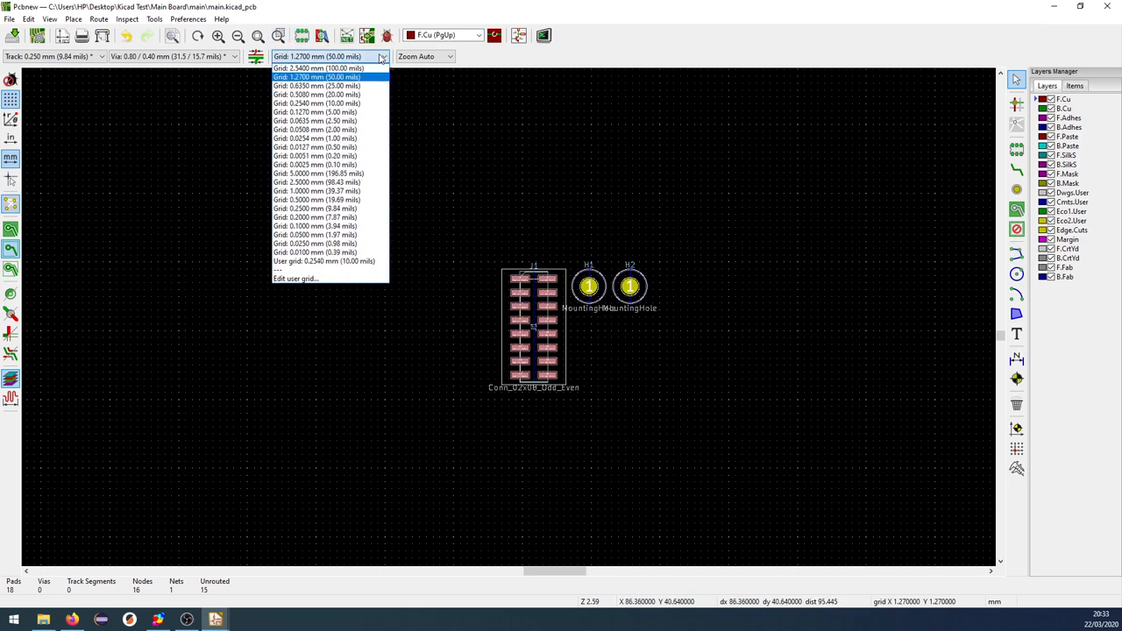
pyautogui.click(316, 77)
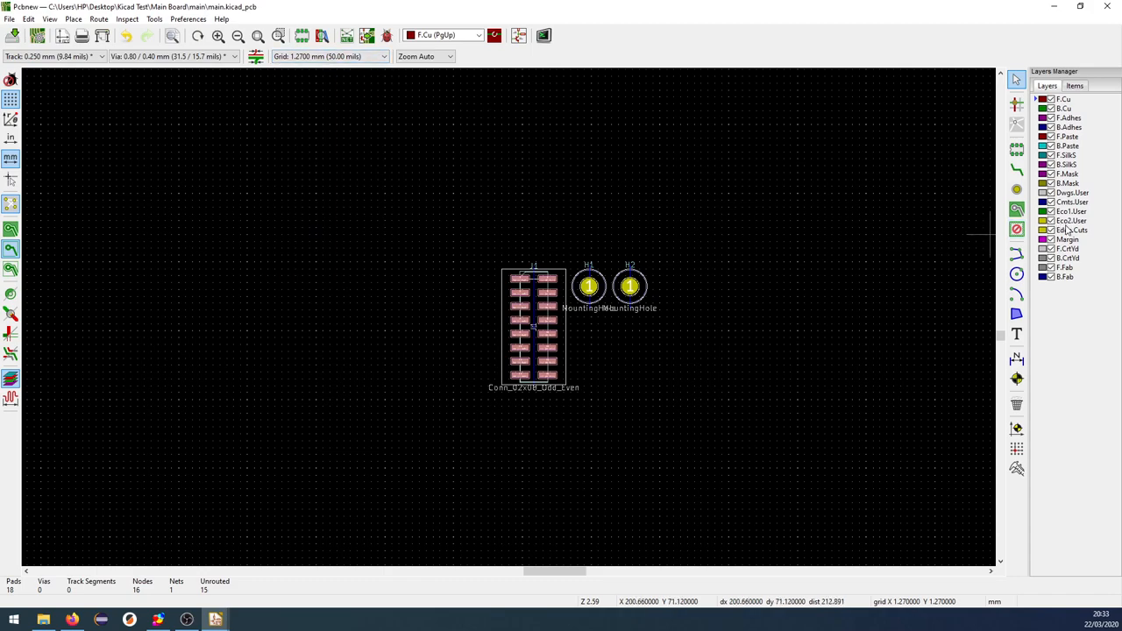
pyautogui.click(1071, 230)
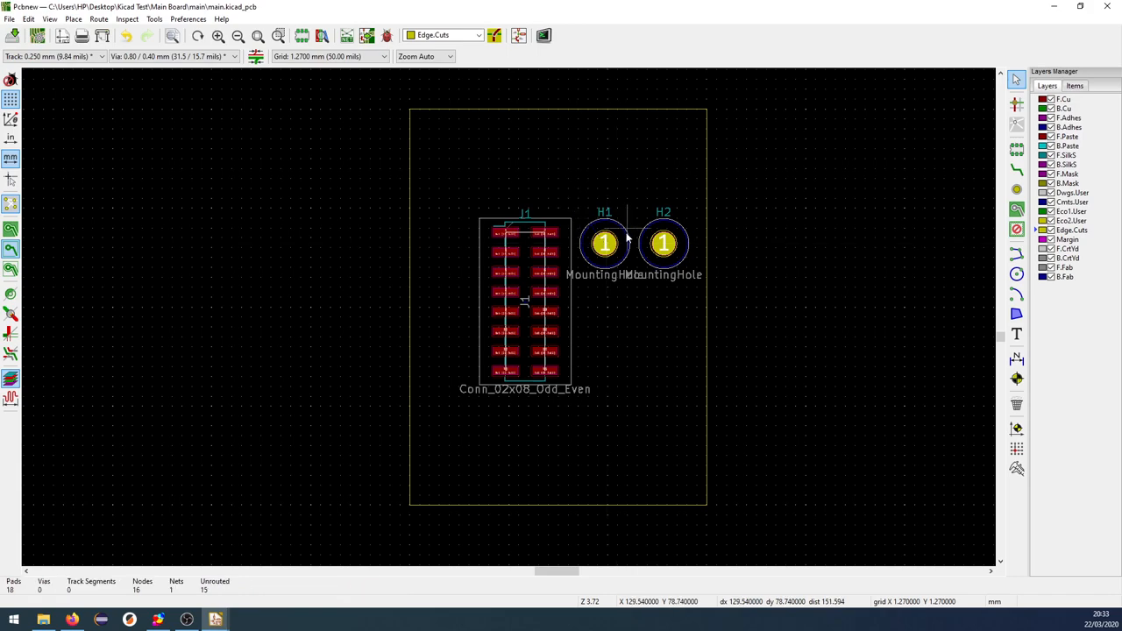
pyautogui.moveTo(605, 242); pyautogui.dragTo(529, 158)
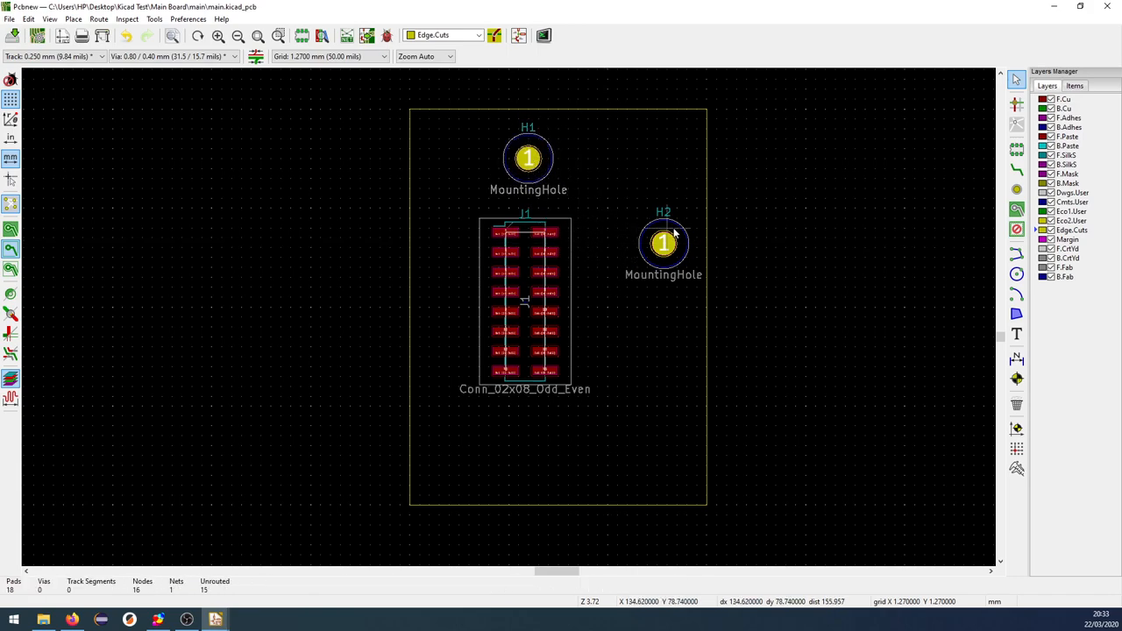
pyautogui.moveTo(664, 243); pyautogui.dragTo(529, 456)
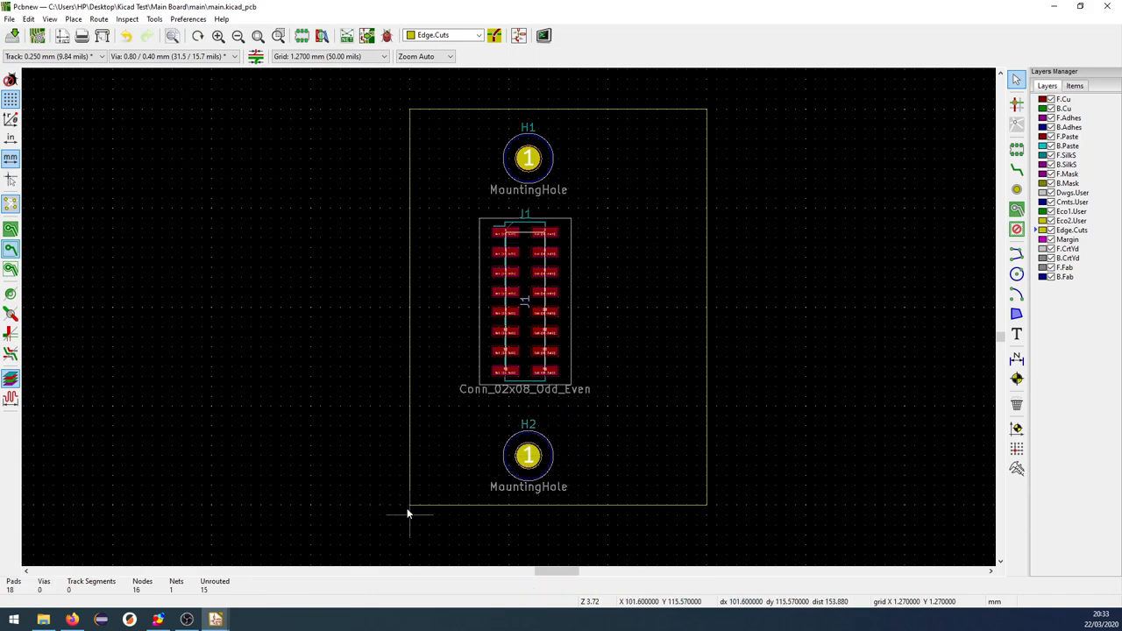
pyautogui.moveTo(430, 513)
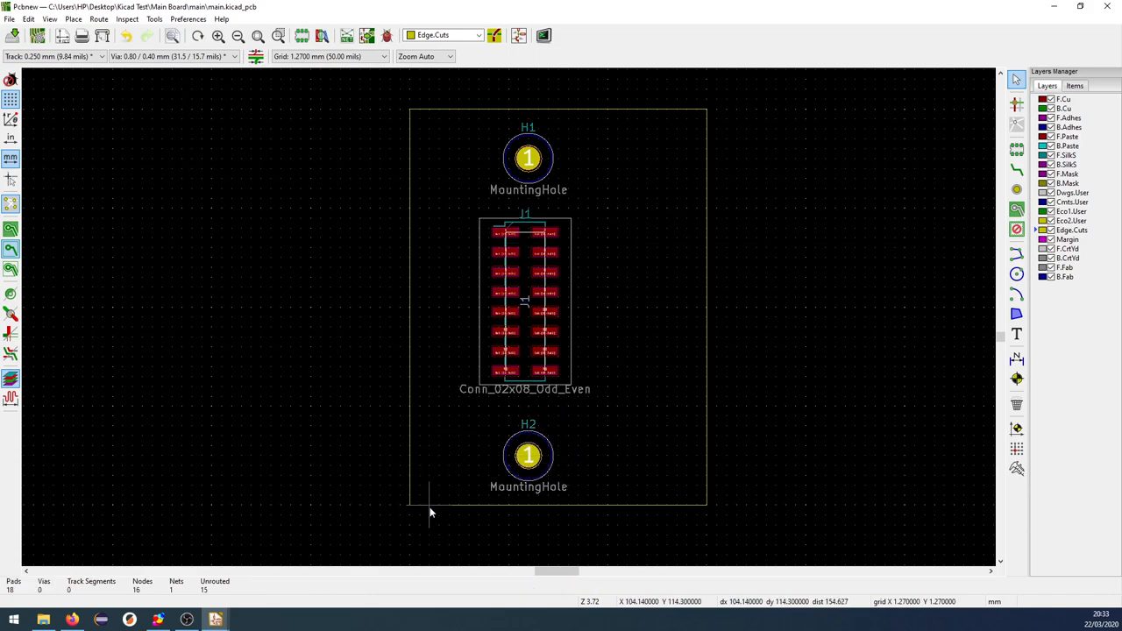
# Put a layer alignment target and the drill/place origin at the outline's bottom-left corner
pyautogui.click(74, 19)
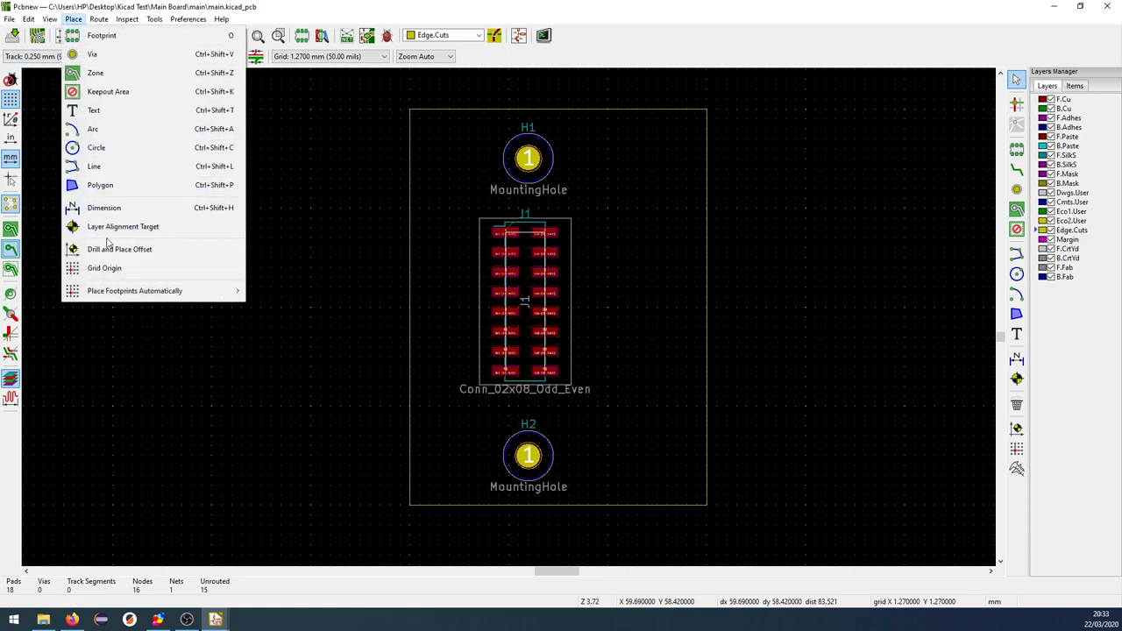
pyautogui.moveTo(123, 226)
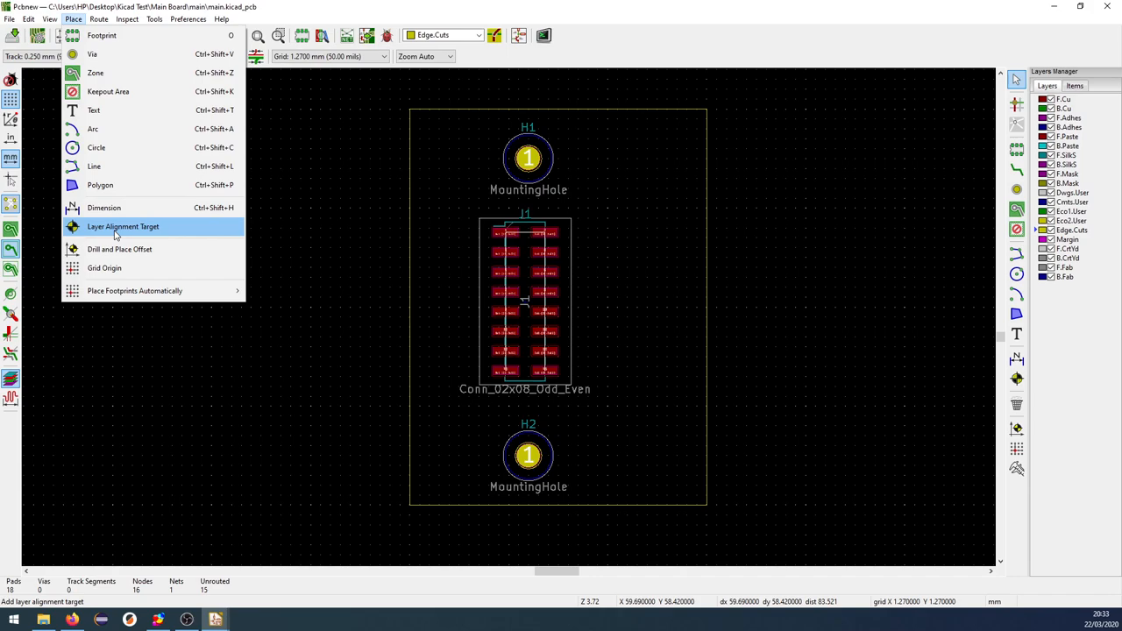
pyautogui.moveTo(115, 236)
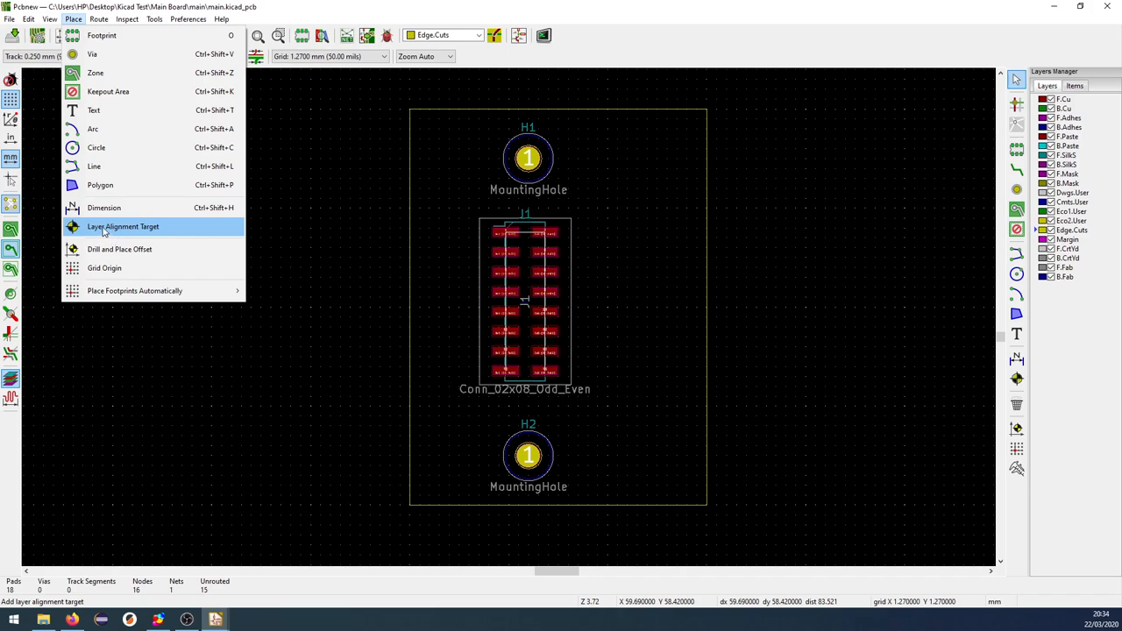
pyautogui.click(123, 226)
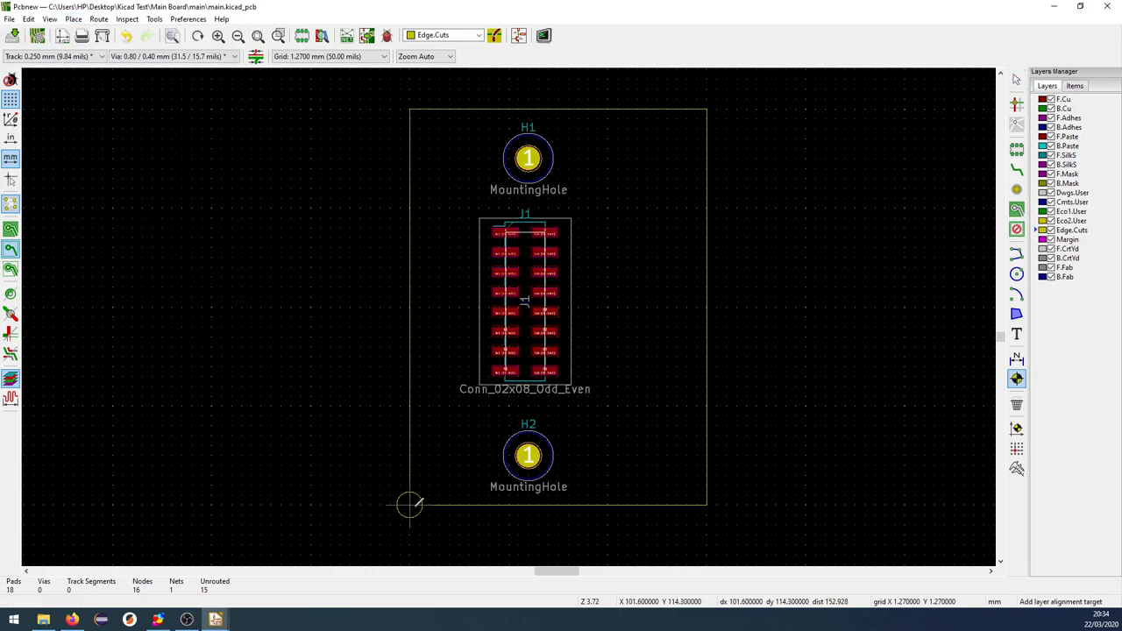
pyautogui.click(73, 19)
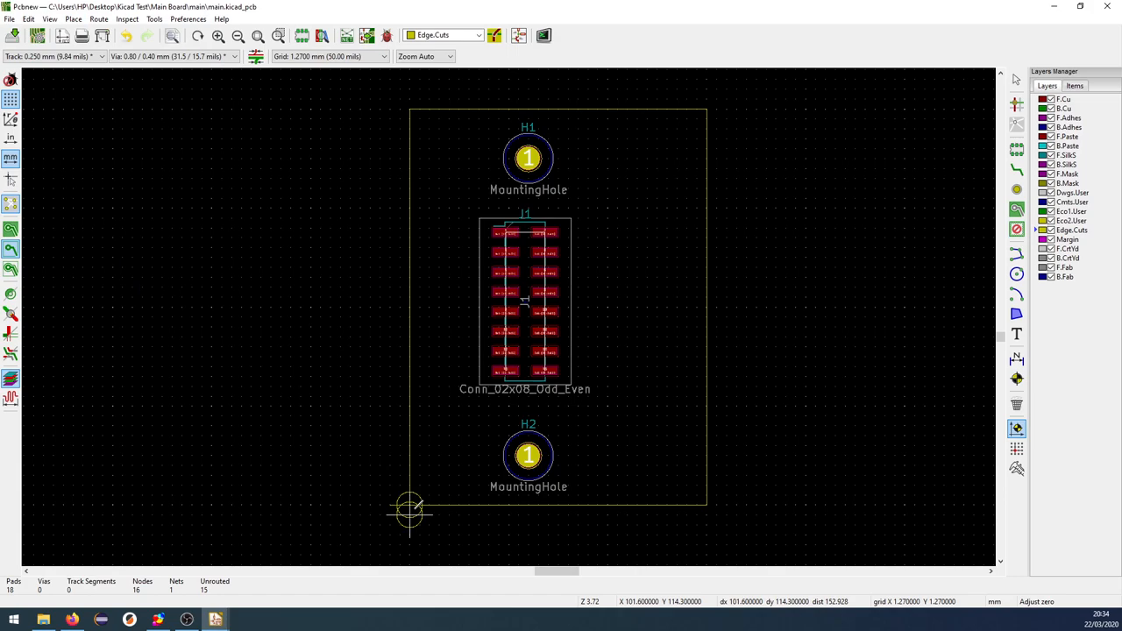
pyautogui.click(74, 18)
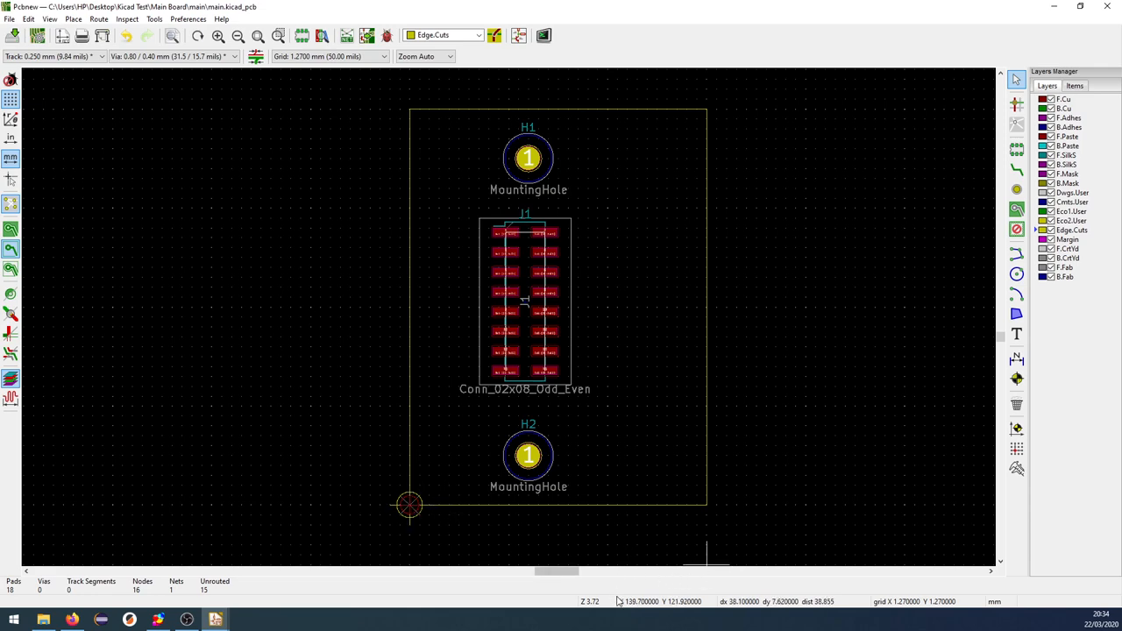
pyautogui.moveTo(693, 581)
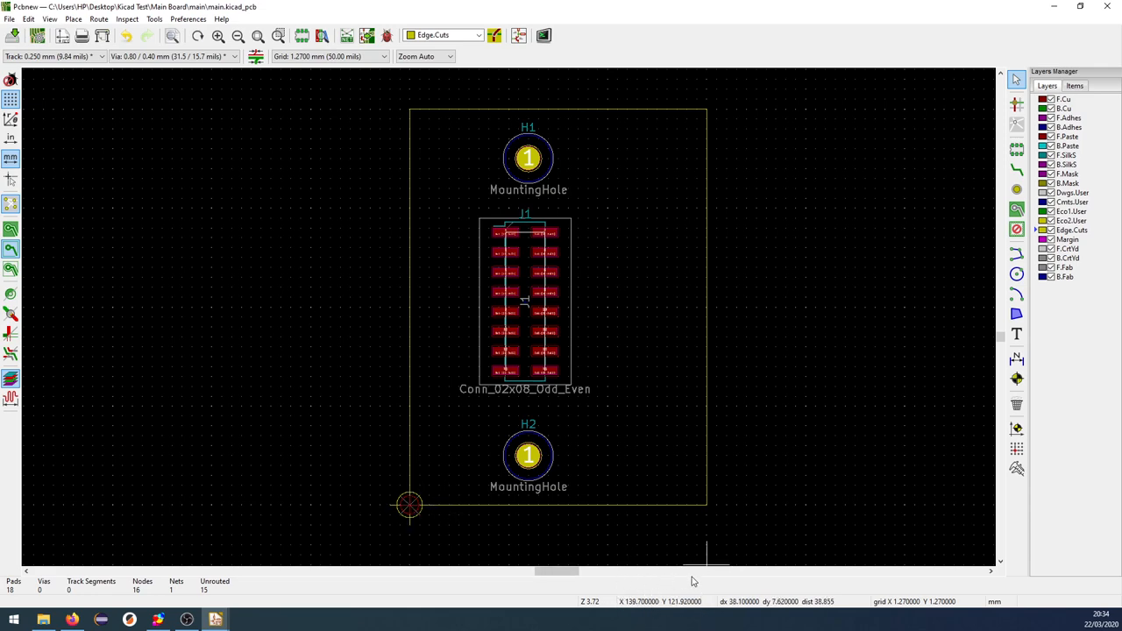
pyautogui.moveTo(411, 507)
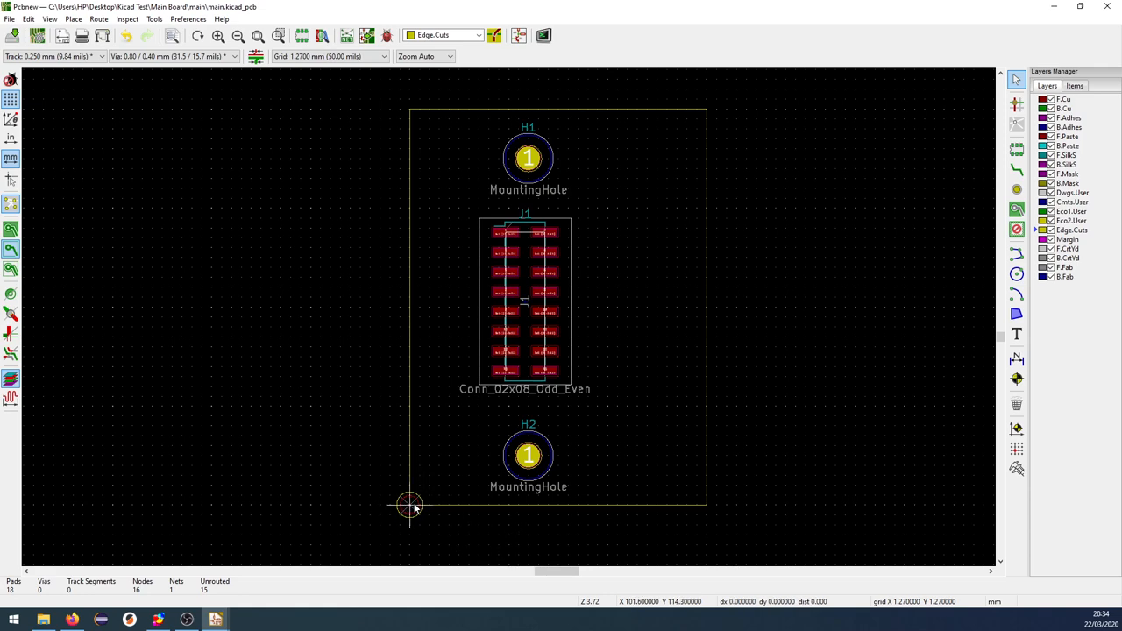
pyautogui.moveTo(438, 464)
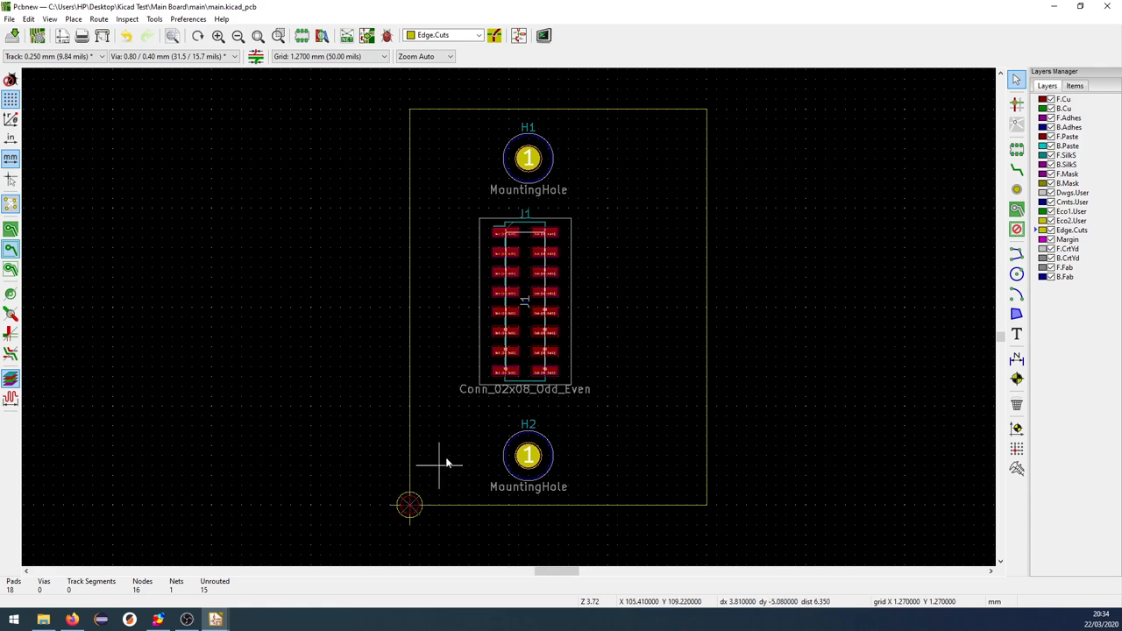
pyautogui.moveTo(487, 195)
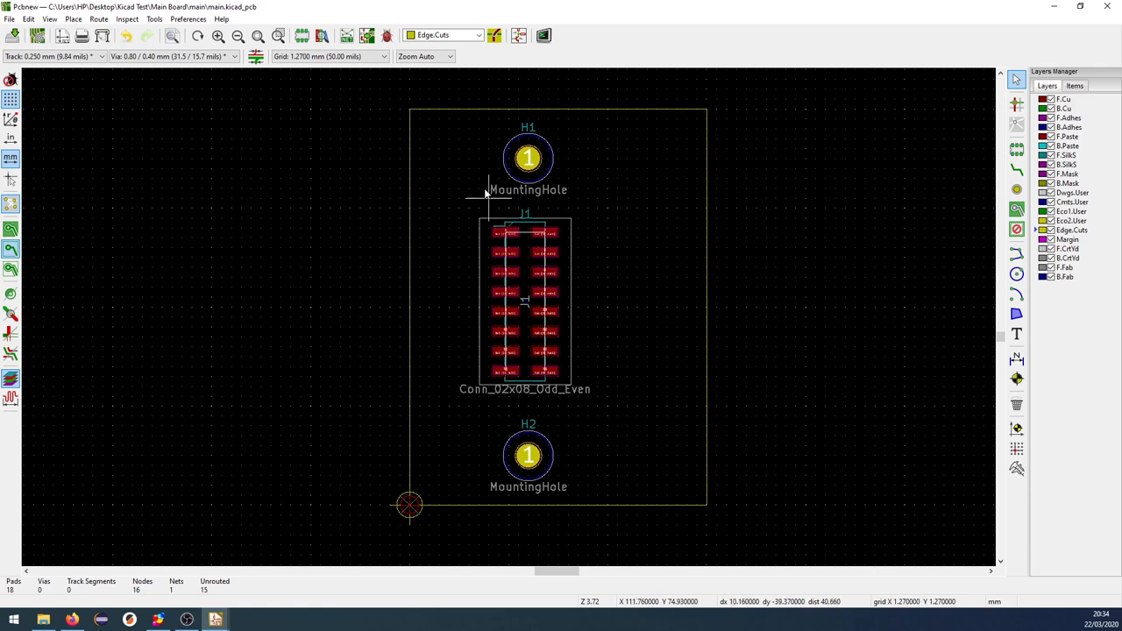
pyautogui.moveTo(469, 119)
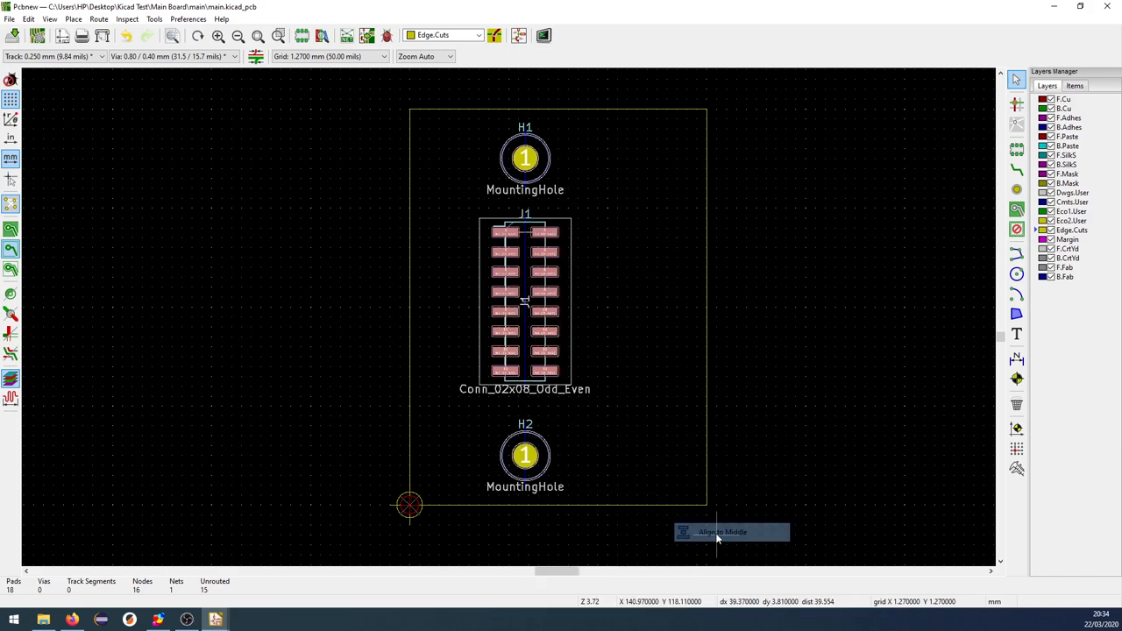
pyautogui.moveTo(523, 76)
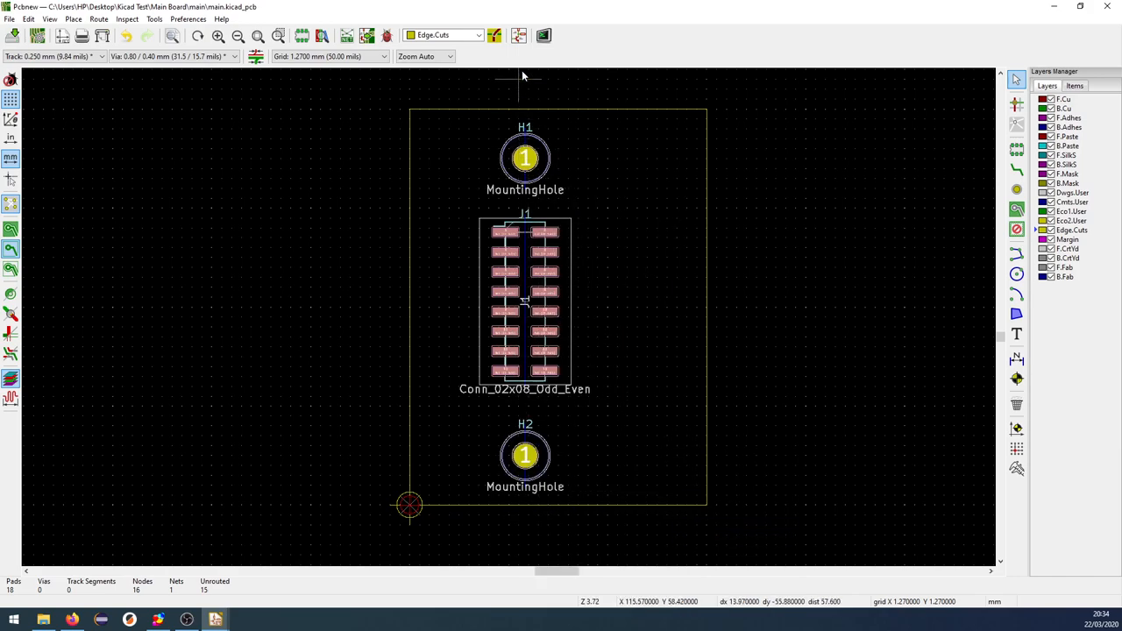
pyautogui.moveTo(622, 284)
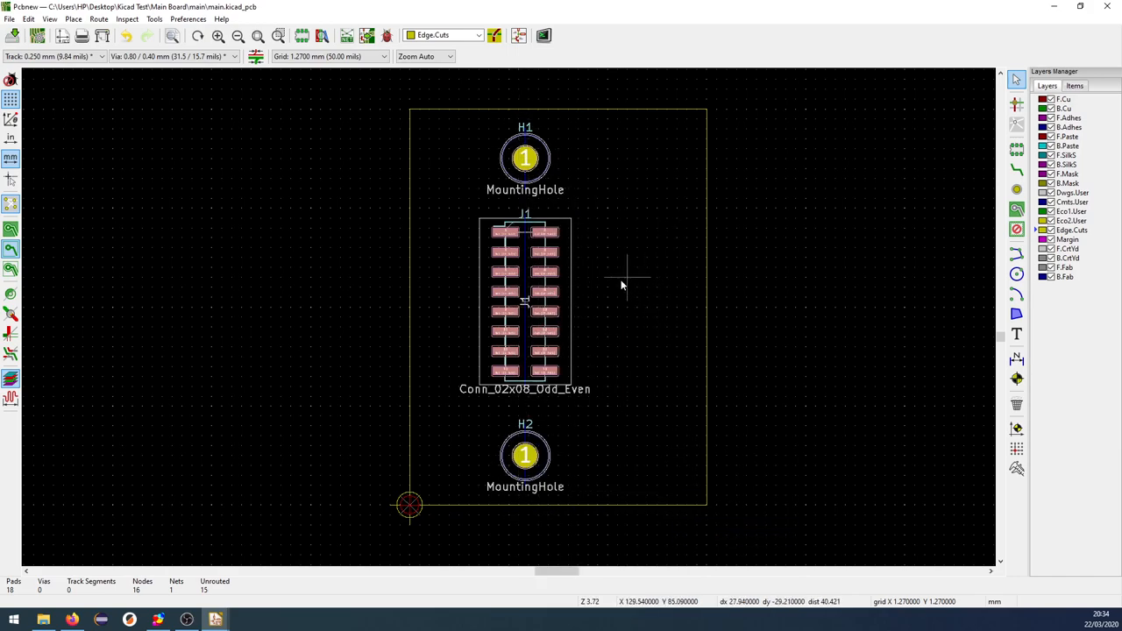
pyautogui.moveTo(638, 305)
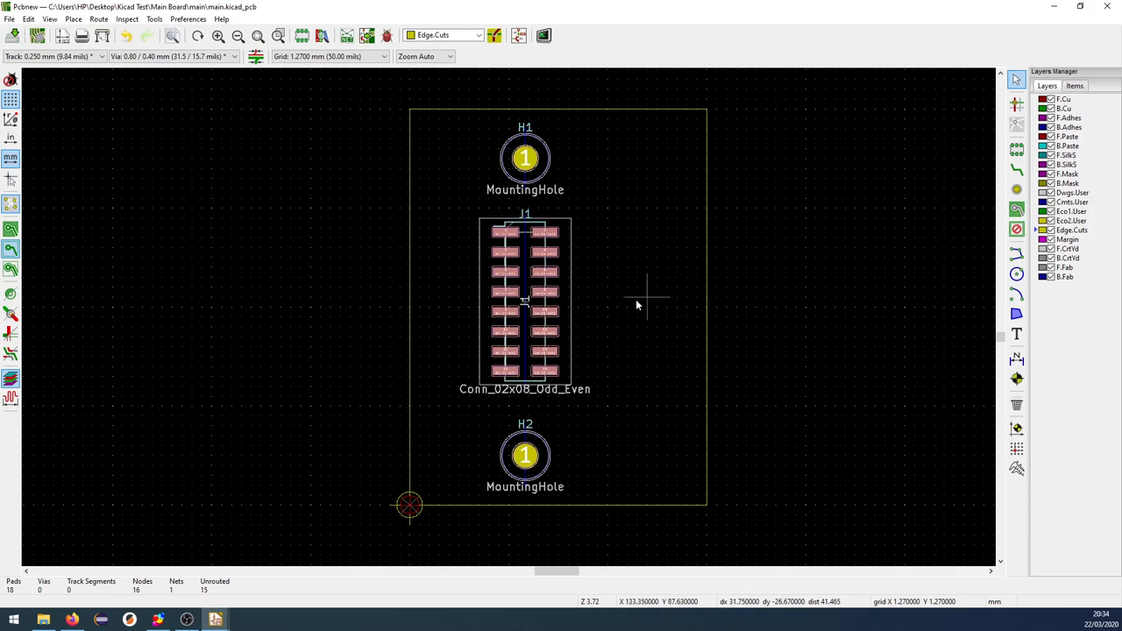
pyautogui.moveTo(523, 296)
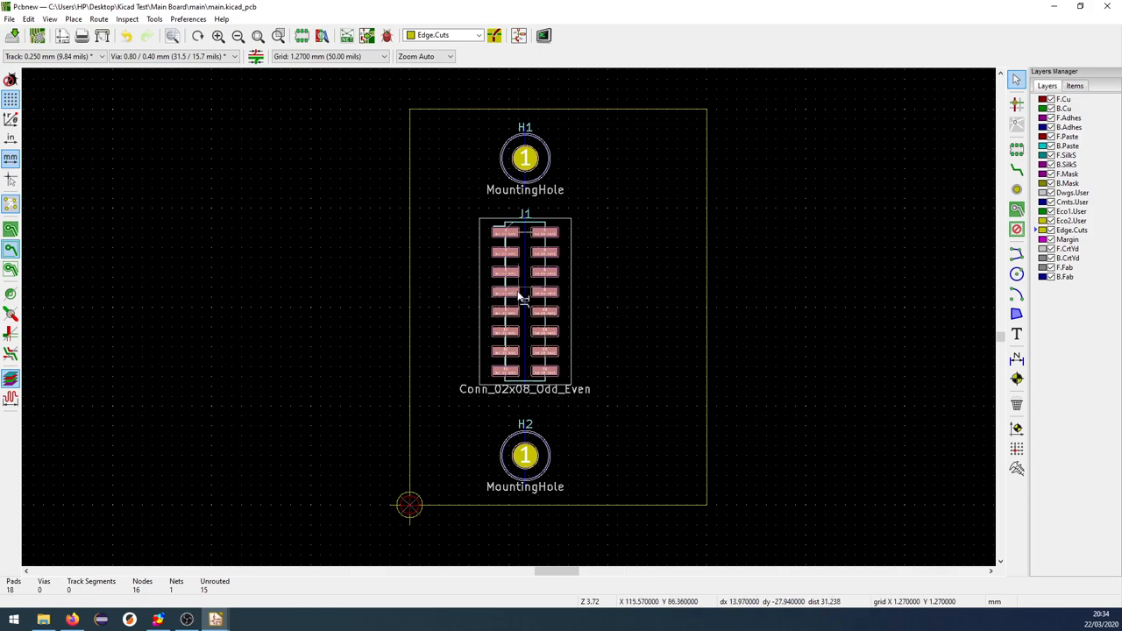
pyautogui.moveTo(524, 289)
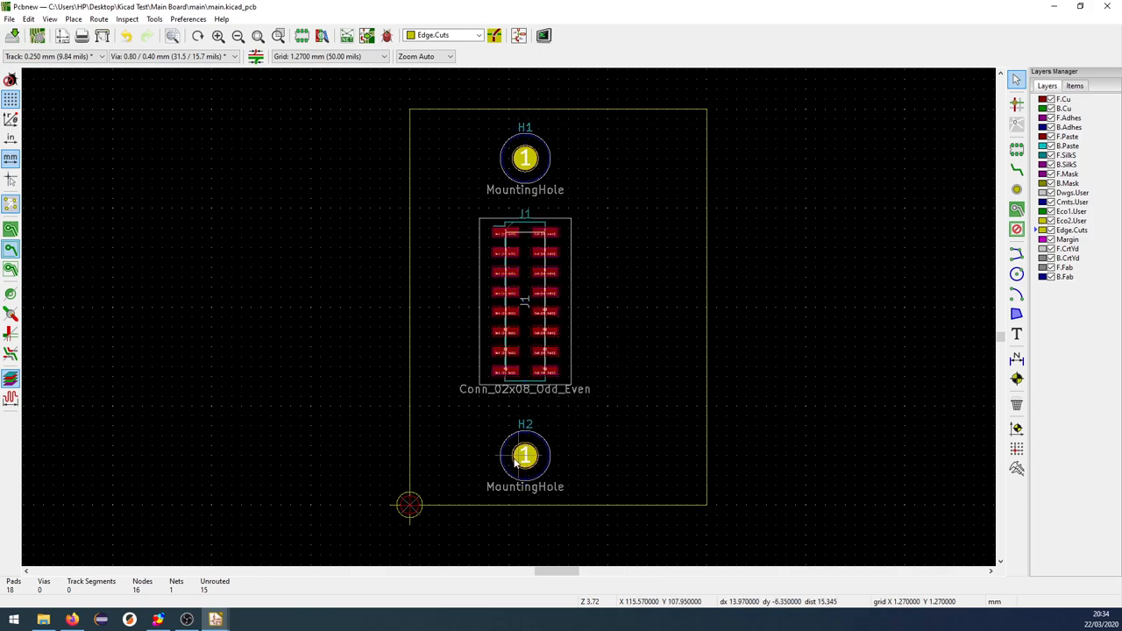
# Reposition mounting hole H2 near the bottom edge via typed coordinates, correcting it once
pyautogui.click(526, 455)
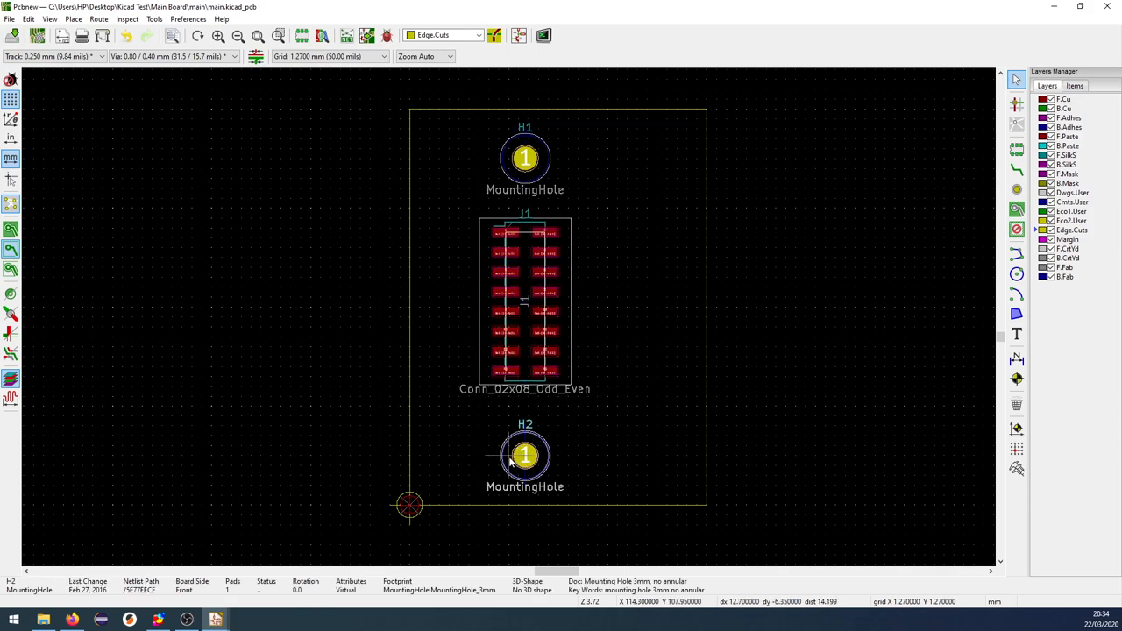
pyautogui.doubleClick(525, 455)
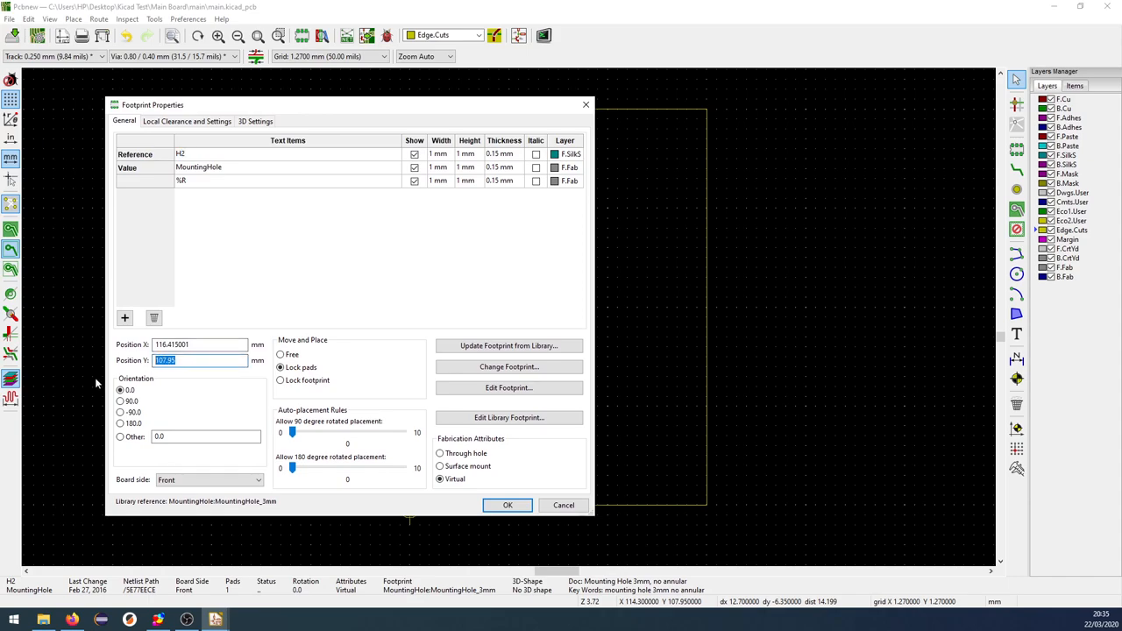
pyautogui.click(508, 505)
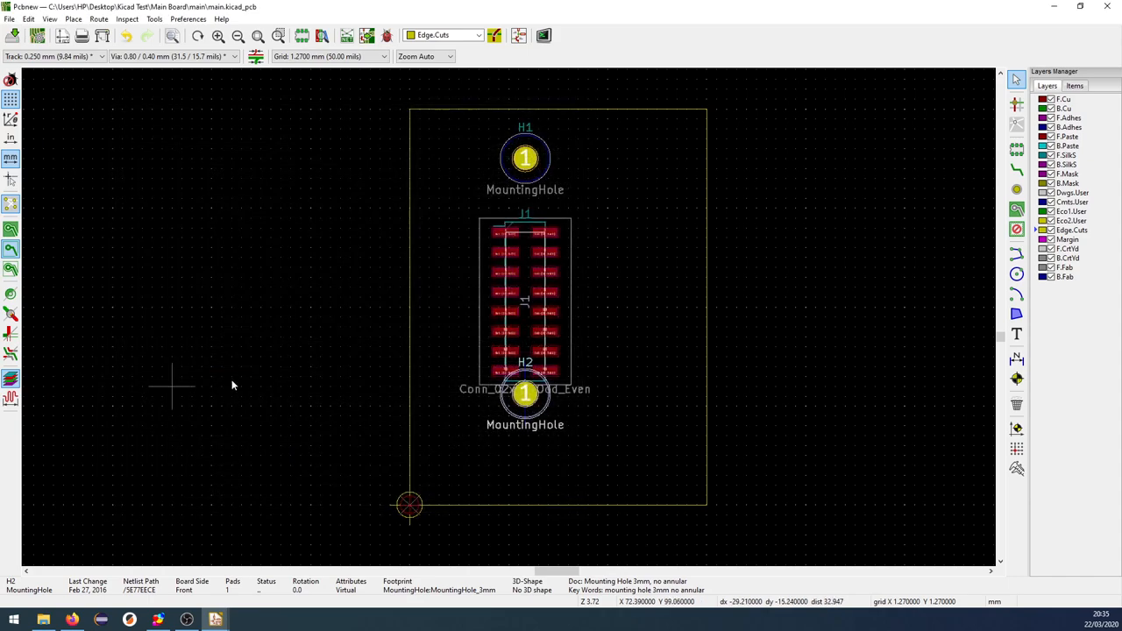
pyautogui.moveTo(522, 417)
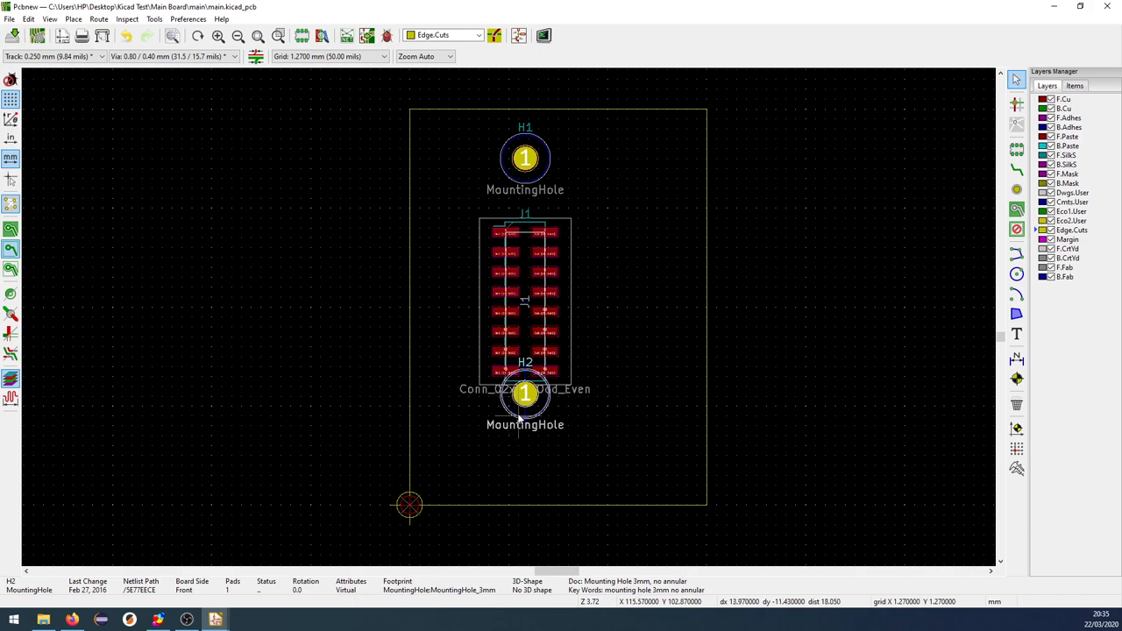
pyautogui.doubleClick(525, 395)
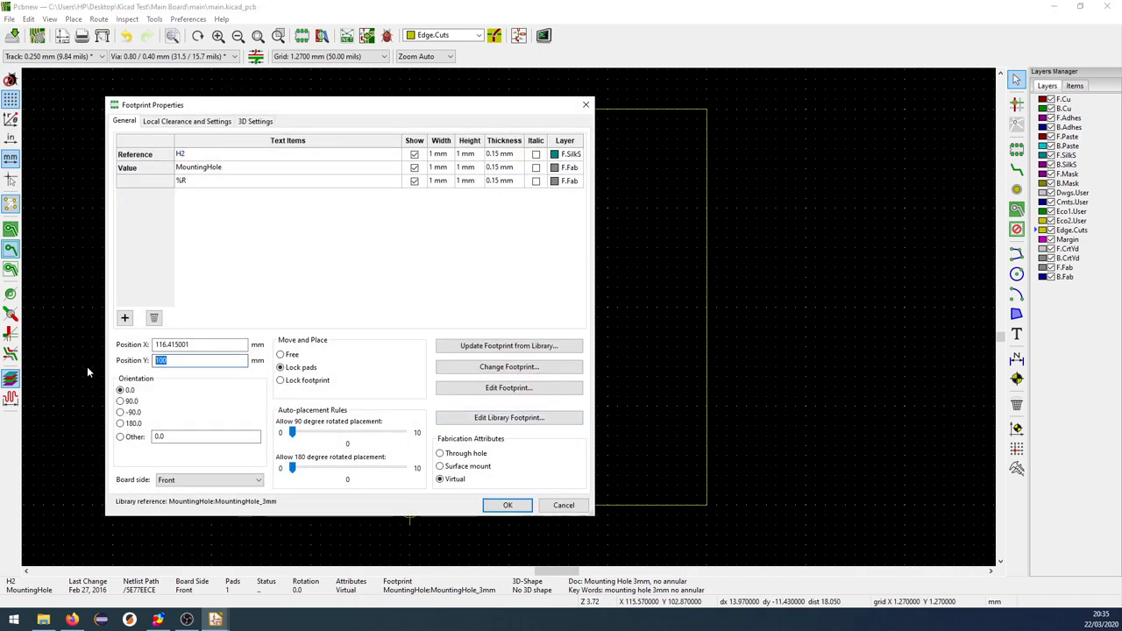
pyautogui.click(508, 505)
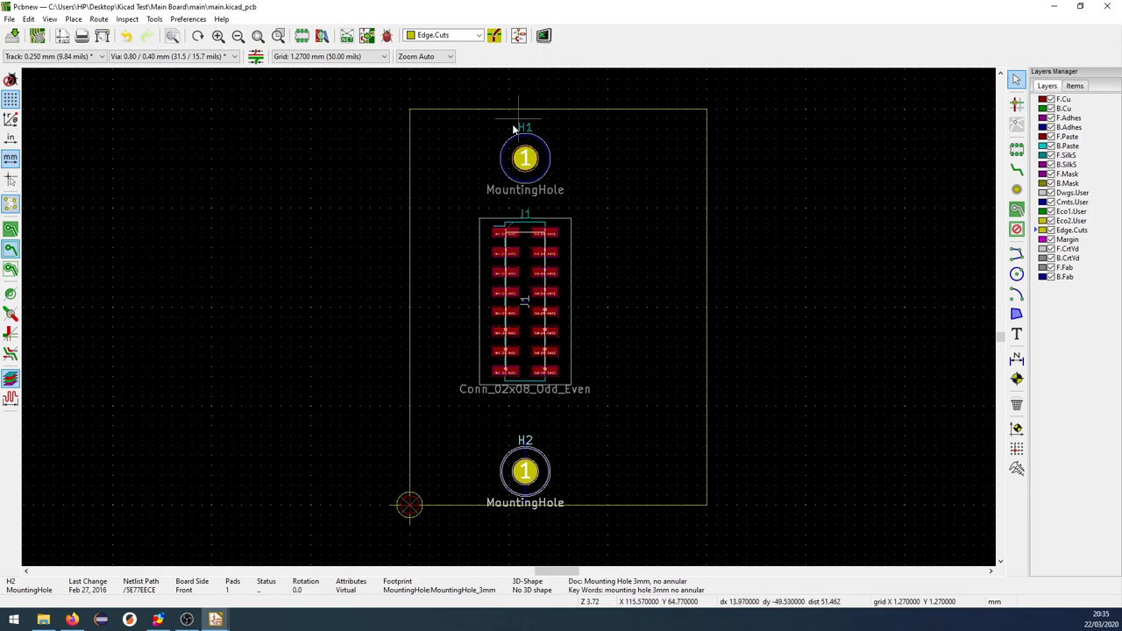
# Reposition mounting hole H1 near the top edge on J1's centre line
pyautogui.doubleClick(525, 158)
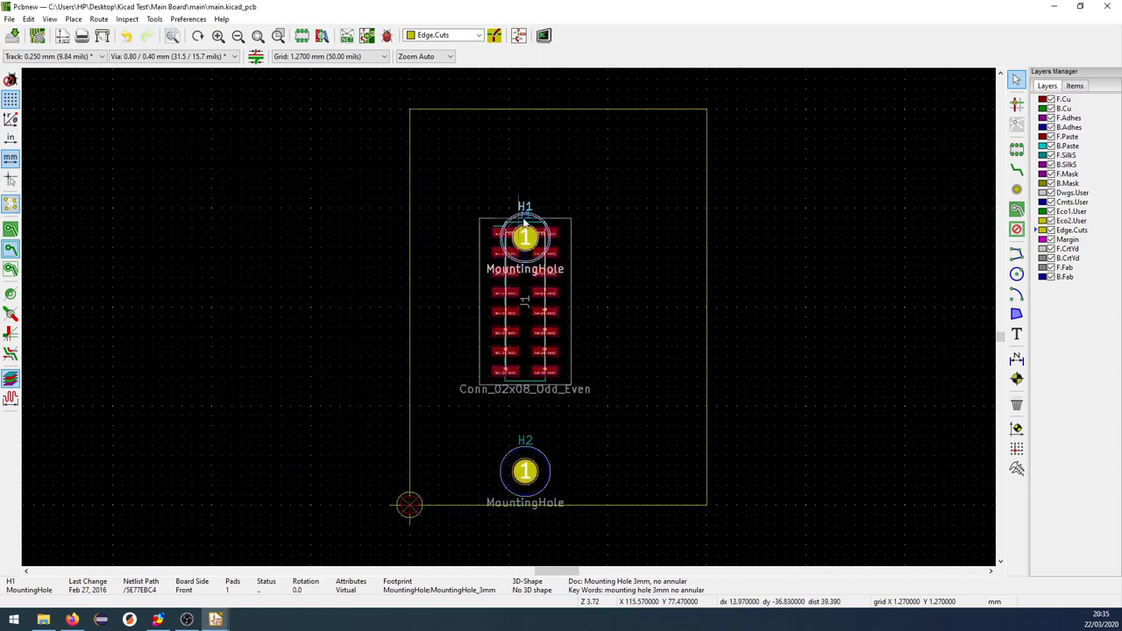
pyautogui.doubleClick(524, 236)
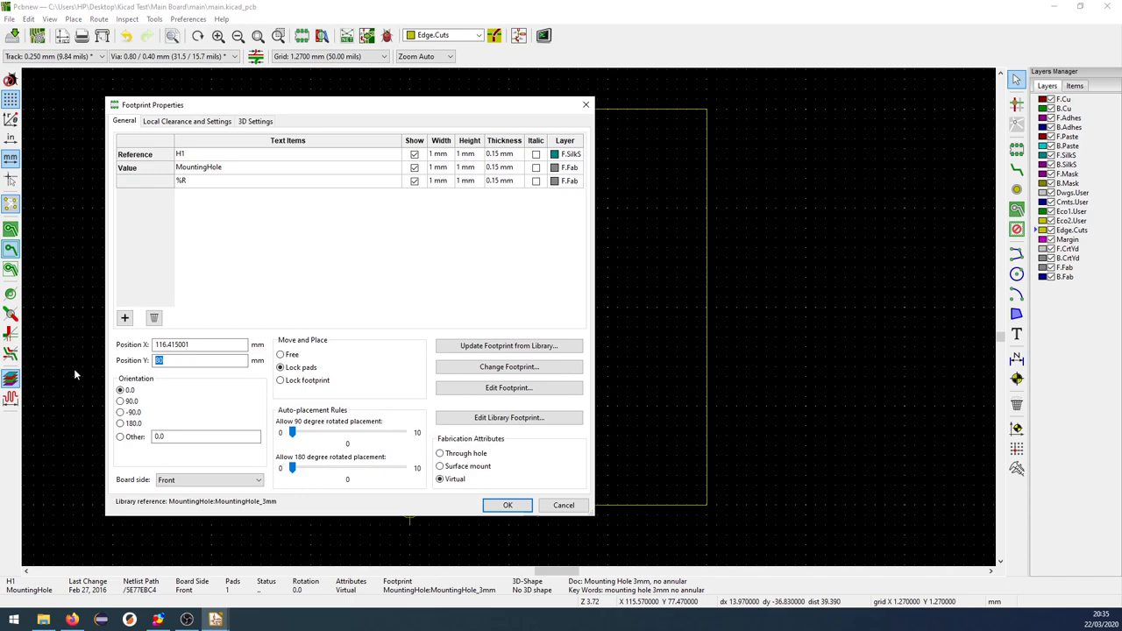
pyautogui.click(508, 505)
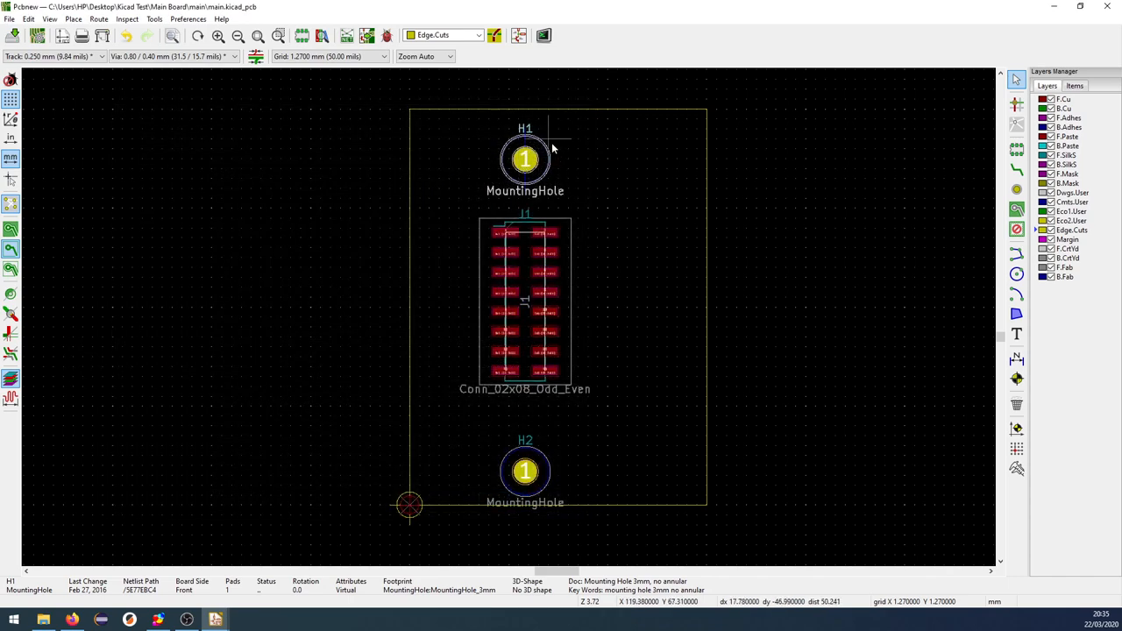
pyautogui.moveTo(518, 513)
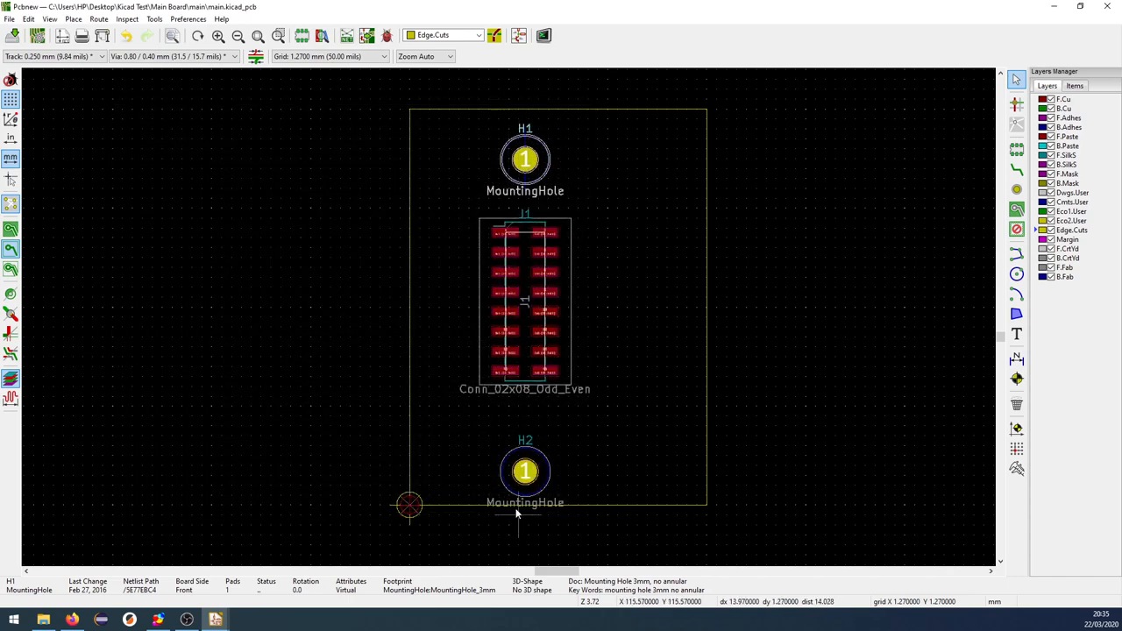
pyautogui.moveTo(535, 234)
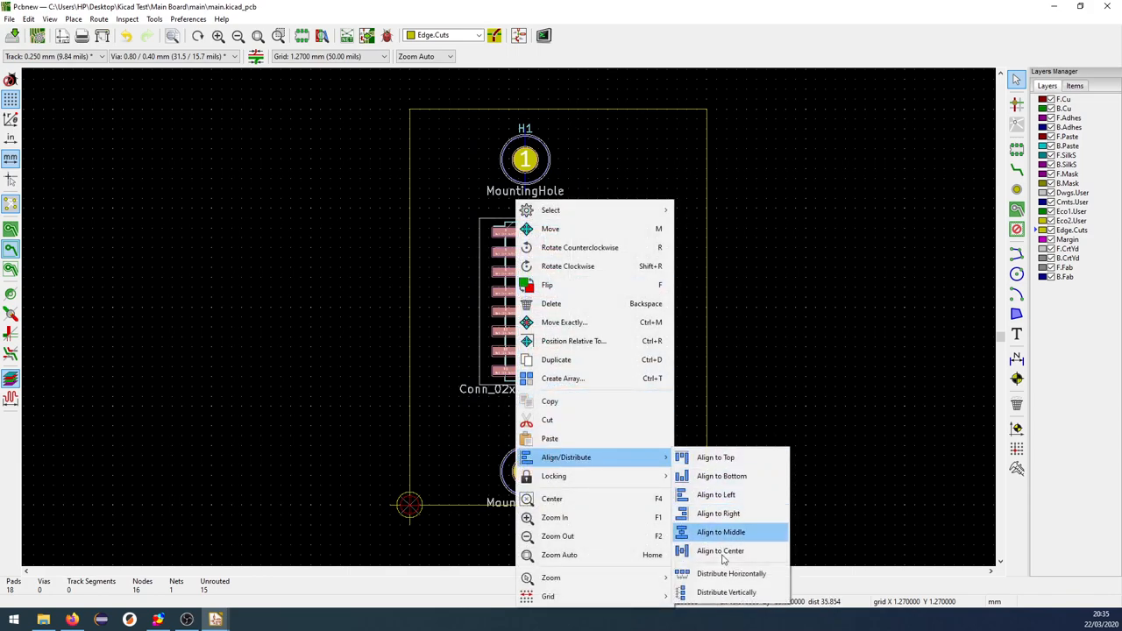
pyautogui.moveTo(726, 591)
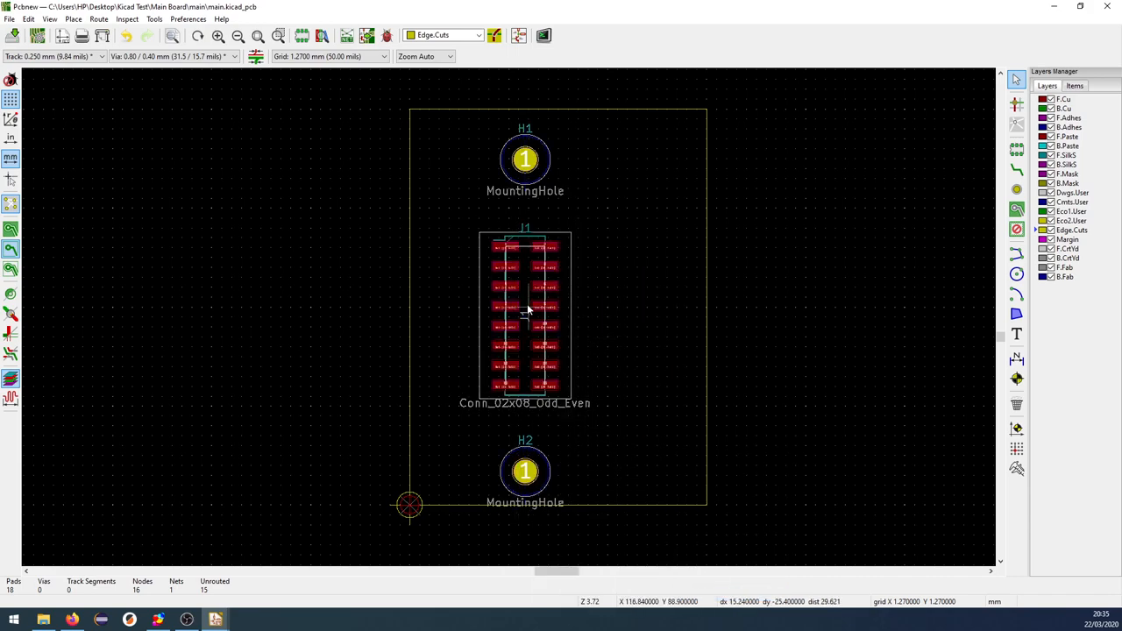
# Set J1's position to X 116.415 mm, Y 90 mm in Footprint Properties
pyautogui.doubleClick(525, 316)
pyautogui.write('90')
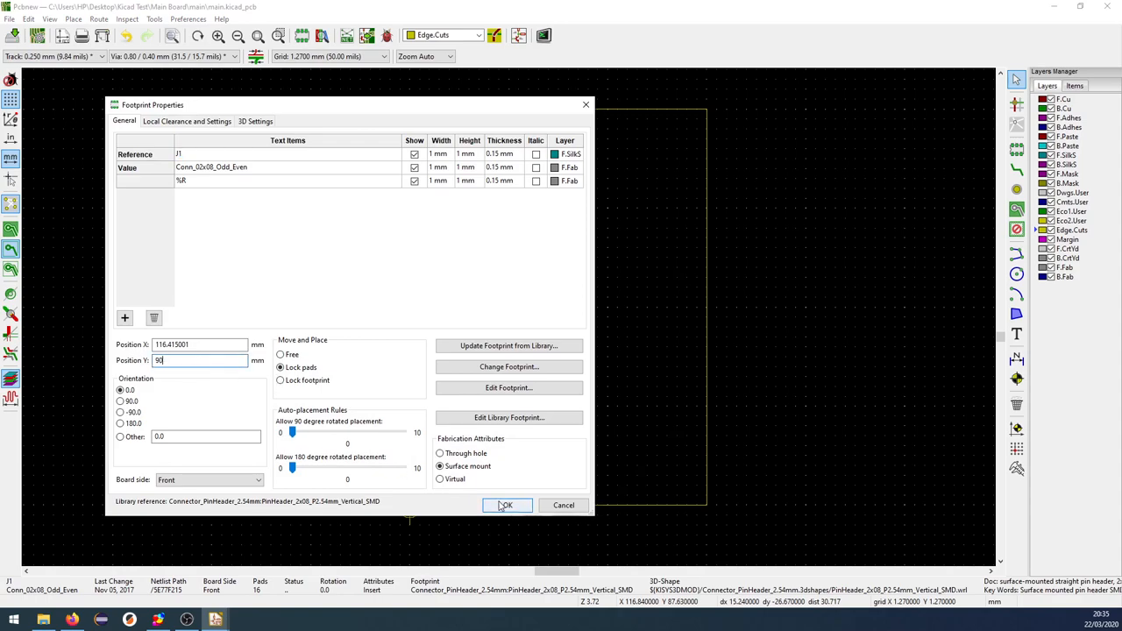
pyautogui.click(507, 505)
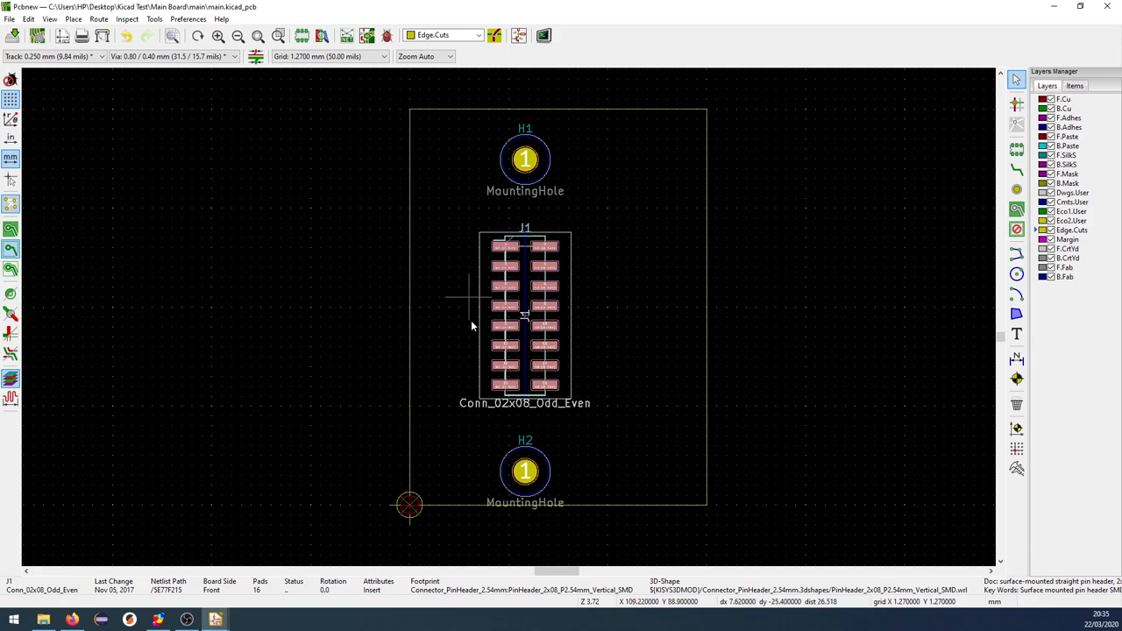
pyautogui.moveTo(481, 518)
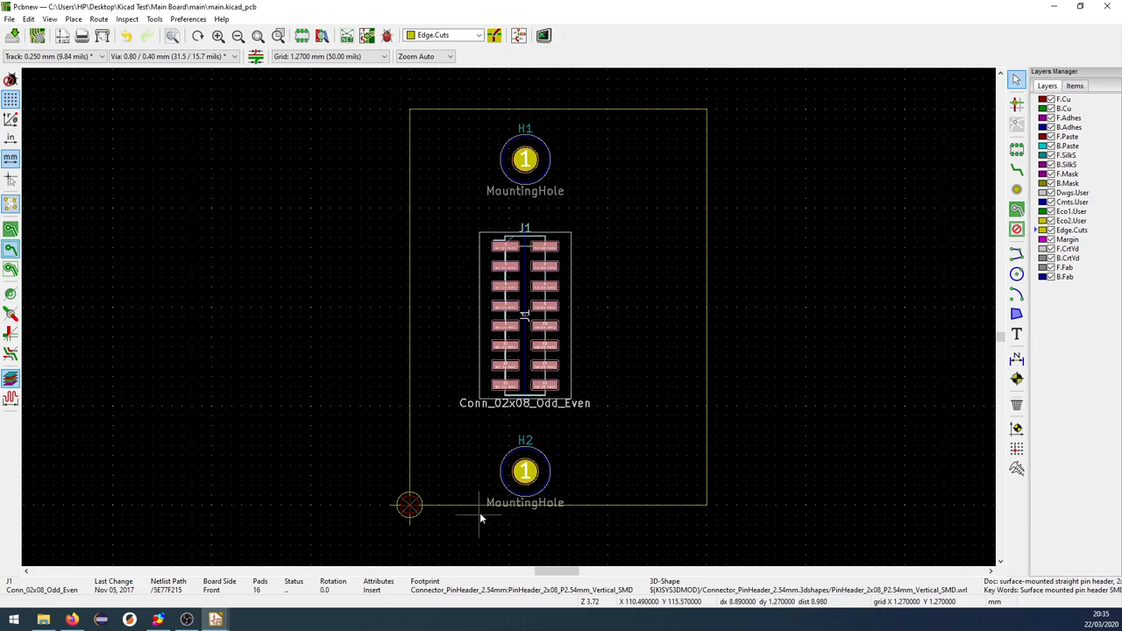
pyautogui.moveTo(574, 159)
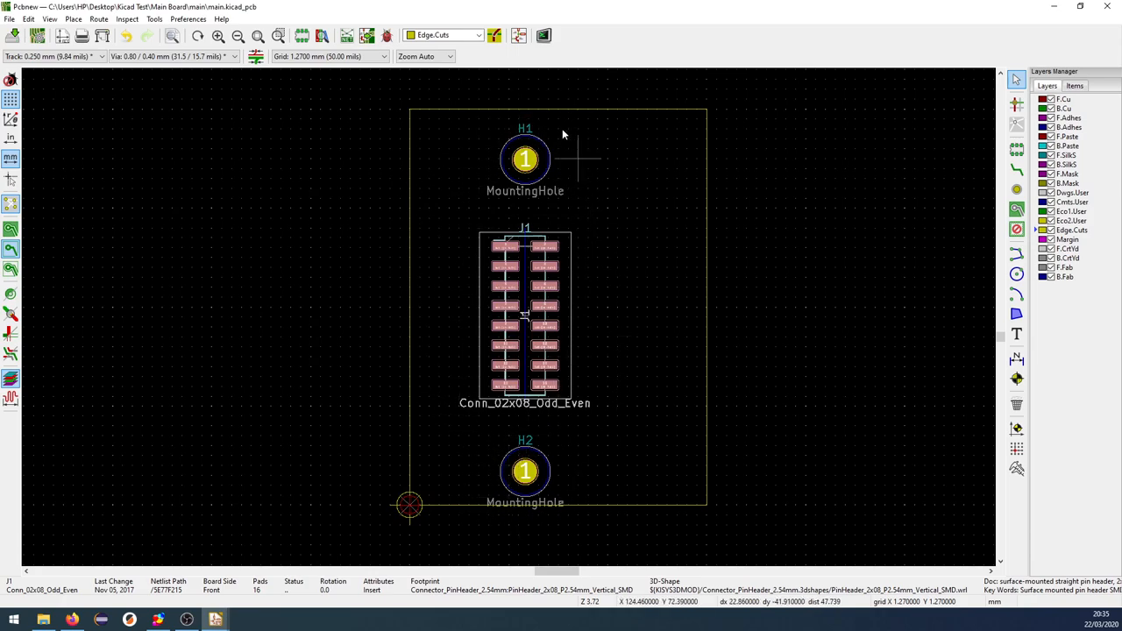
pyautogui.moveTo(525, 158)
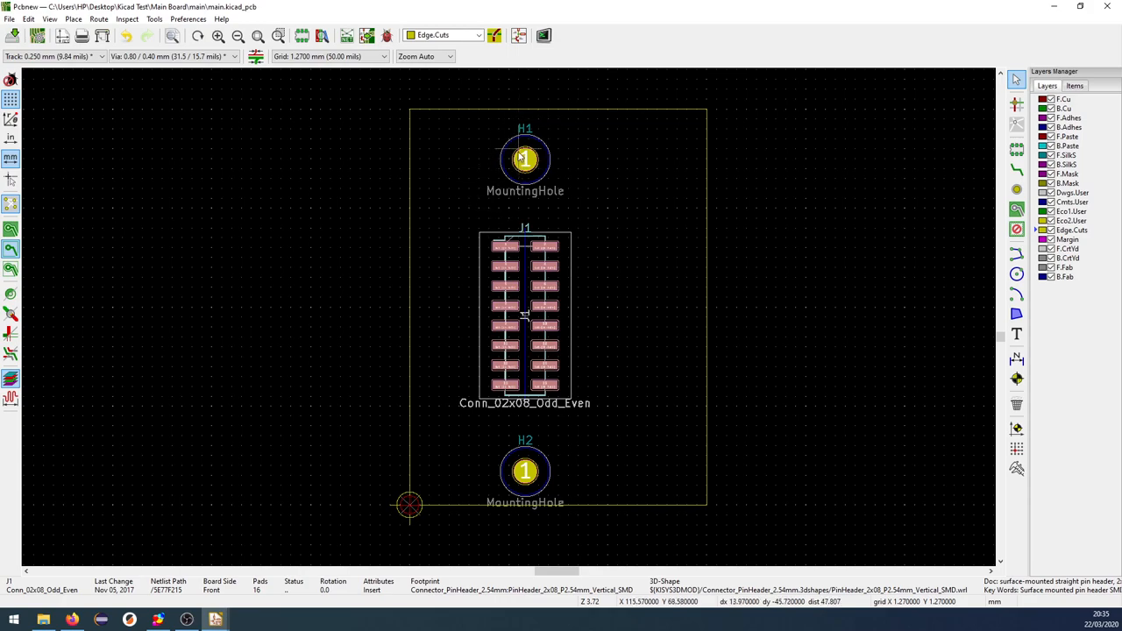
pyautogui.moveTo(528, 302)
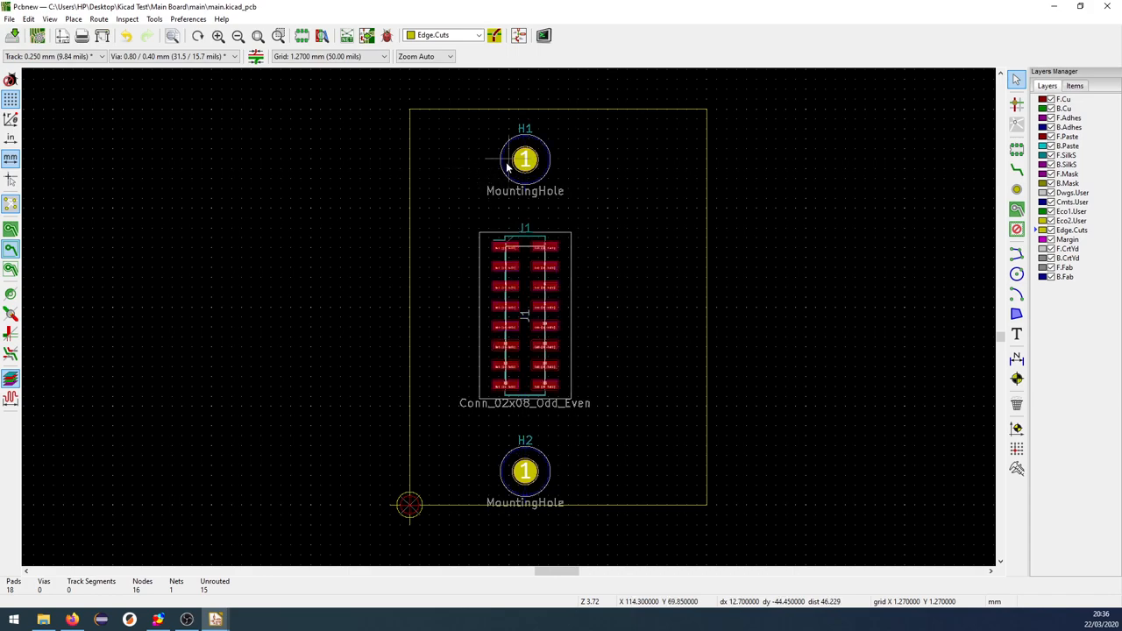
# Move H1 to Y 70 mm, shift J1 right, align H2 under H1, and view in 3D
pyautogui.doubleClick(525, 159)
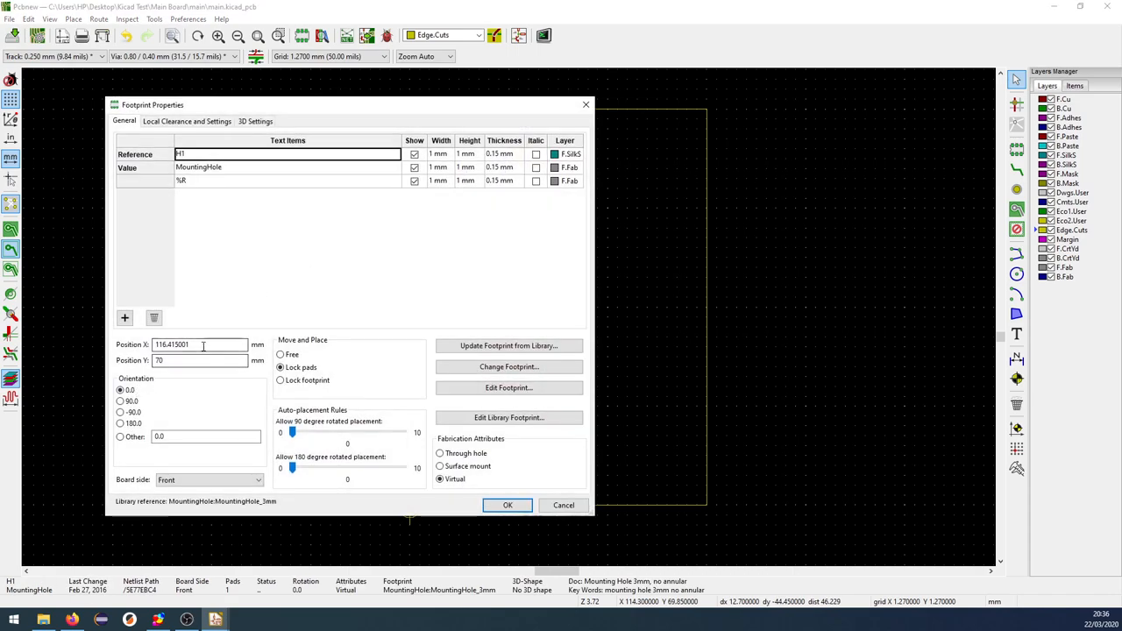
pyautogui.click(507, 505)
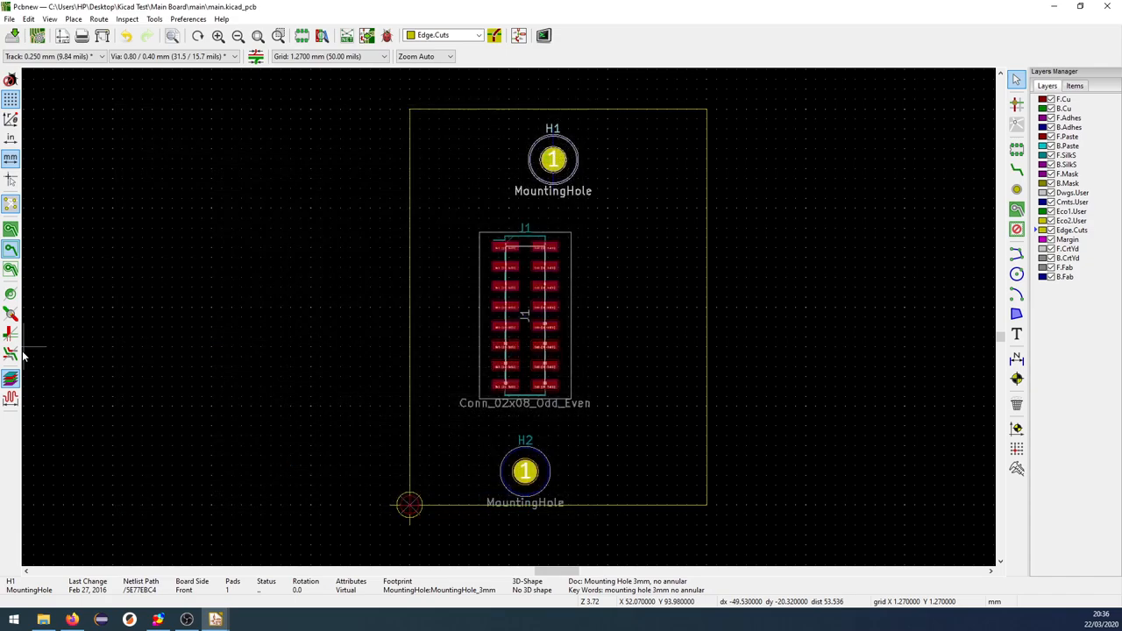
pyautogui.doubleClick(525, 316)
pyautogui.write('1')
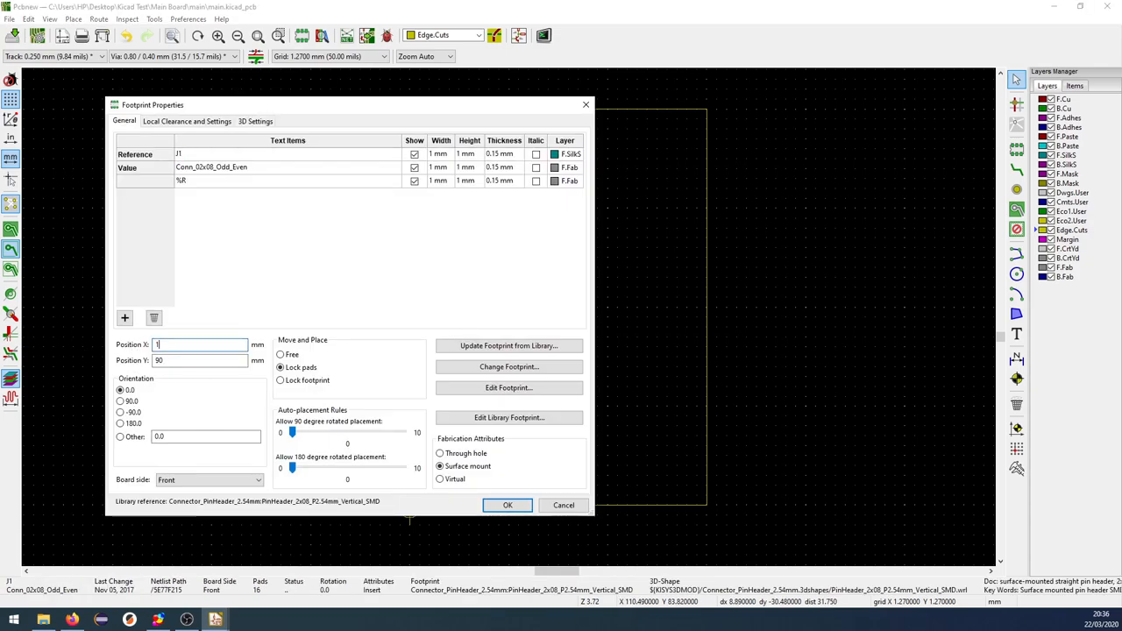
pyautogui.click(507, 505)
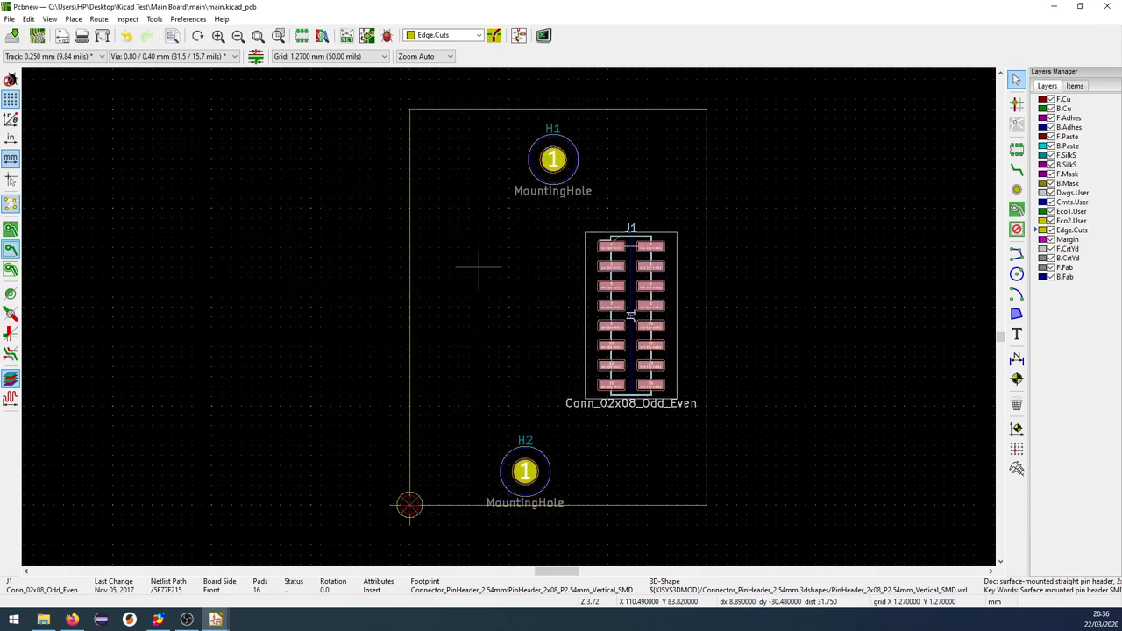
pyautogui.doubleClick(525, 470)
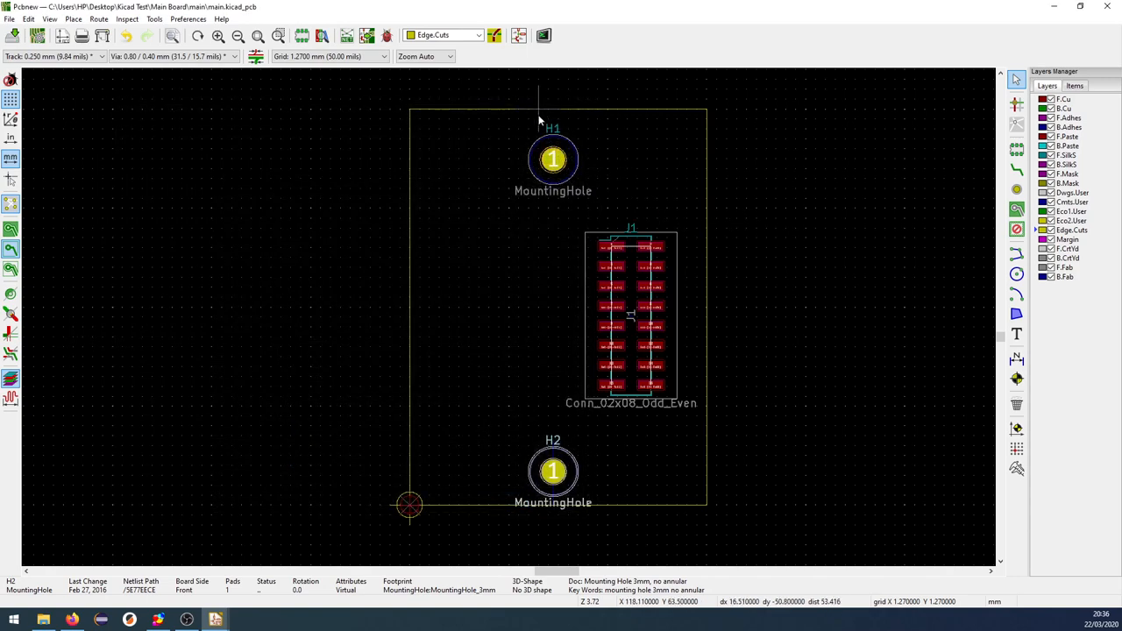
pyautogui.moveTo(548, 197)
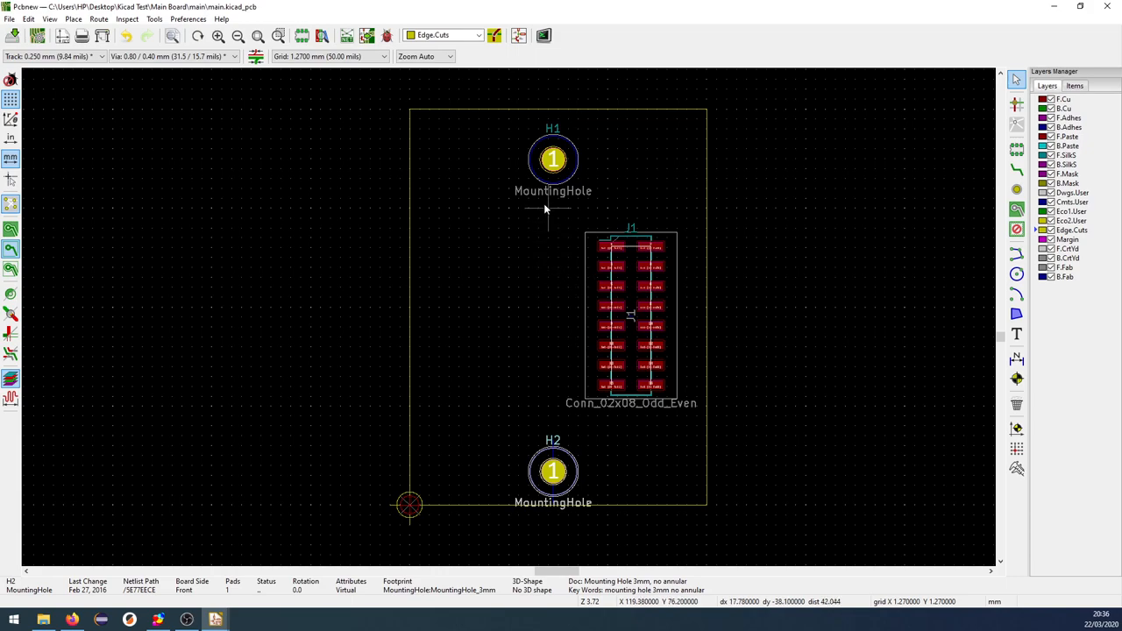
pyautogui.moveTo(579, 258)
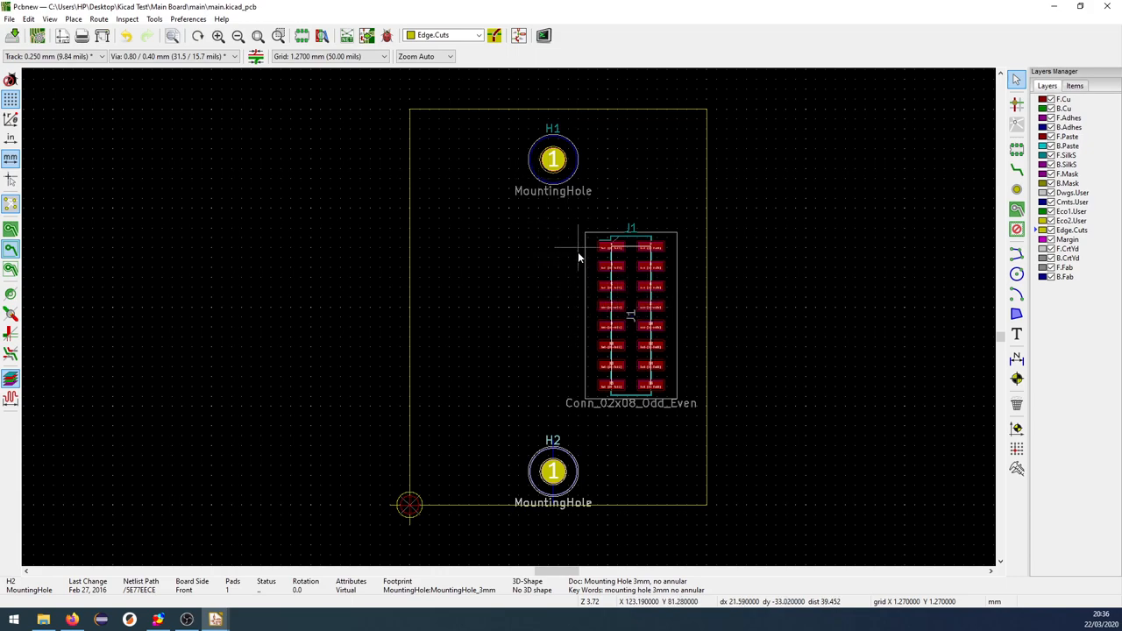
pyautogui.click(543, 35)
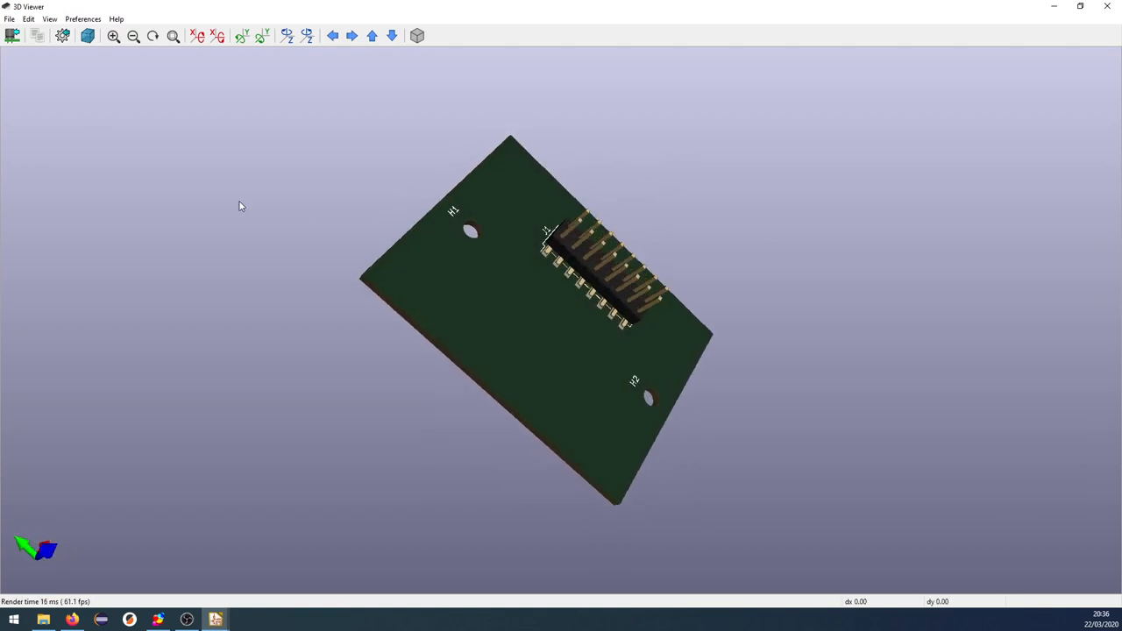
# Close the 3D preview and export the main board as main.step with drill and plot origin
pyautogui.click(1108, 6)
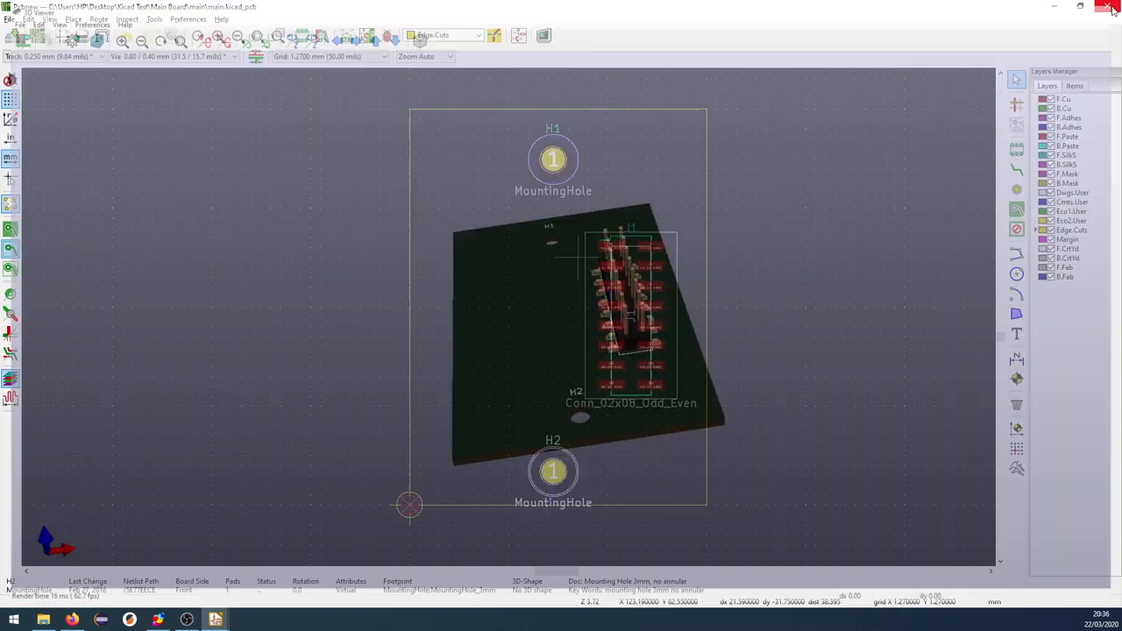
pyautogui.click(9, 18)
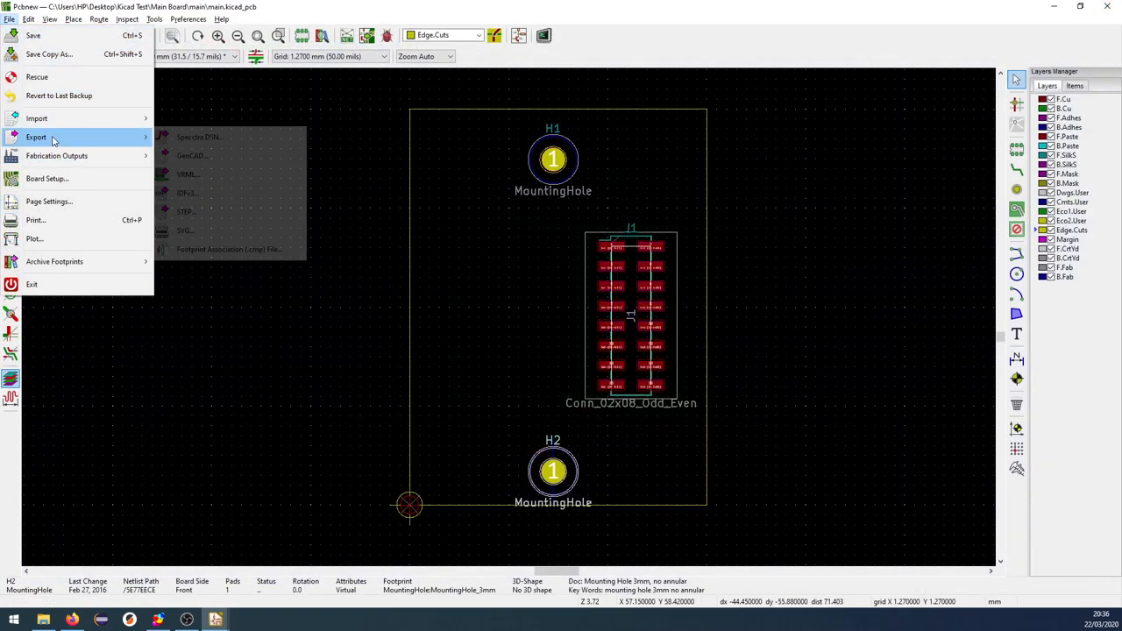
pyautogui.click(185, 212)
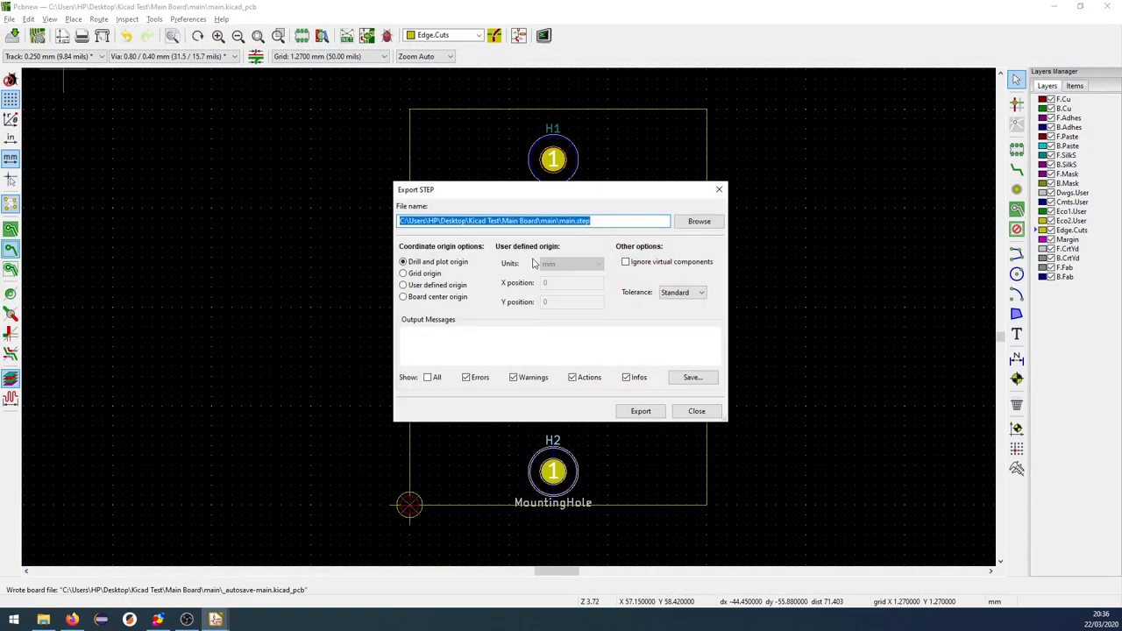
pyautogui.click(640, 411)
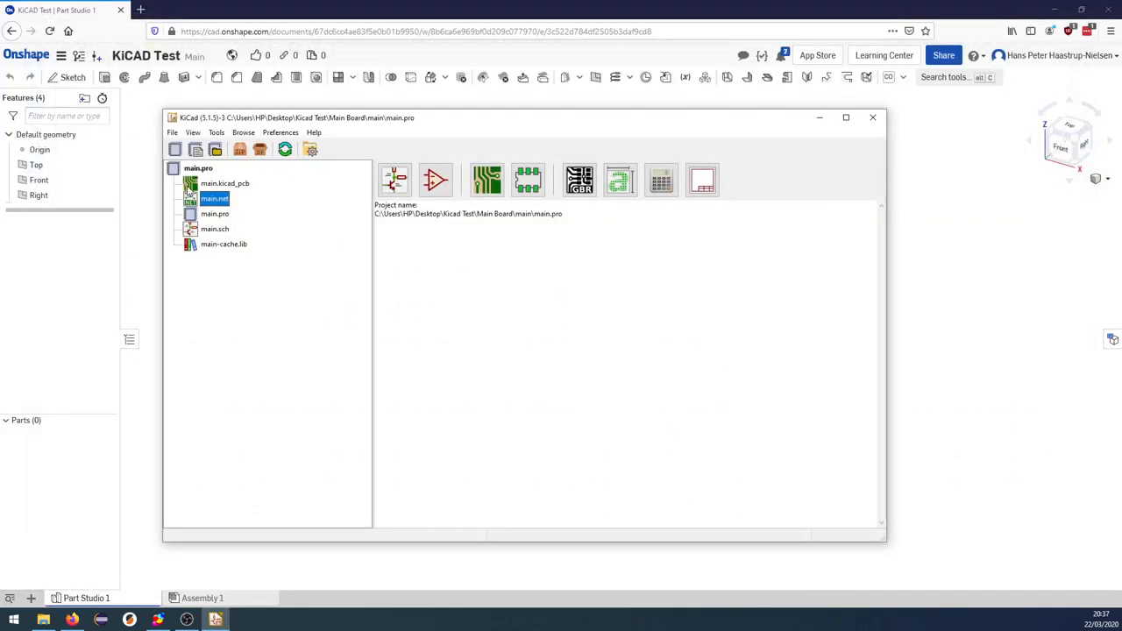
# Close Pcbnew, returning to the KiCad project manager for main.pro
pyautogui.click(172, 132)
pyautogui.write('m')
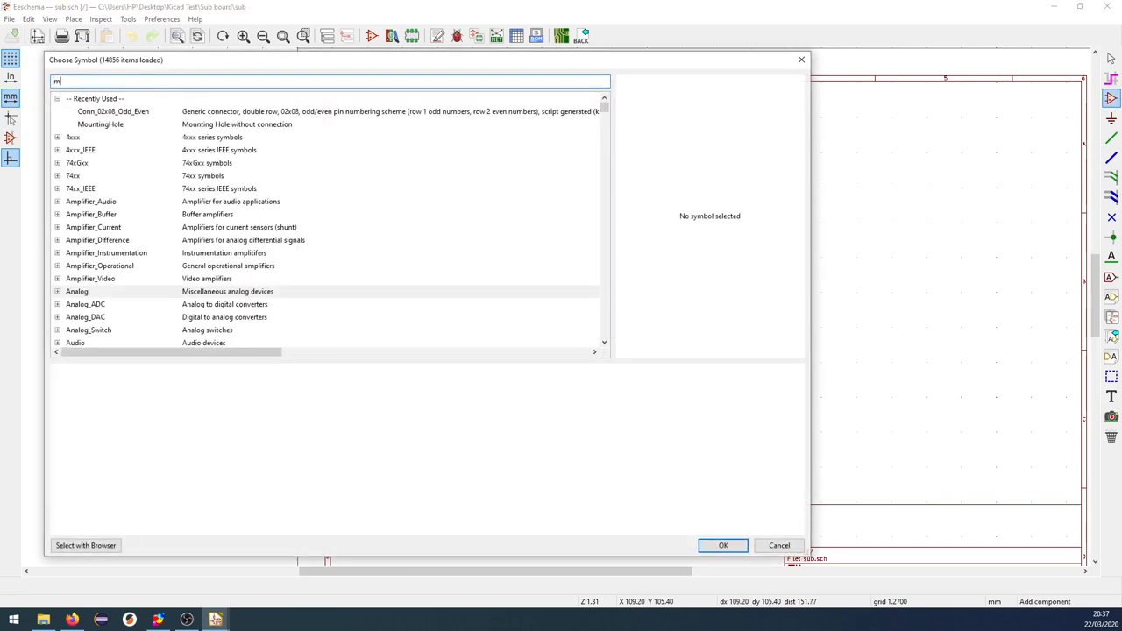
# Place two MountingHole symbols and a Conn_02x08_Odd_Even connector, annotated as H1, H2 and J1
pyautogui.click(724, 545)
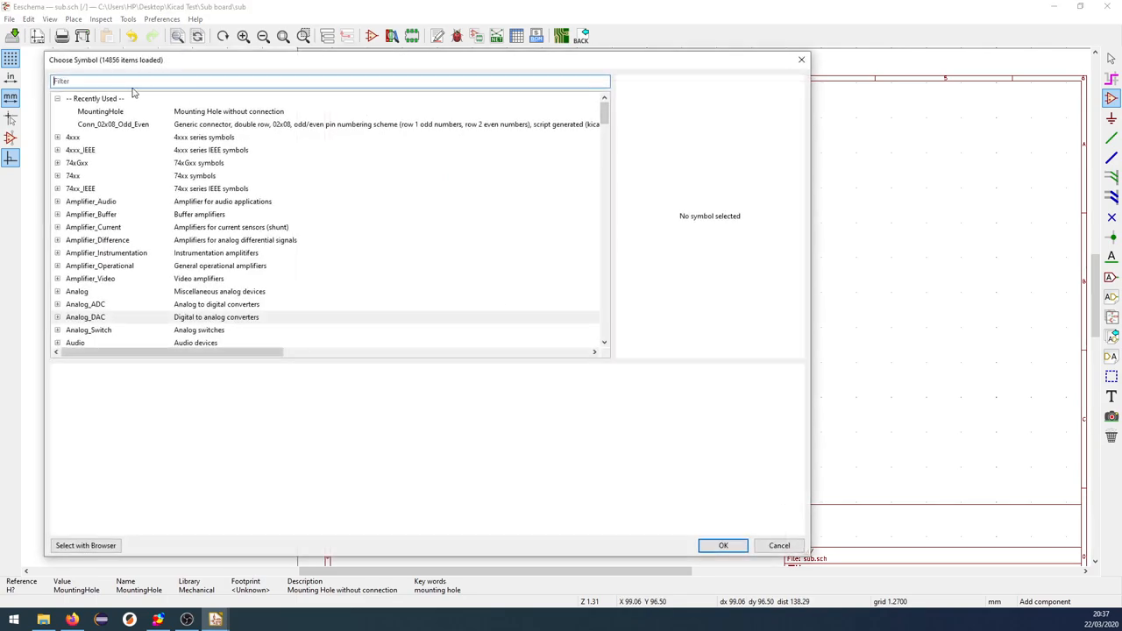
pyautogui.write('conn_02x08')
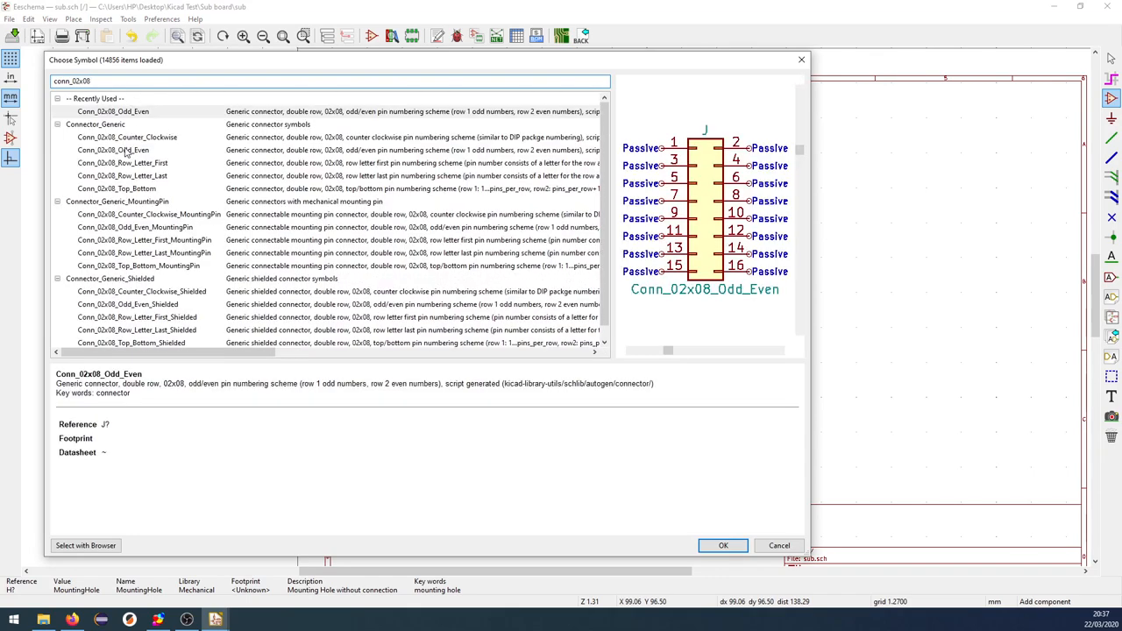
pyautogui.click(723, 546)
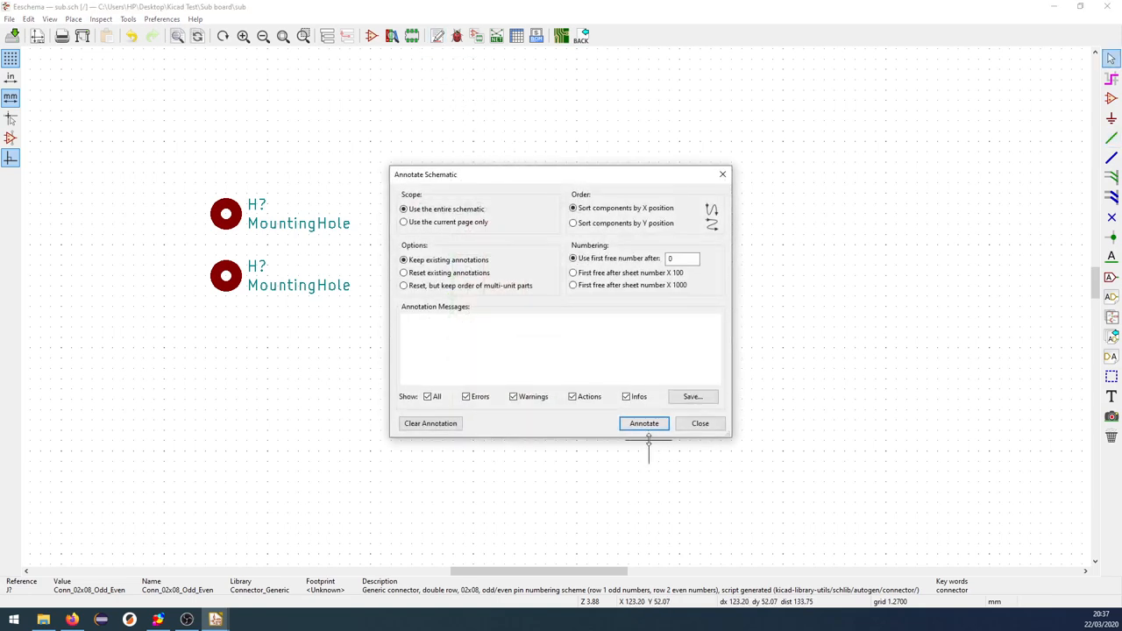
pyautogui.click(644, 424)
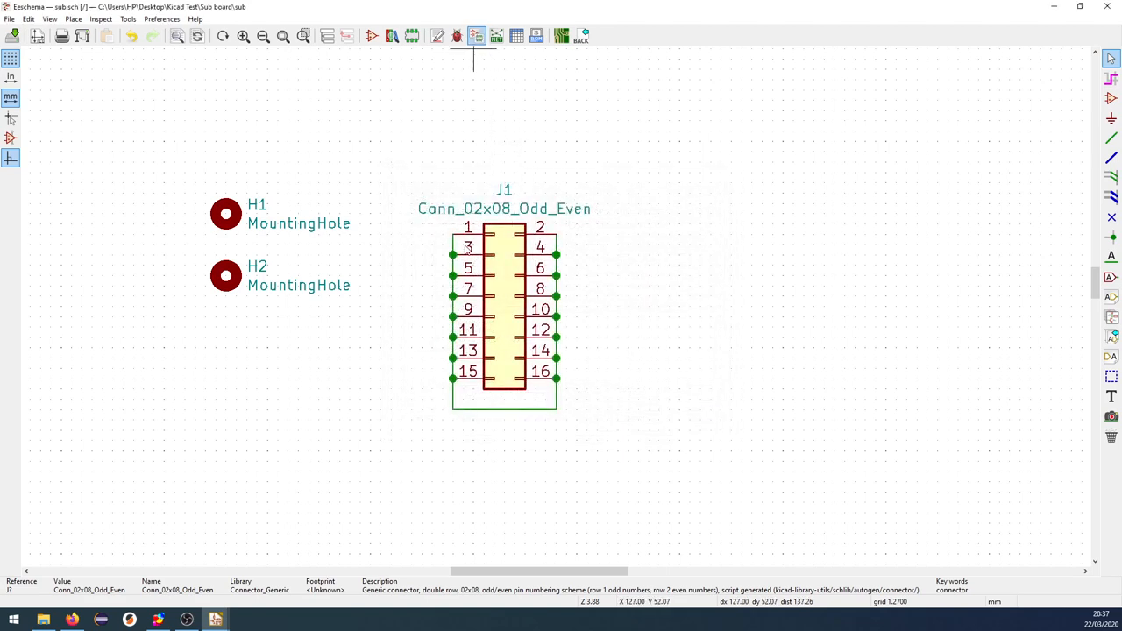
pyautogui.click(476, 36)
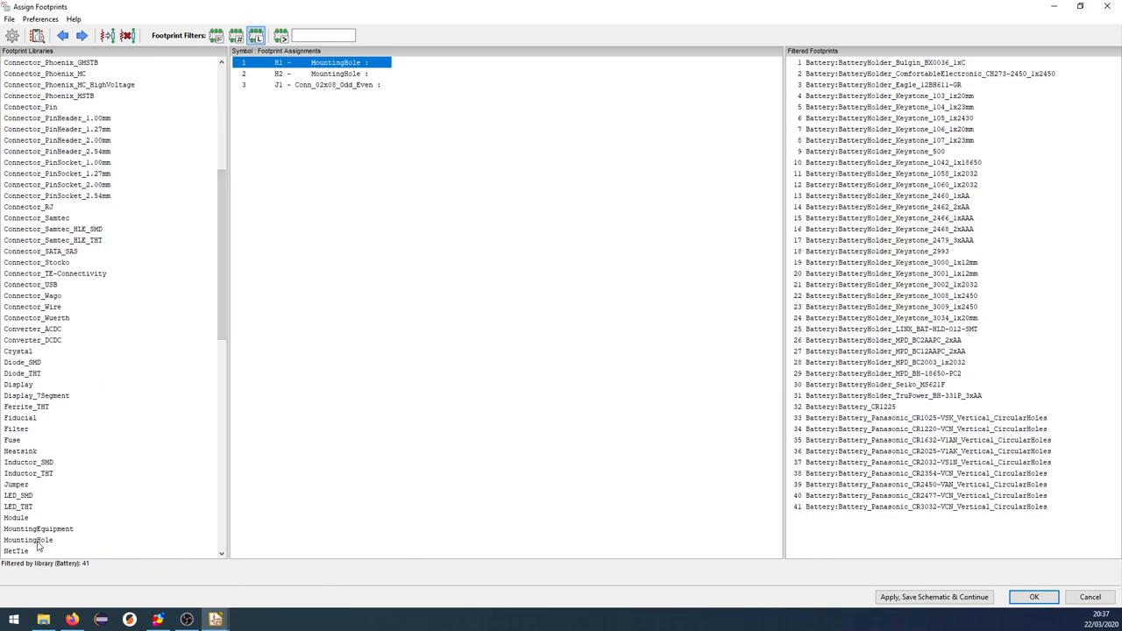
# Assign 3mm mounting hole footprints to H1, H2 and PinSocket_2x08_P2.54mm_Vertical_SMD to J1, then save
pyautogui.click(28, 539)
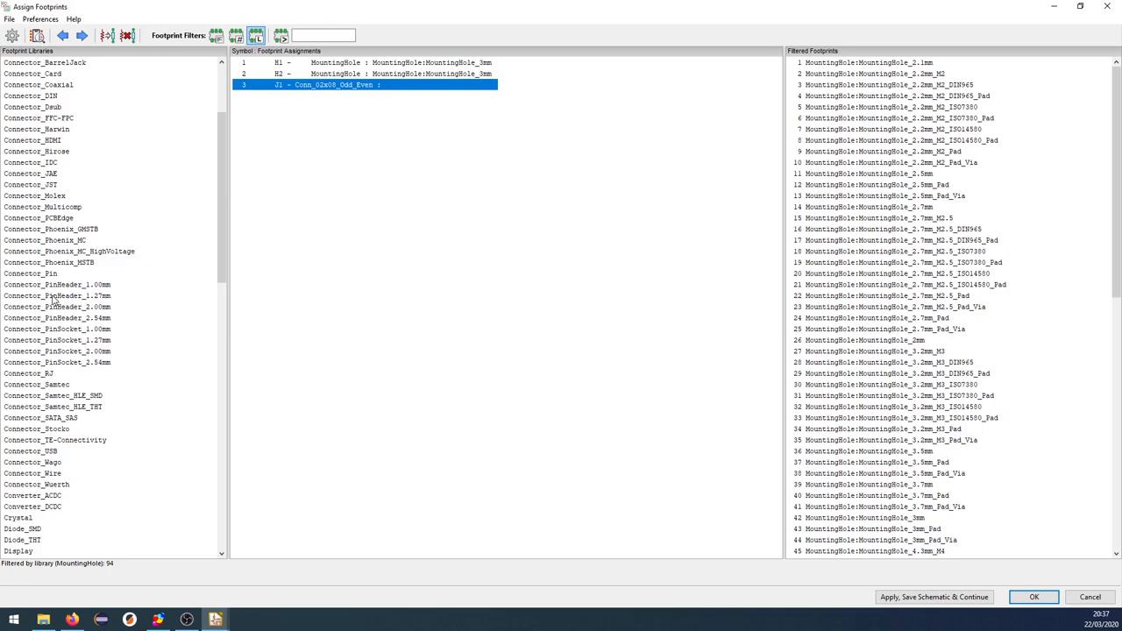
pyautogui.moveTo(60, 305)
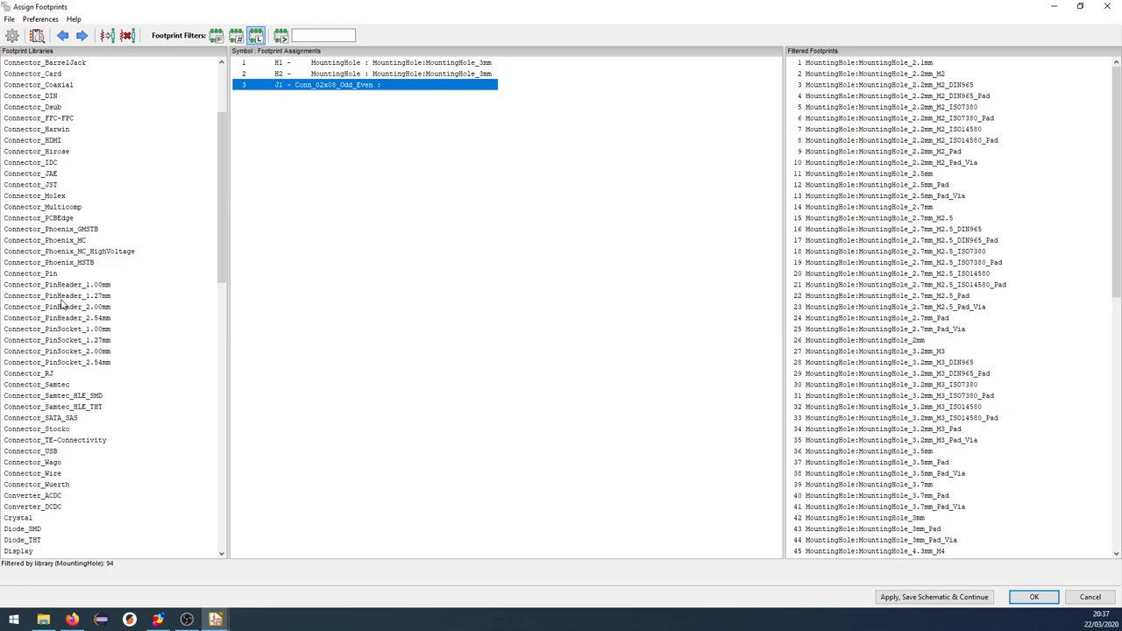
pyautogui.click(58, 362)
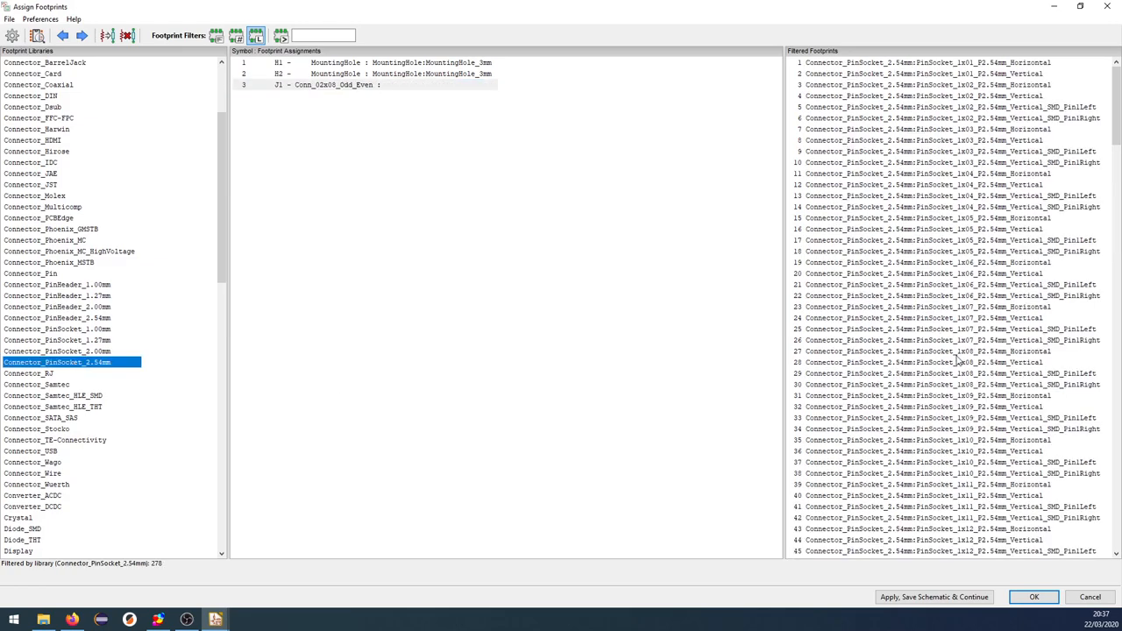
pyautogui.scroll(-3)
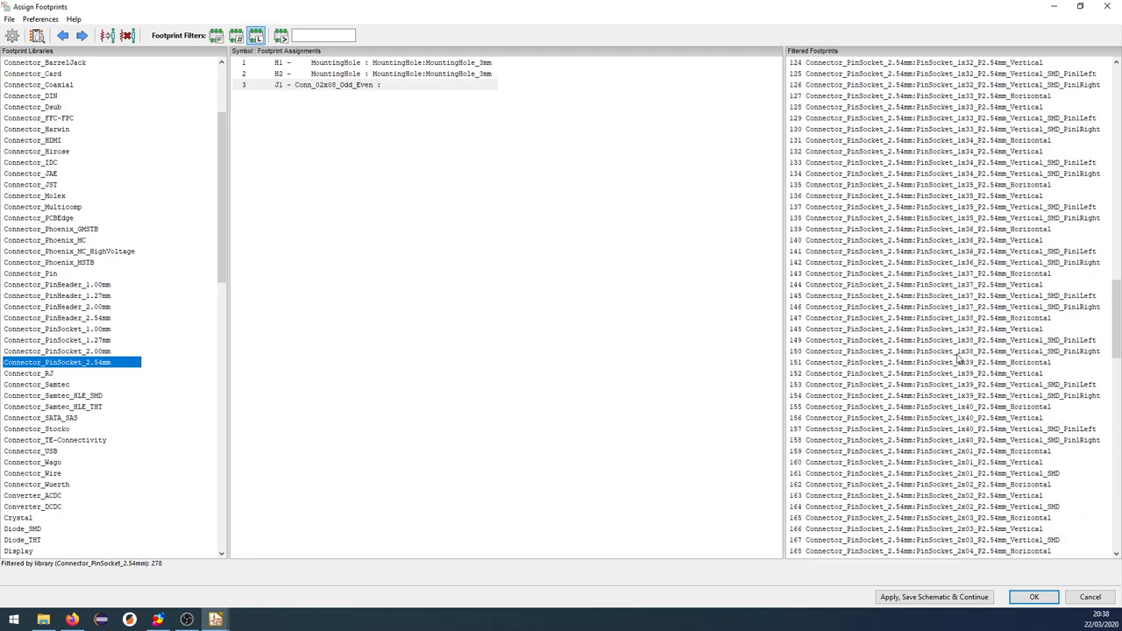
pyautogui.scroll(-3)
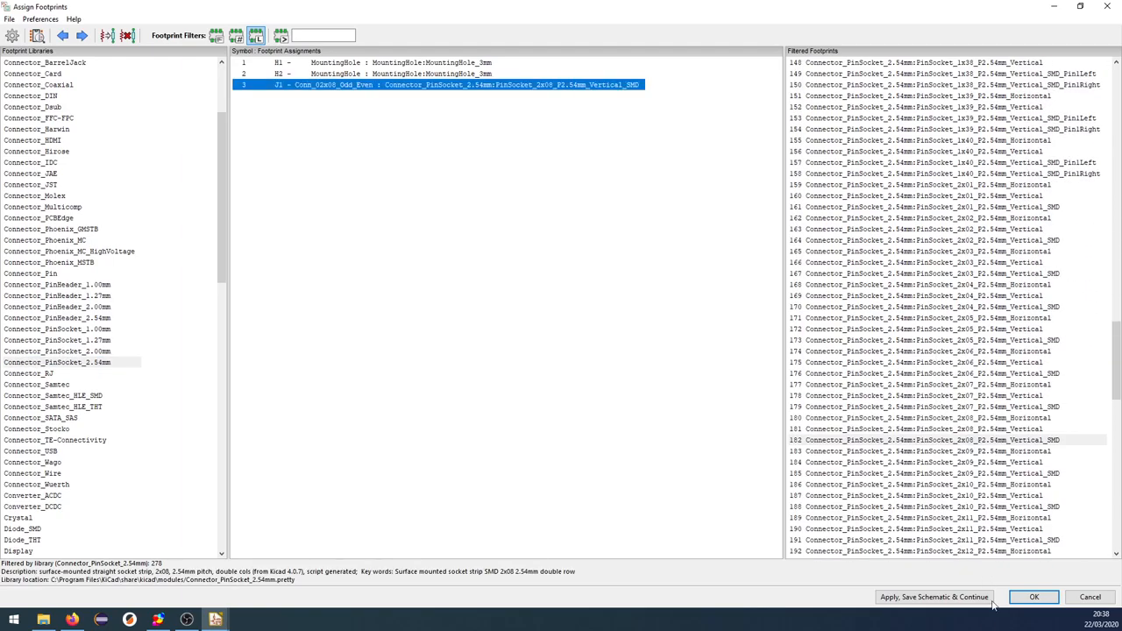
pyautogui.click(934, 597)
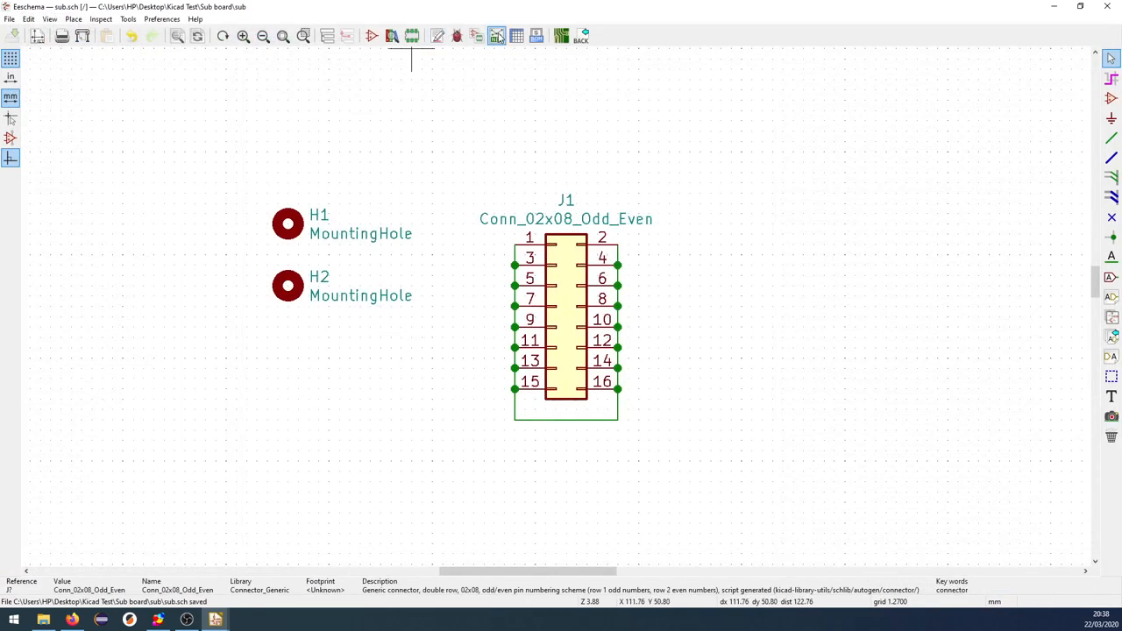
# Generate the sub board netlist and open the board in Pcbnew
pyautogui.click(497, 36)
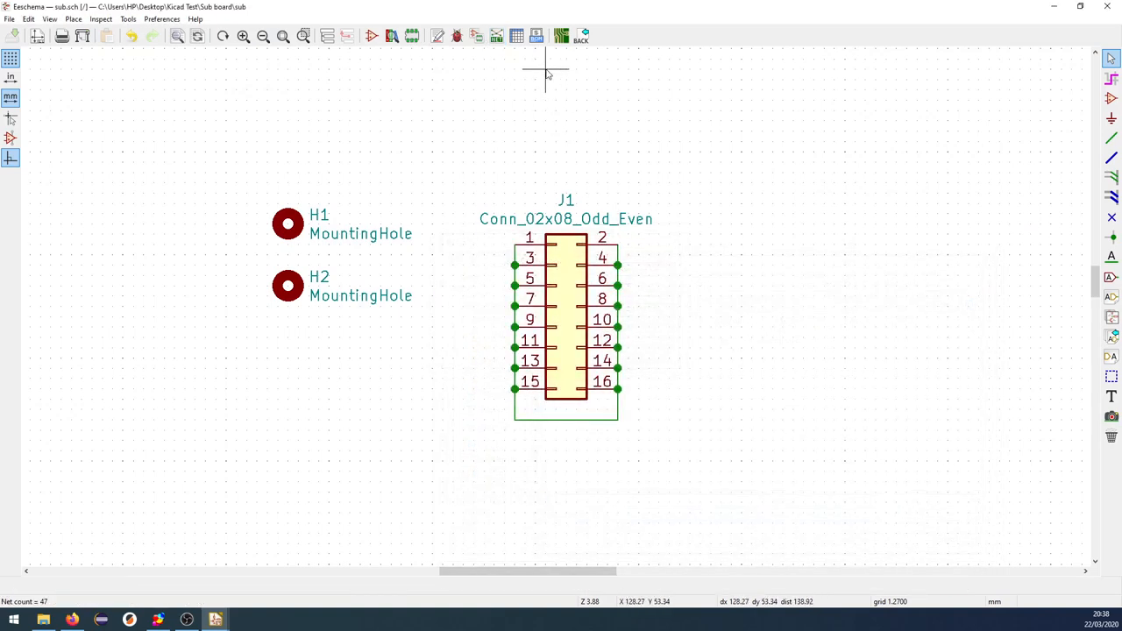
pyautogui.click(536, 35)
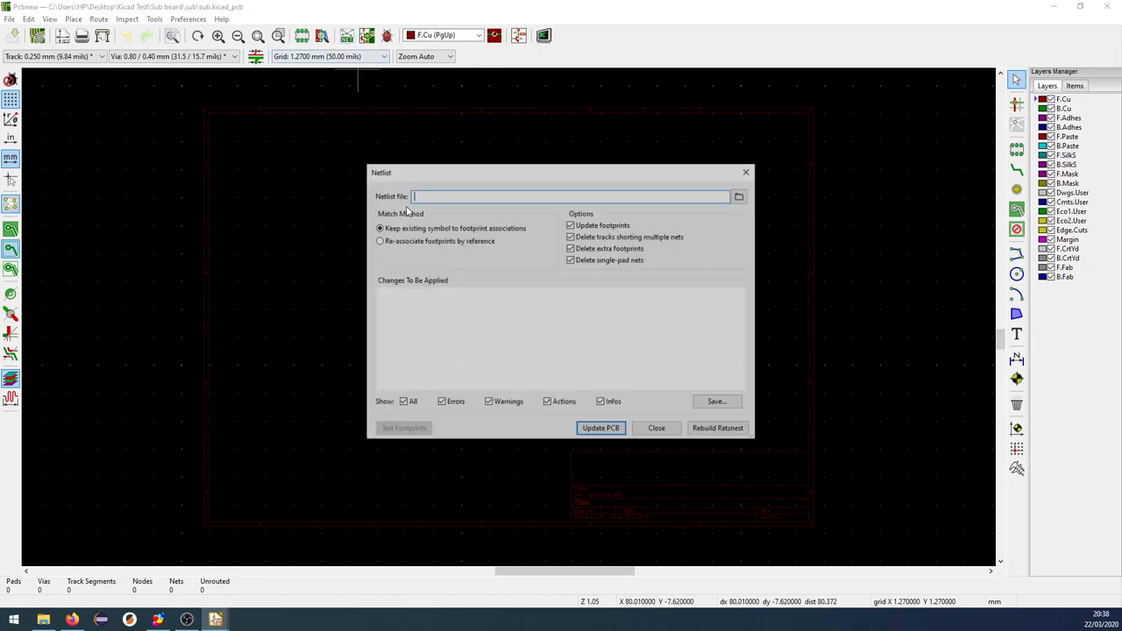
# Import the netlist with Update PCB and place the J1, H1 and H2 footprints
pyautogui.click(739, 197)
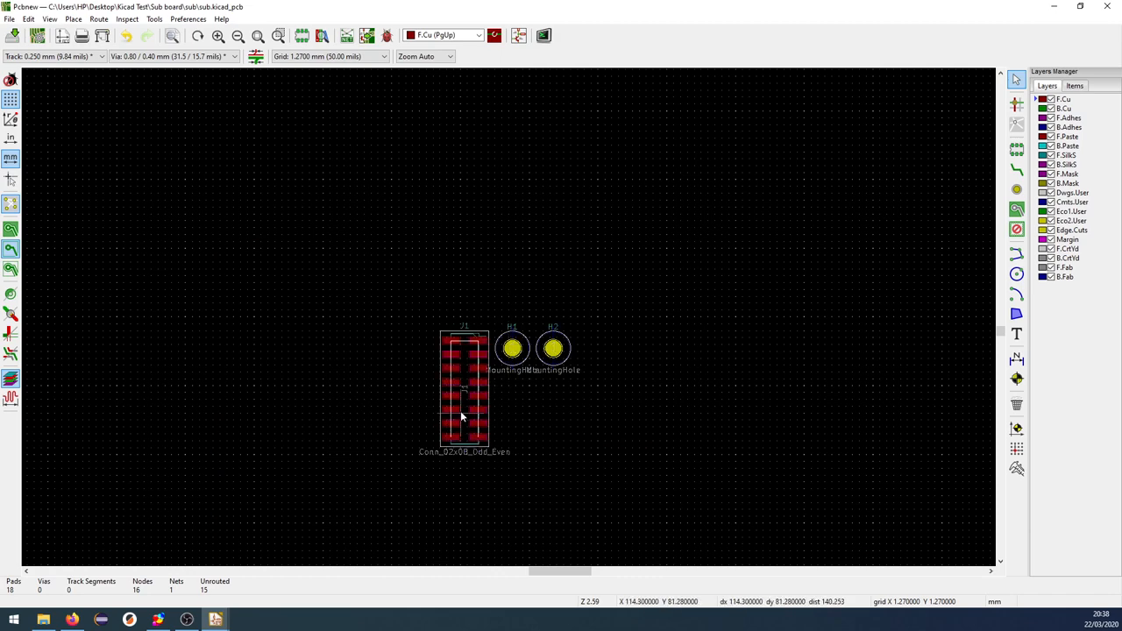
pyautogui.moveTo(465, 366)
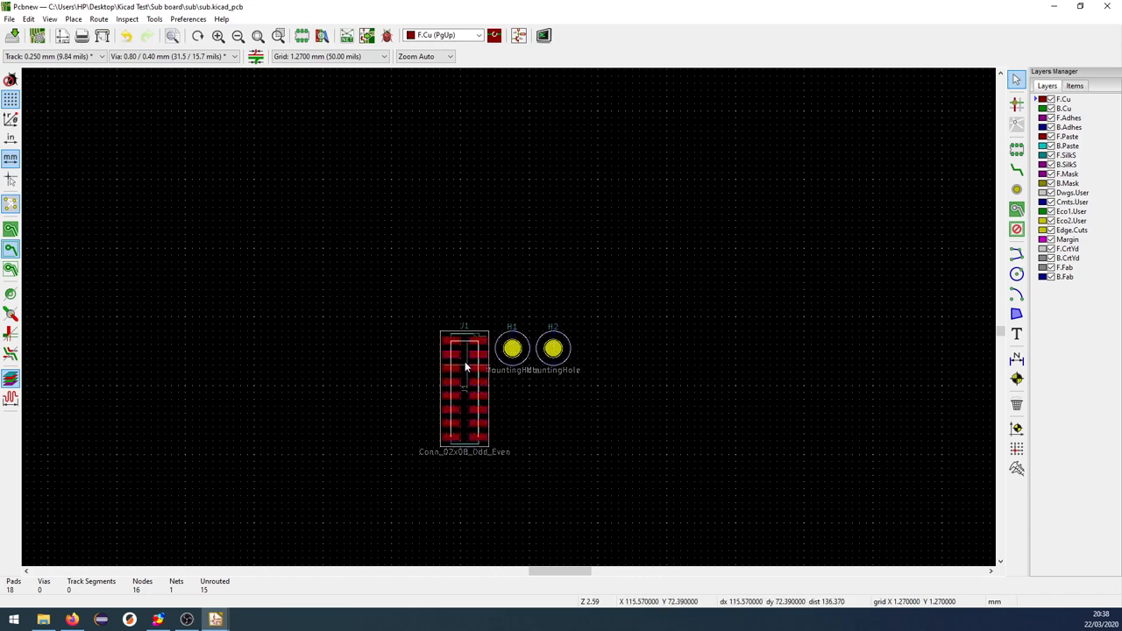
pyautogui.click(541, 35)
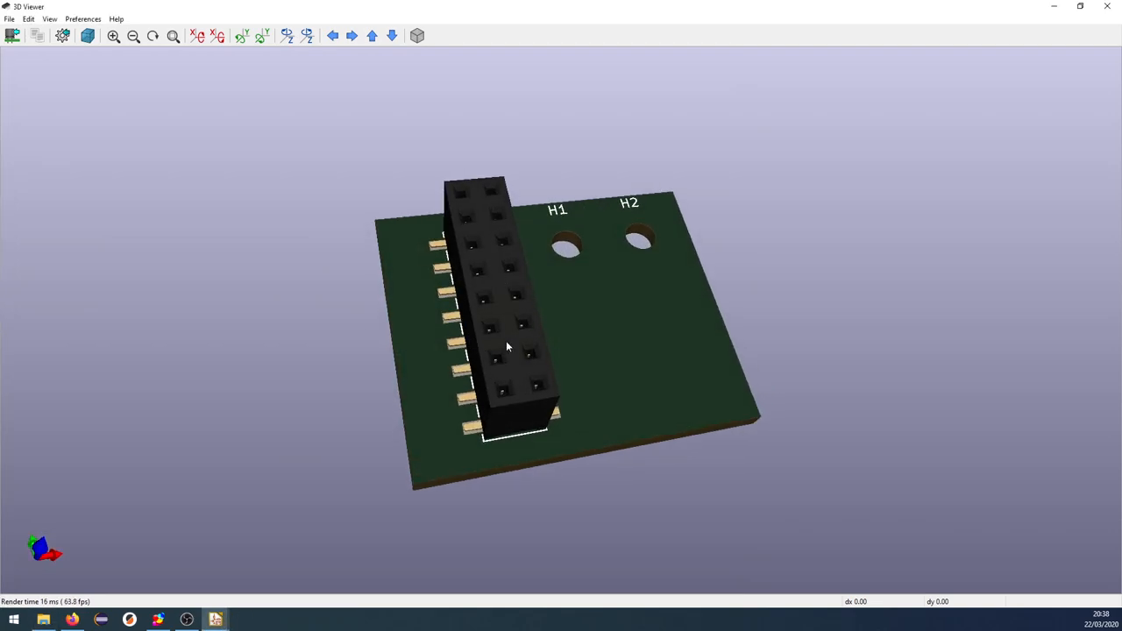
# Inspect the J1 socket and H1, H2 holes in the 3D viewer
pyautogui.scroll(-3)
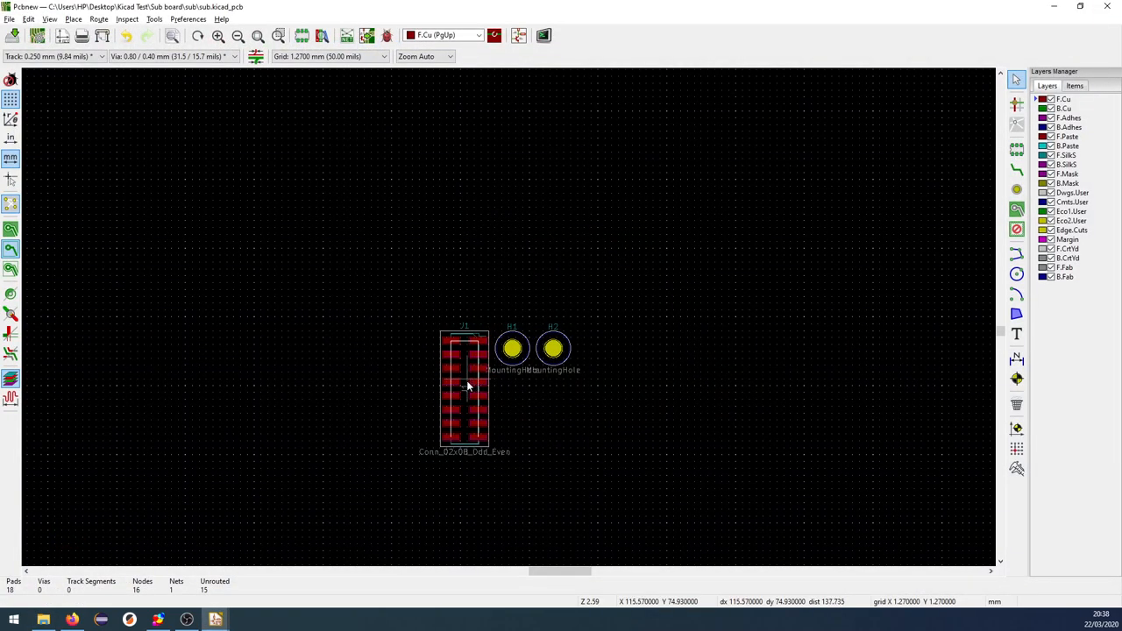
# Flip J1 to the back side, then move H1 above and H2 below it
pyautogui.click(465, 386)
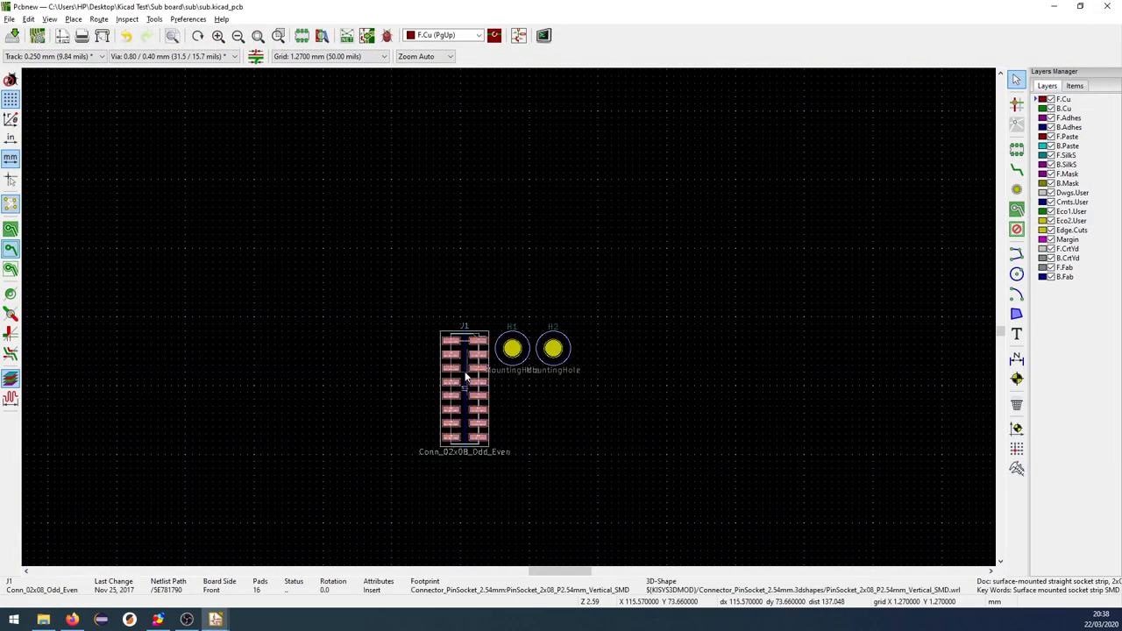
pyautogui.press('F')
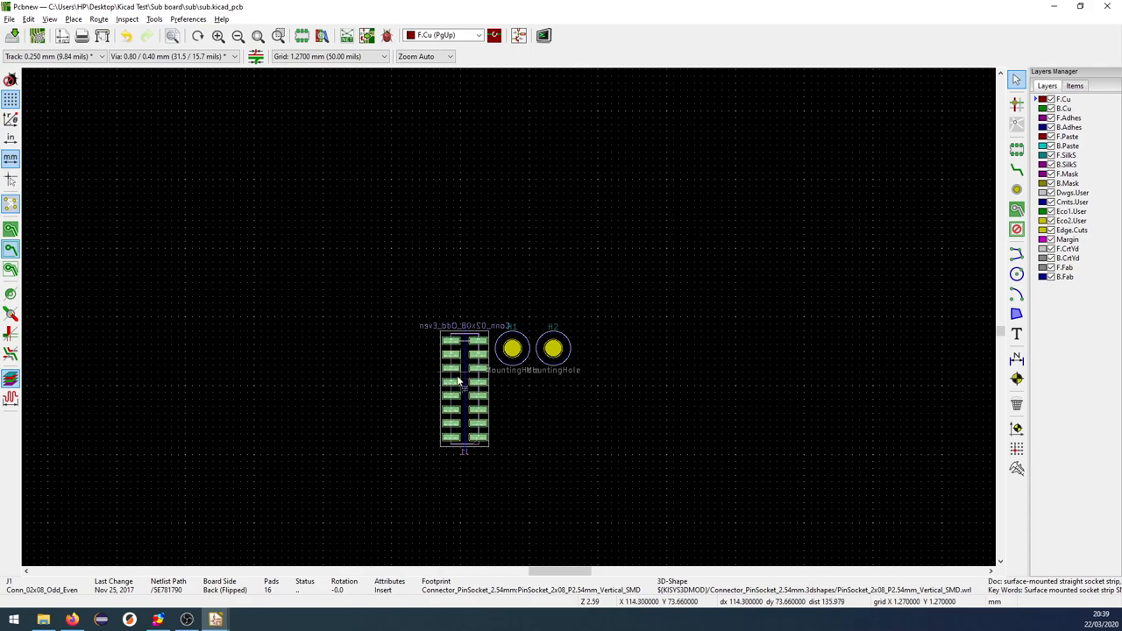
pyautogui.click(542, 36)
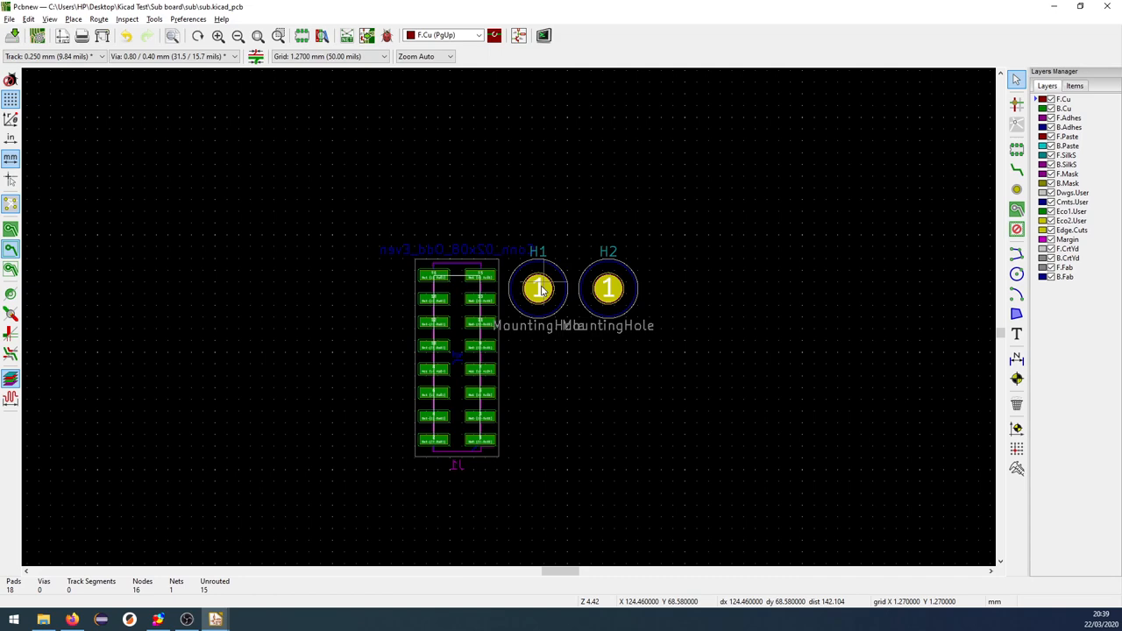
pyautogui.moveTo(539, 287); pyautogui.dragTo(461, 152)
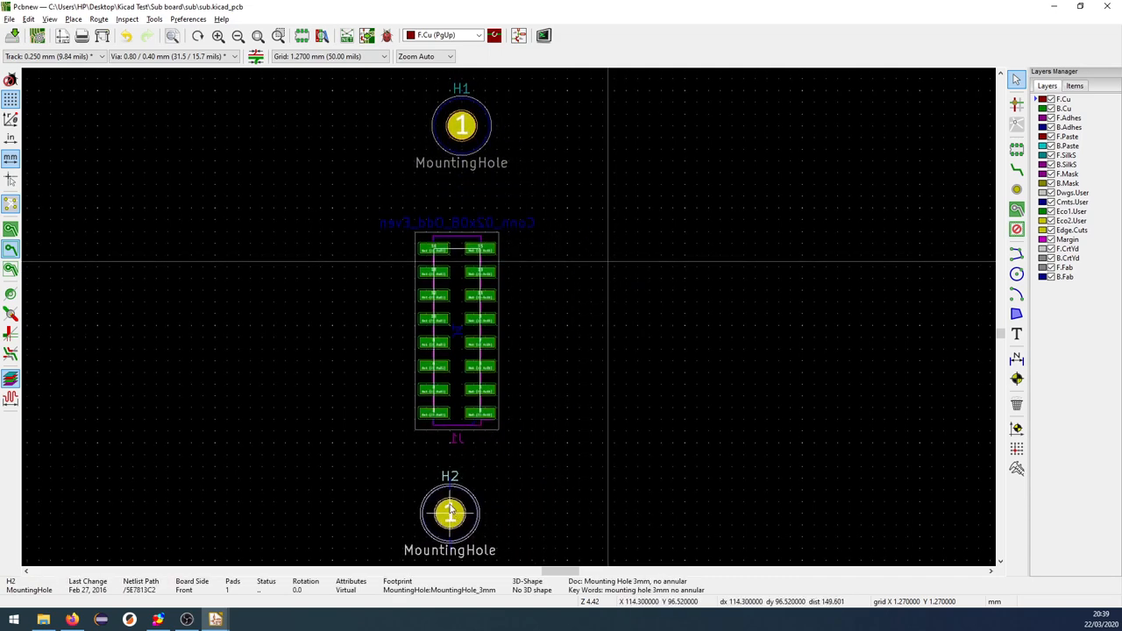
pyautogui.scroll(-3)
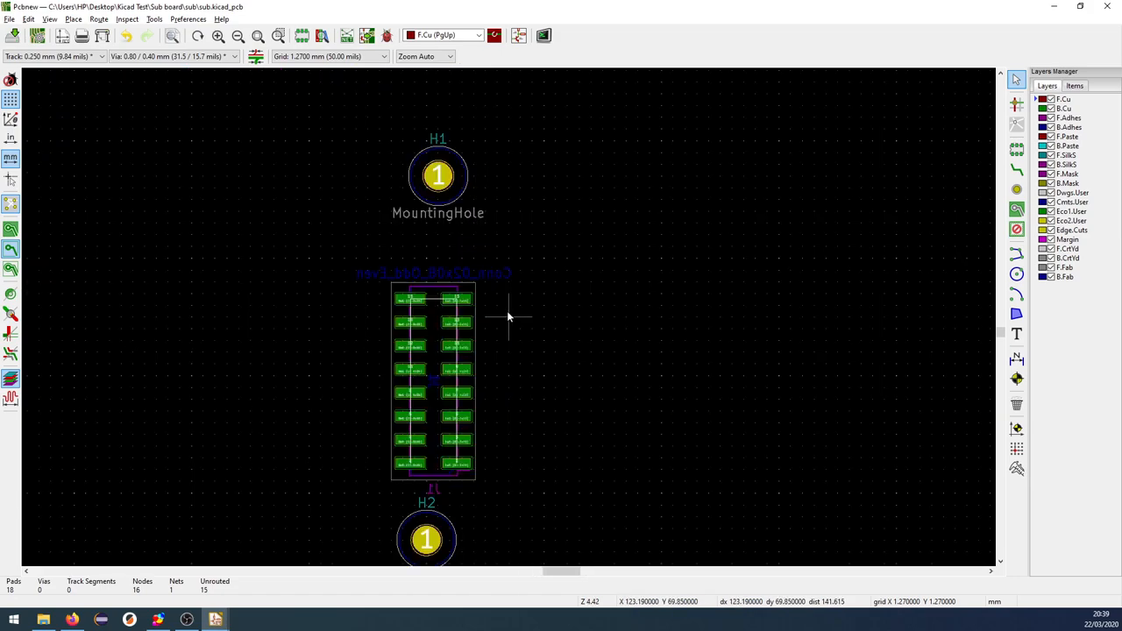
# Set mounting hole H1 to X 120 and the J1 socket to X 130
pyautogui.click(438, 175)
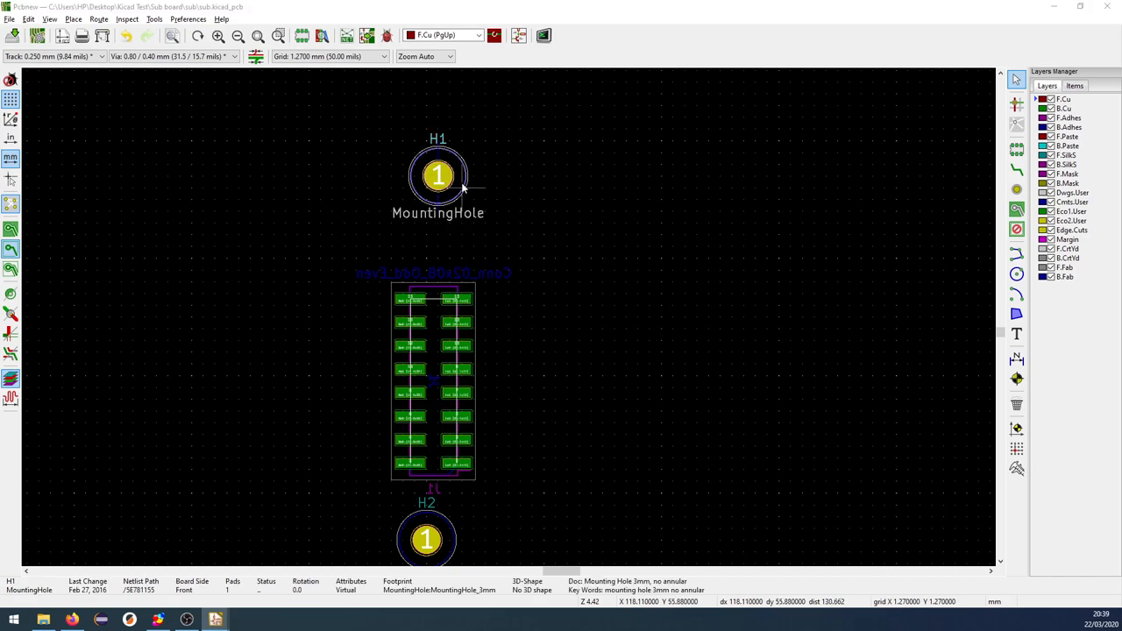
pyautogui.doubleClick(438, 174)
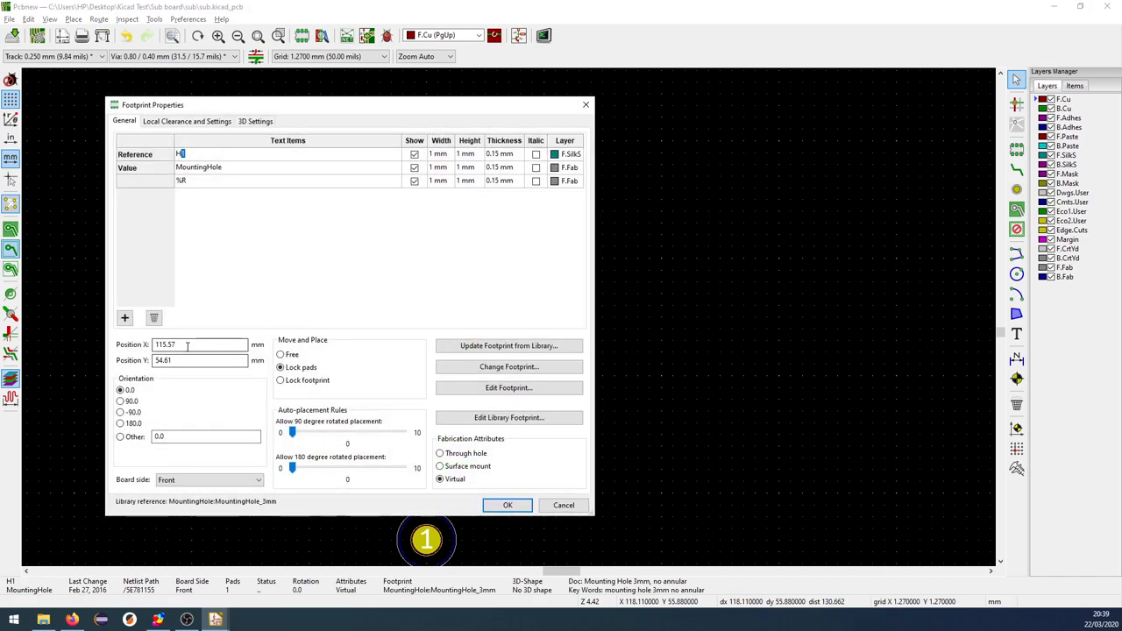
pyautogui.write('120')
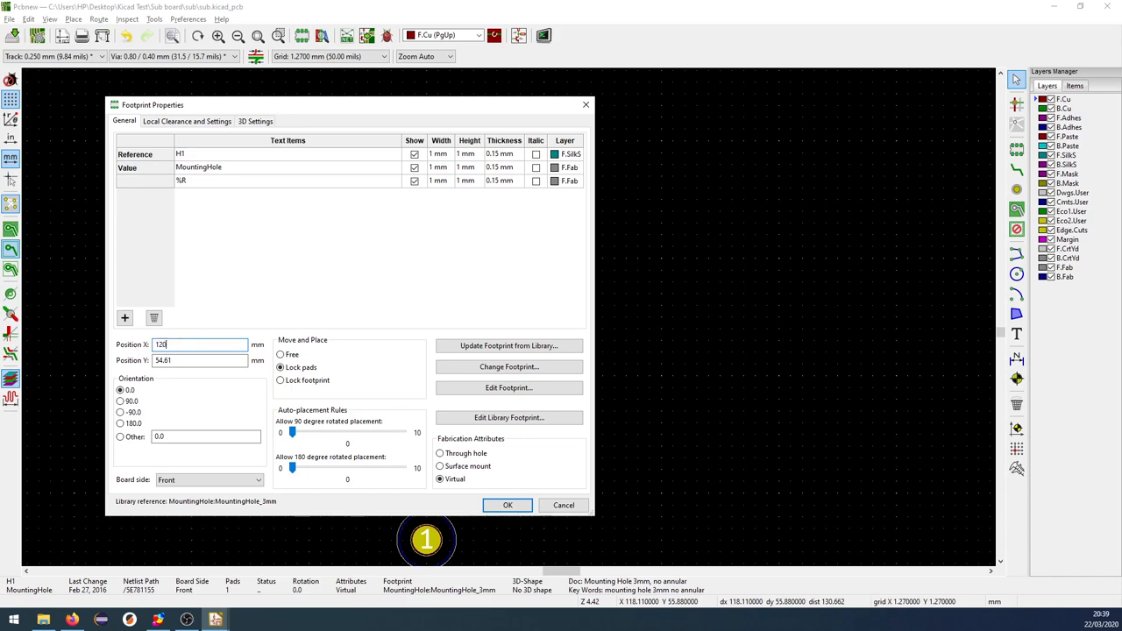
pyautogui.click(507, 505)
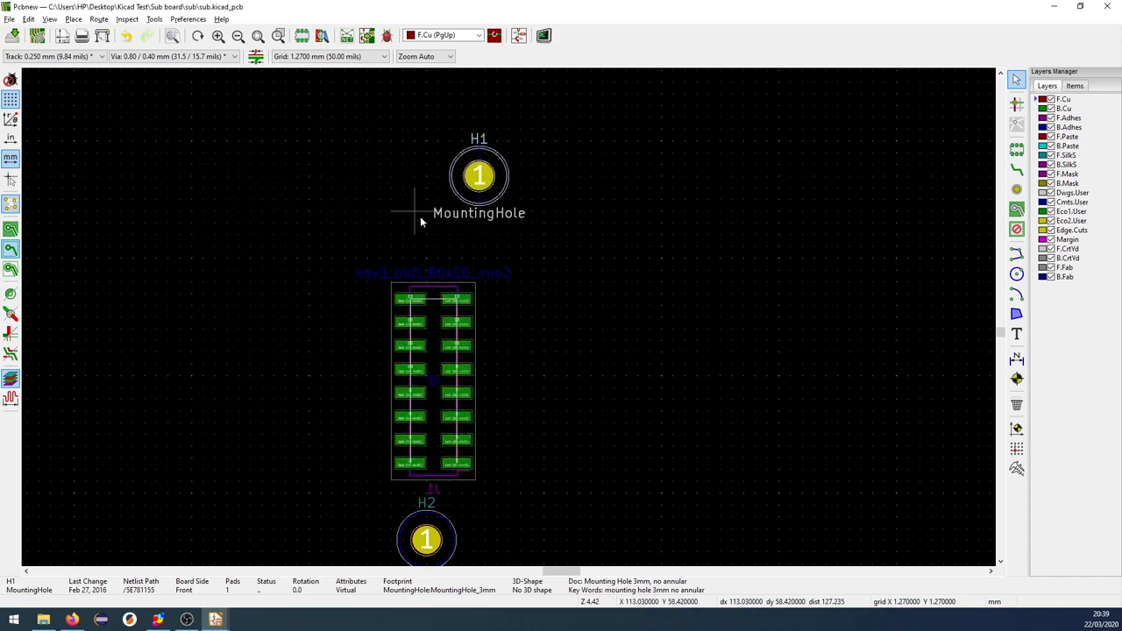
pyautogui.moveTo(434, 368)
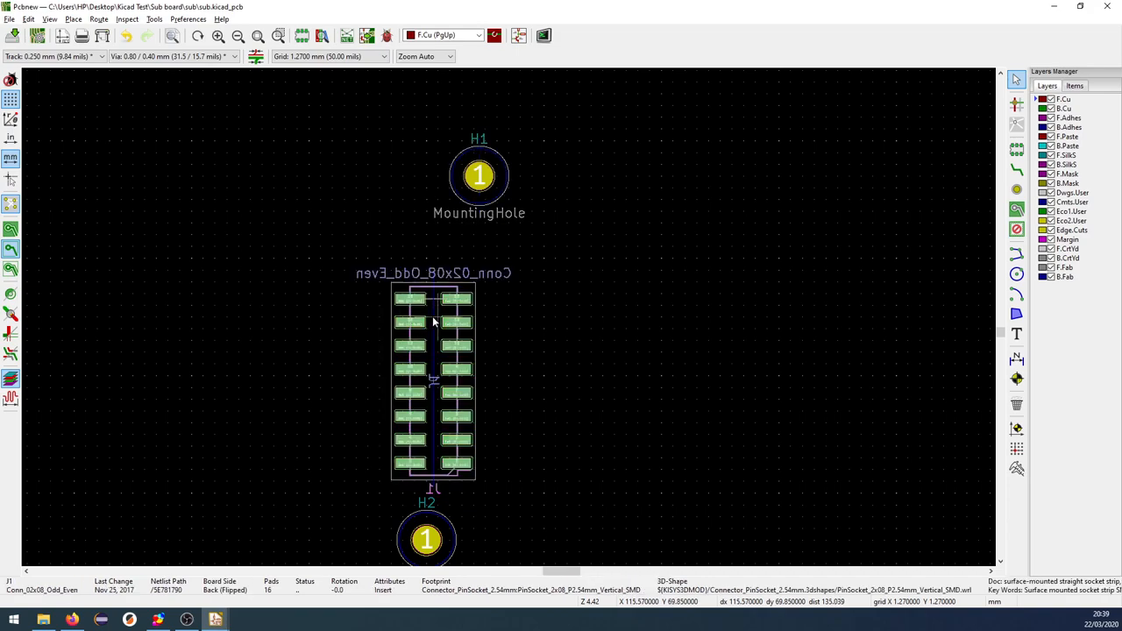
pyautogui.doubleClick(433, 381)
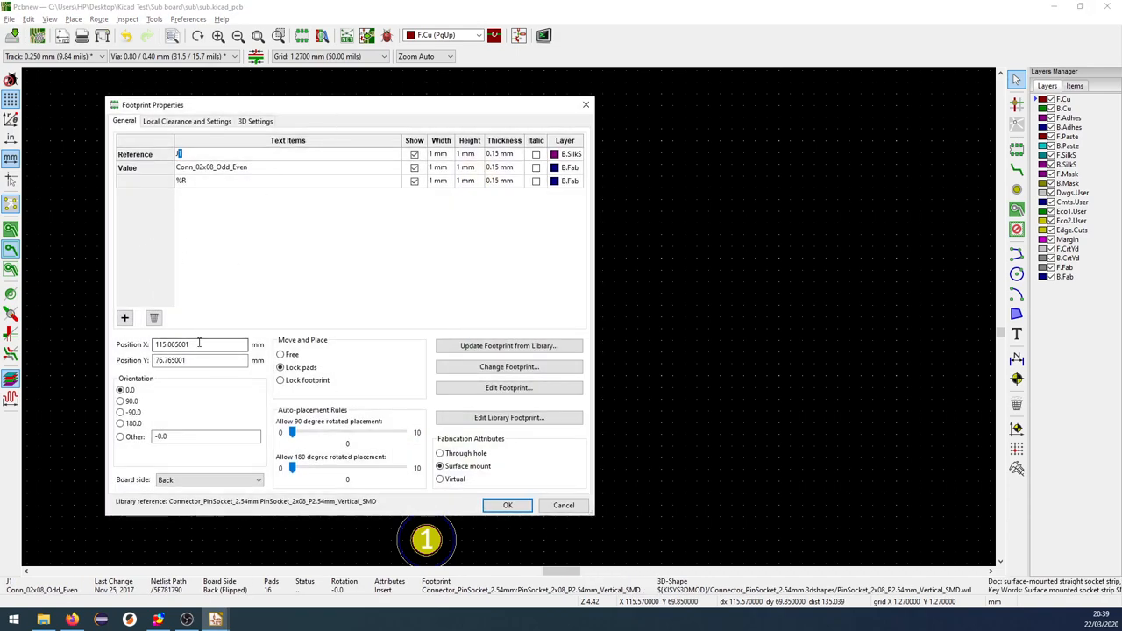
pyautogui.write('13')
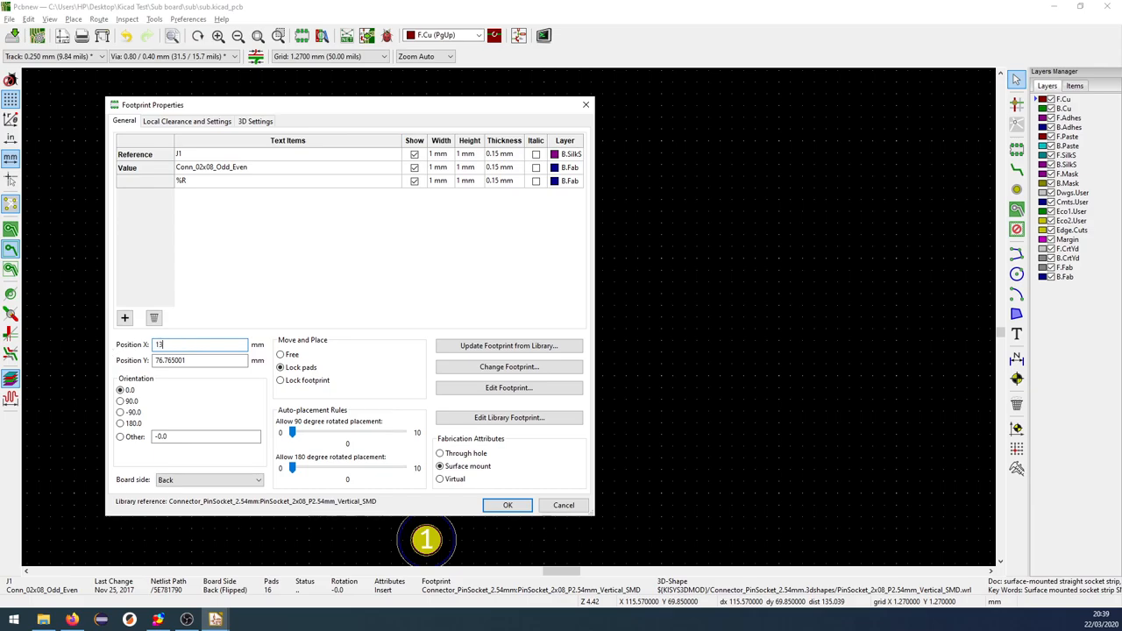
pyautogui.click(508, 505)
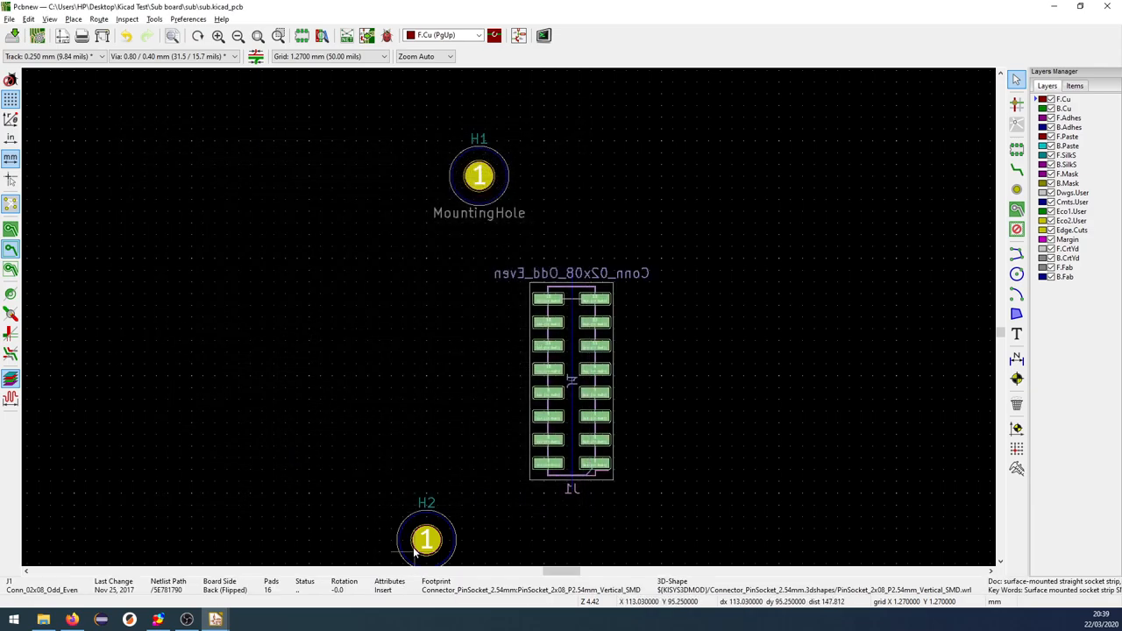
# Set H2's position properties, then recheck H1 and J1, with J1 at X 130, Y 90
pyautogui.doubleClick(425, 539)
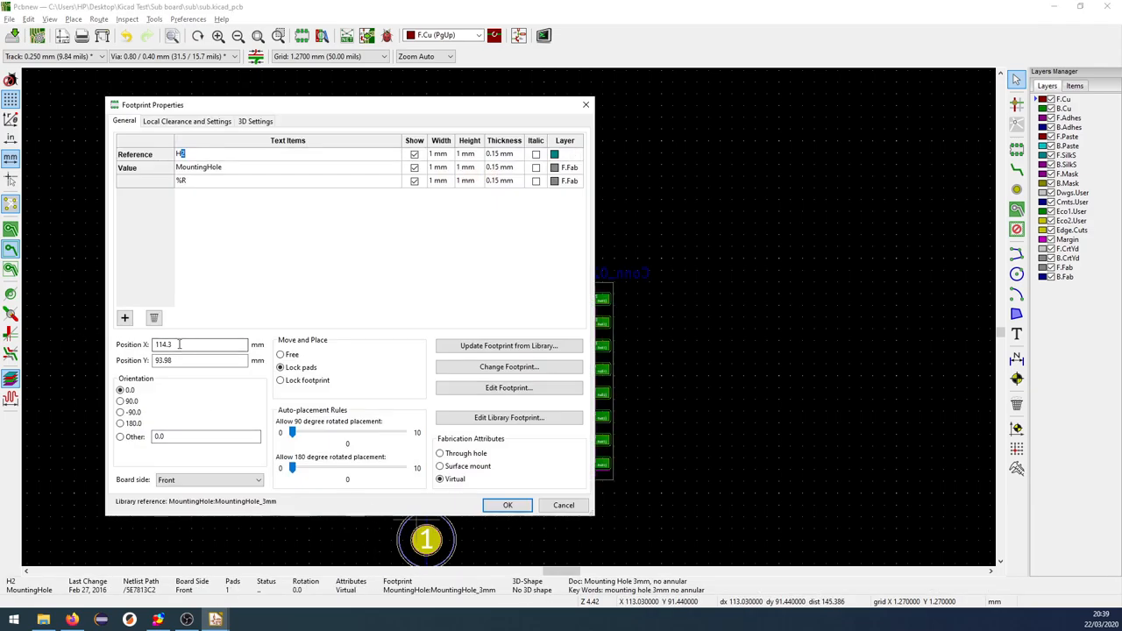
pyautogui.click(507, 505)
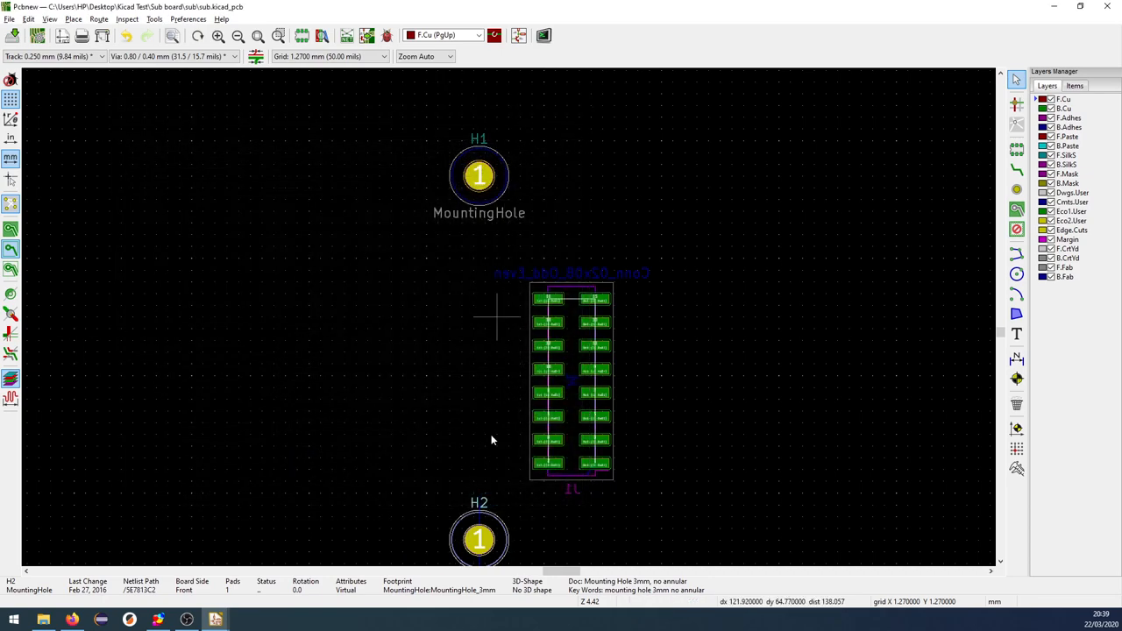
pyautogui.doubleClick(479, 539)
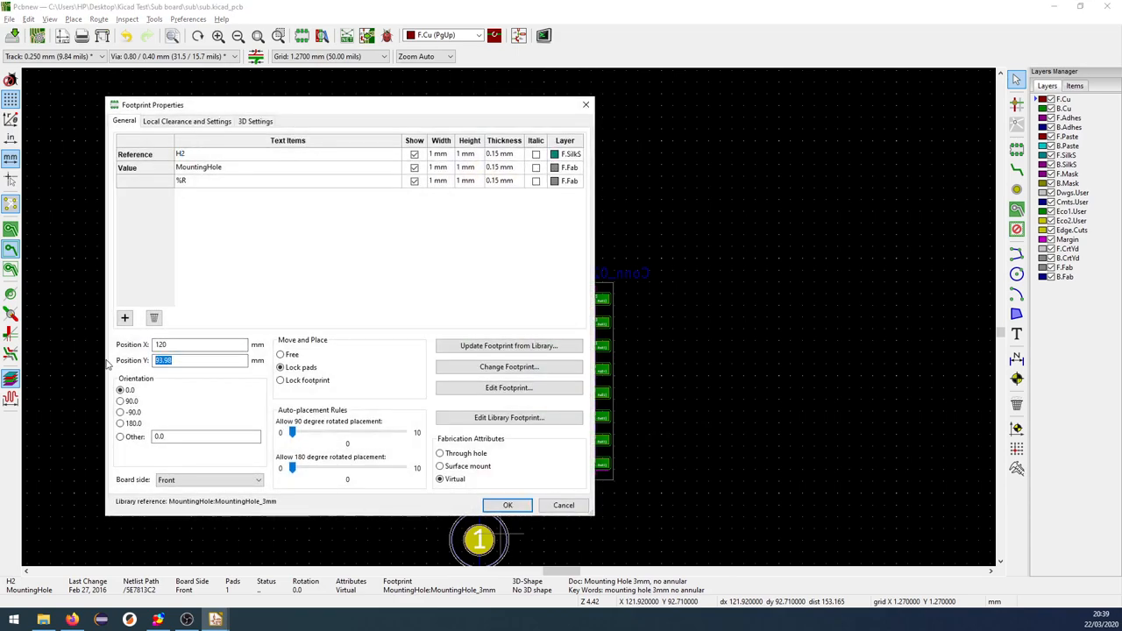
pyautogui.click(508, 505)
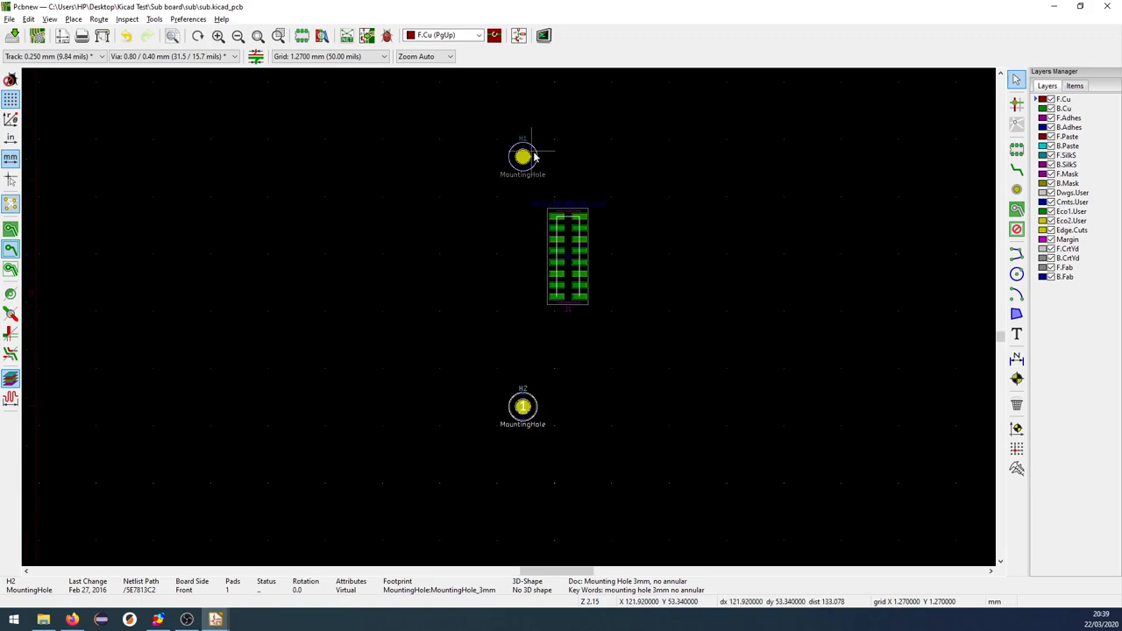
pyautogui.doubleClick(522, 157)
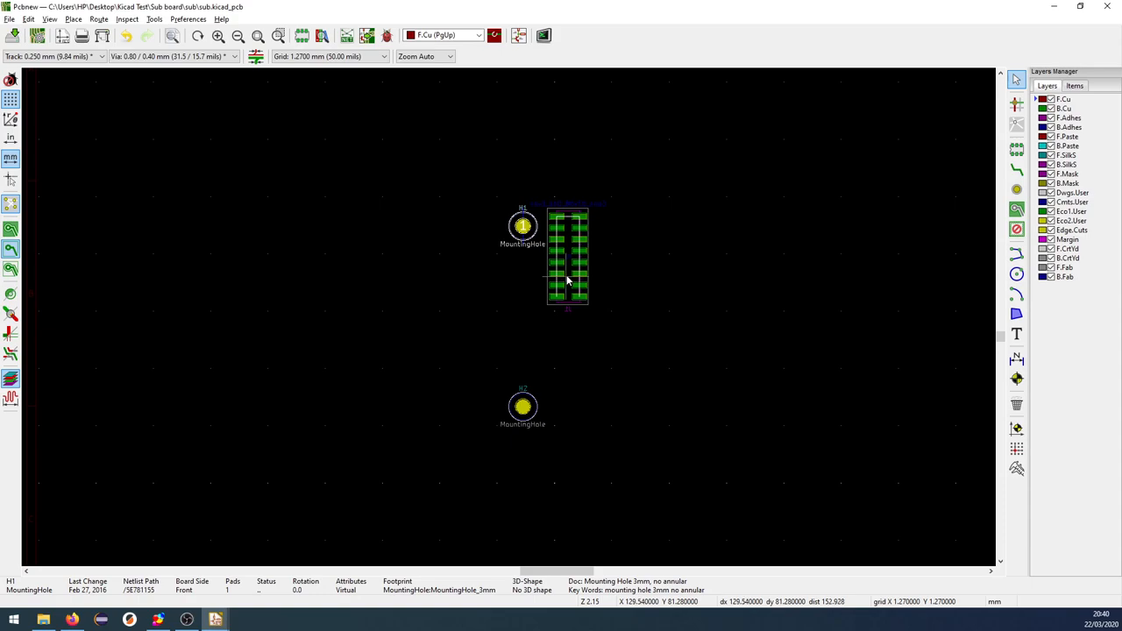
pyautogui.doubleClick(568, 256)
pyautogui.write('90')
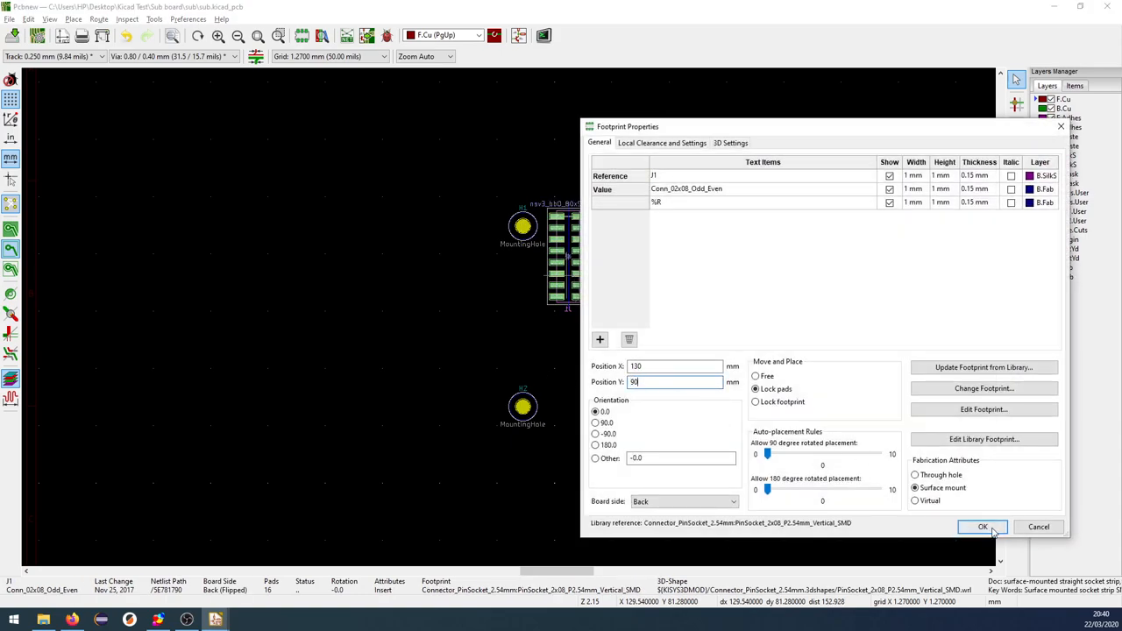
pyautogui.click(982, 527)
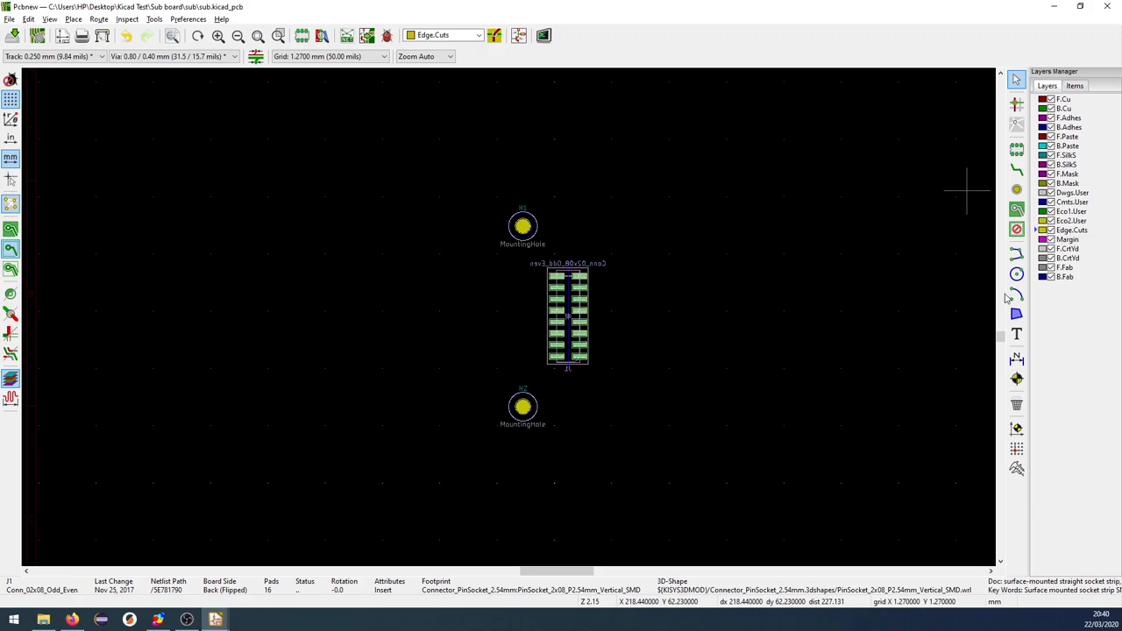
# Draw a rectangular Edge.Cuts outline around H1, J1 and H2, then orbit it in 3D
pyautogui.click(1017, 314)
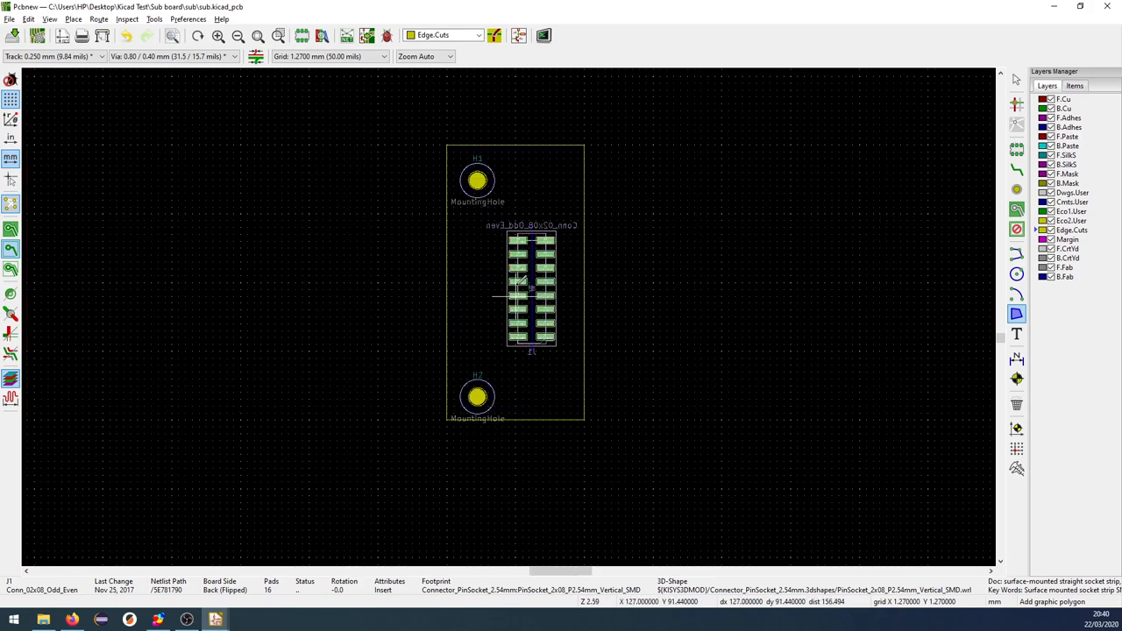
pyautogui.click(542, 35)
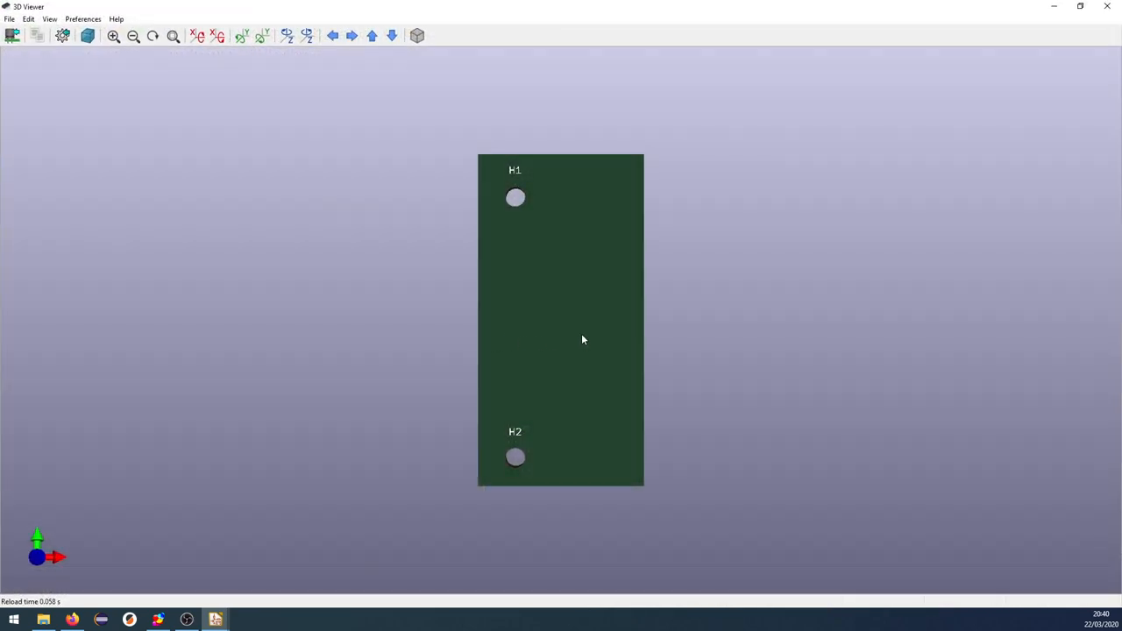
pyautogui.moveTo(561, 320); pyautogui.dragTo(451, 237)
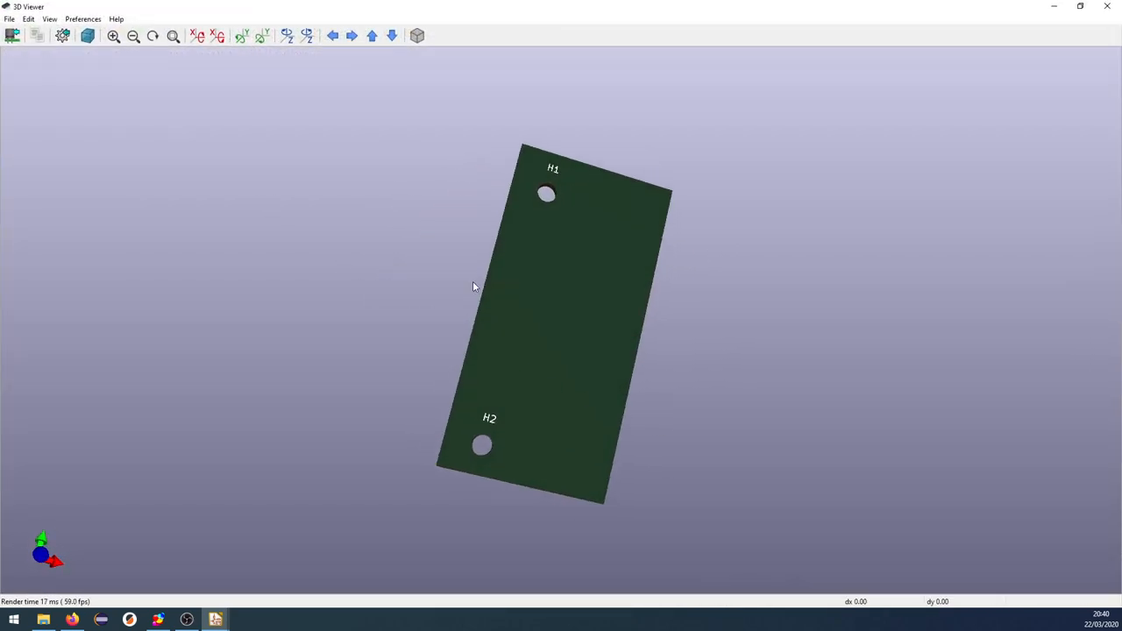
pyautogui.moveTo(473, 287); pyautogui.dragTo(510, 391)
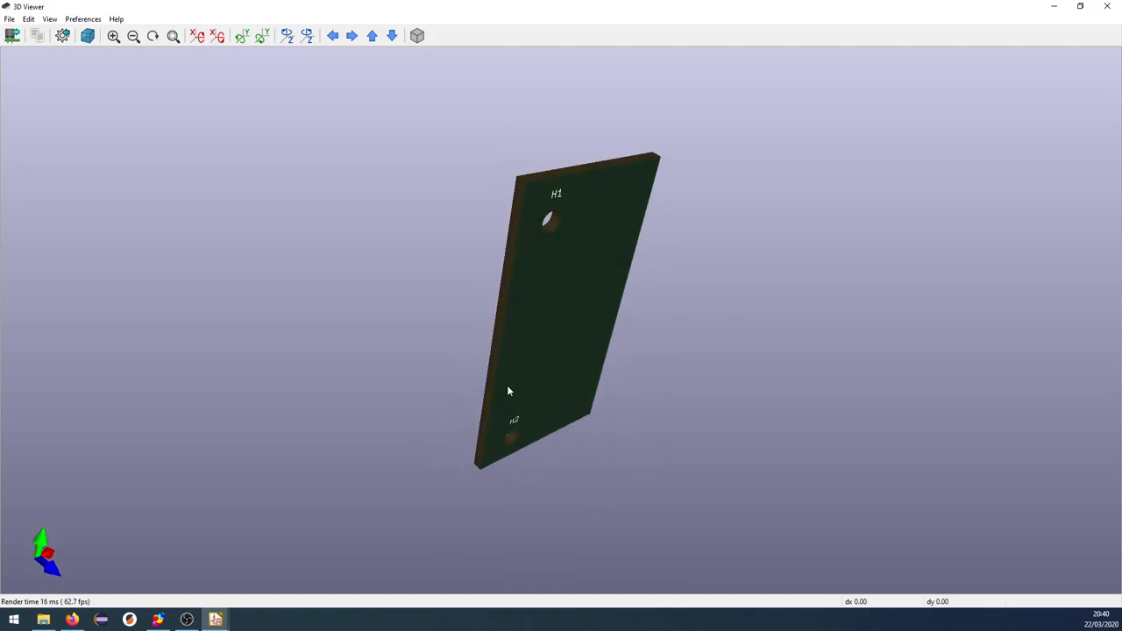
pyautogui.click(215, 620)
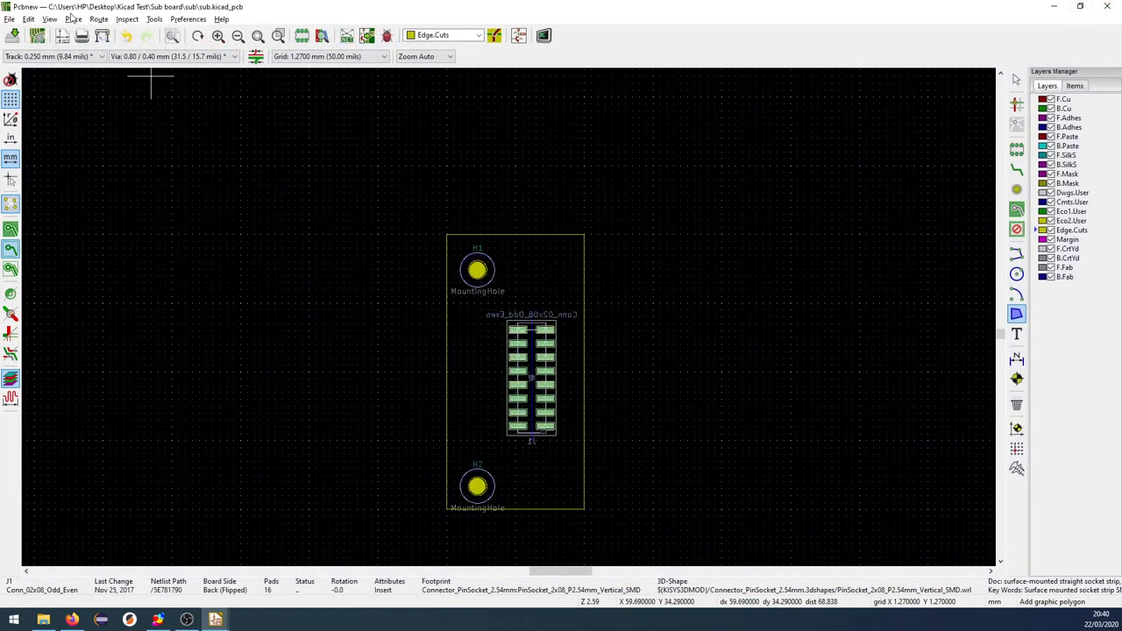
# Export the sub board from KiCad as sub.step, keeping drill and plot origin
pyautogui.click(9, 18)
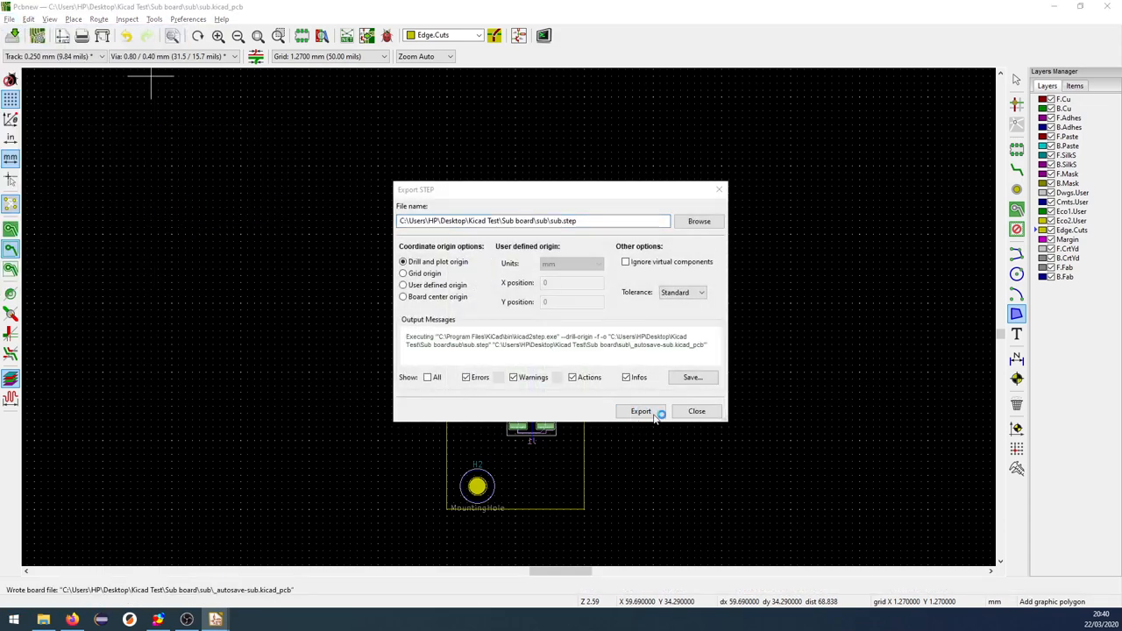
pyautogui.click(697, 411)
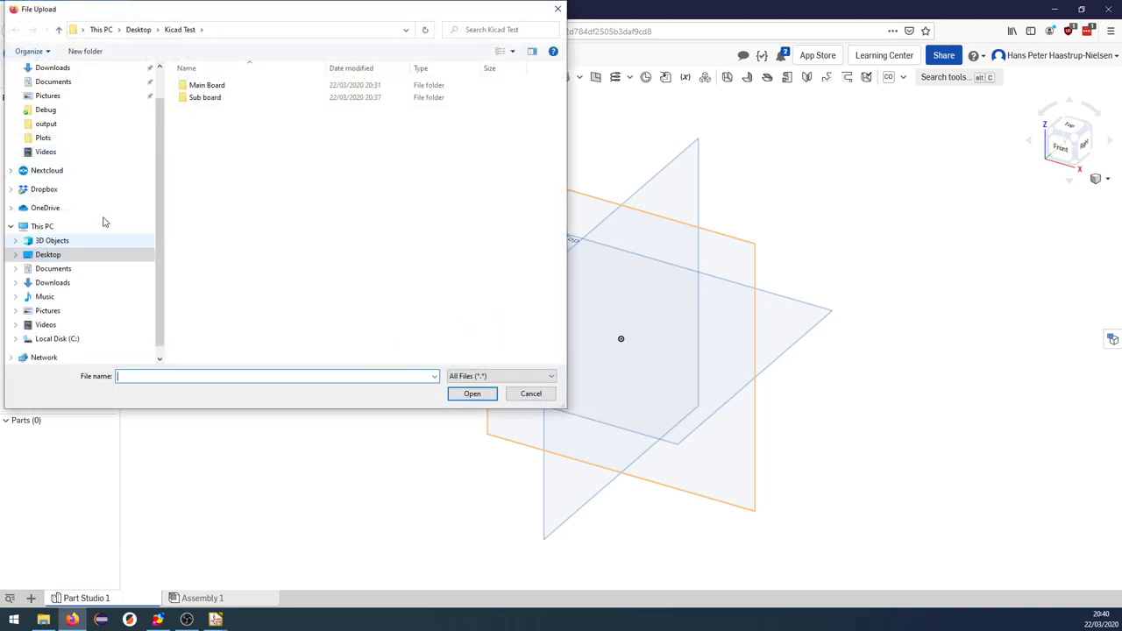
# Upload main.step from the Main Board folder, then sub.step, into the KiCAD Test document
pyautogui.doubleClick(207, 84)
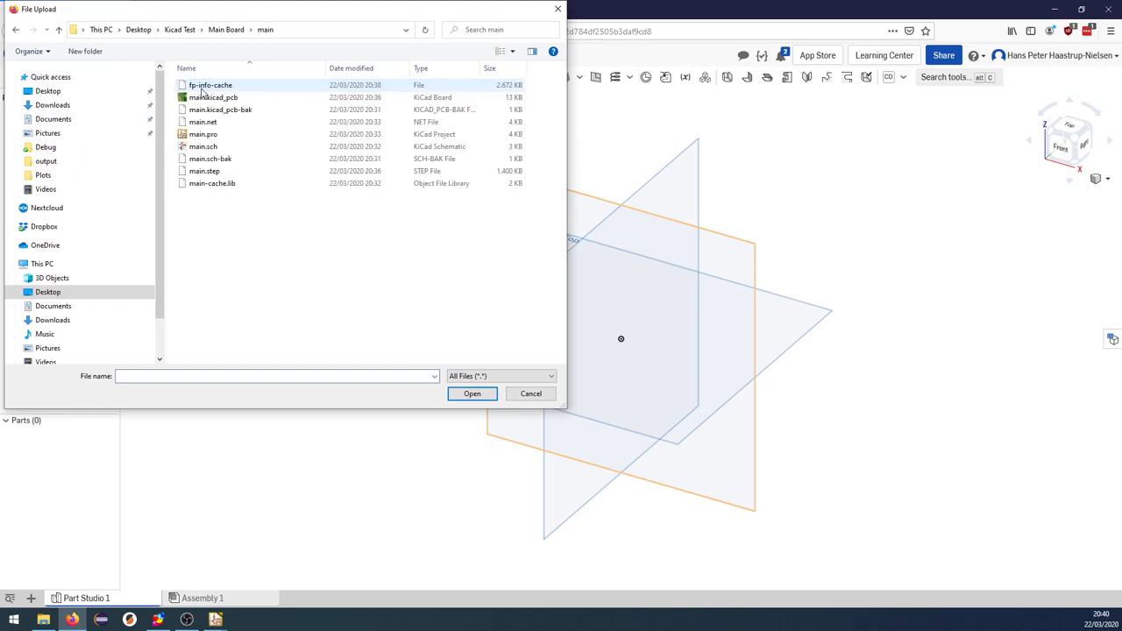
pyautogui.click(204, 171)
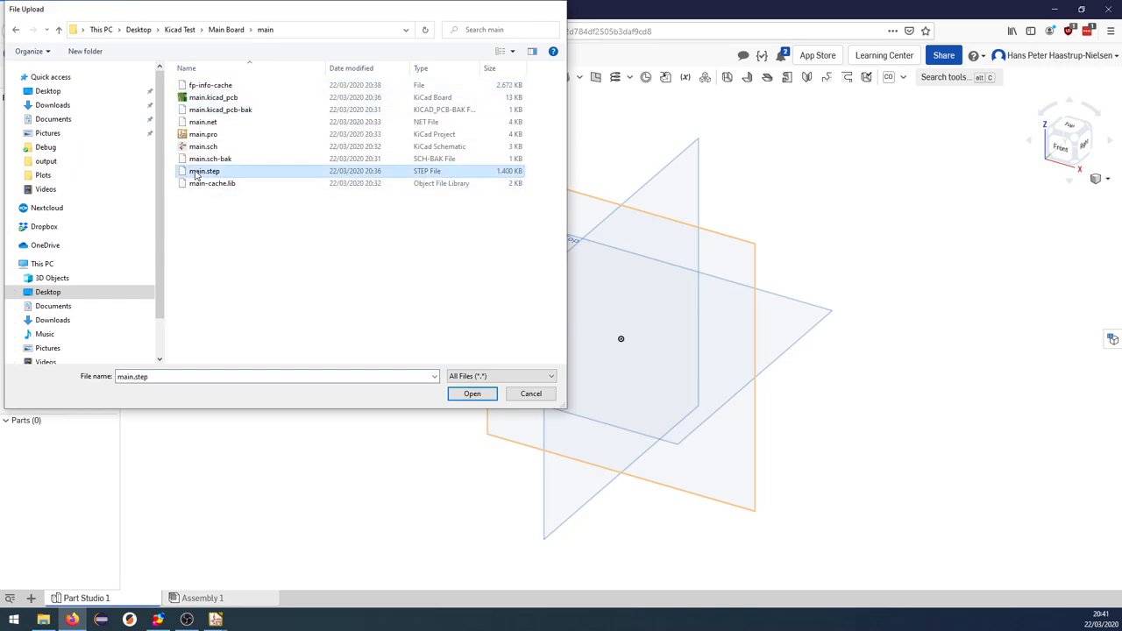
pyautogui.click(472, 393)
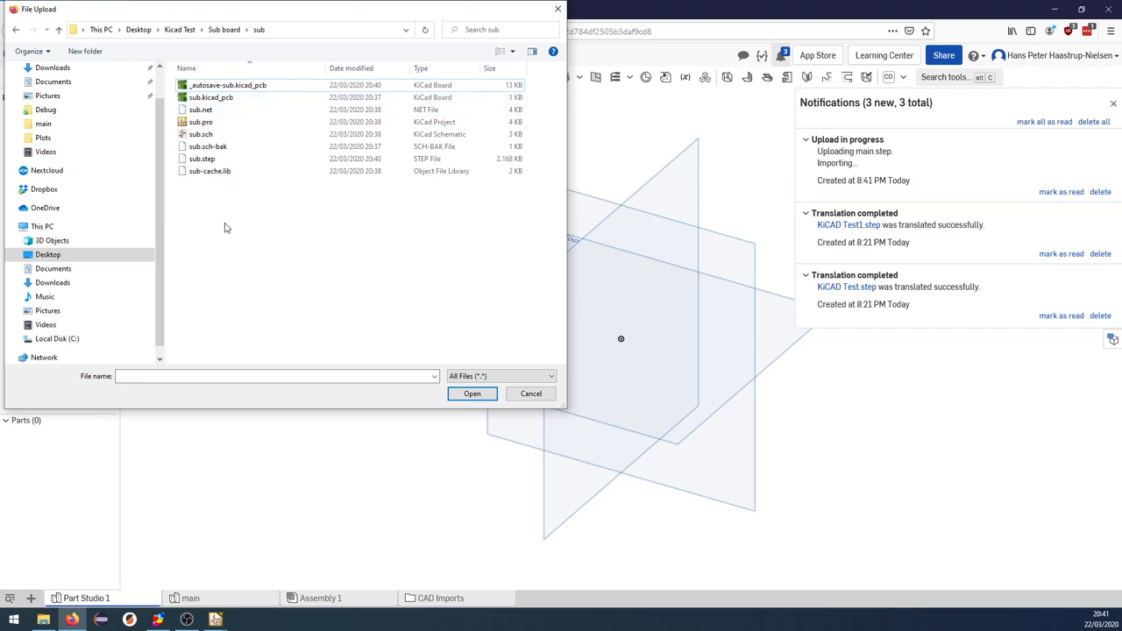
pyautogui.click(202, 158)
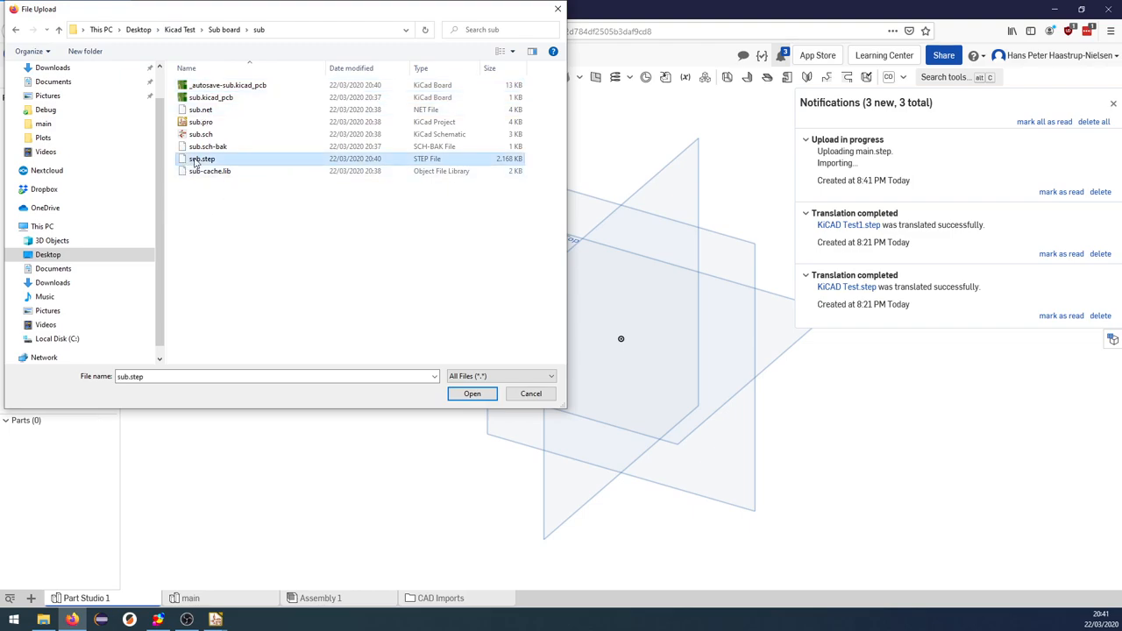
pyautogui.click(472, 393)
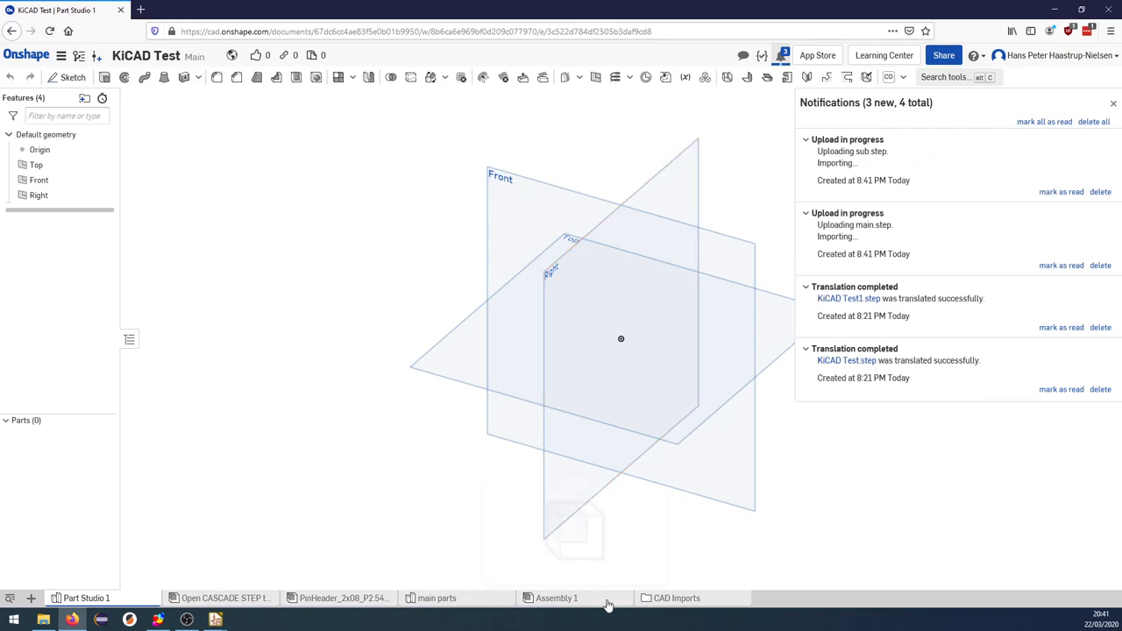
# Insert the imported board assemblies into Assembly 1 from the Assemblies list
pyautogui.click(557, 598)
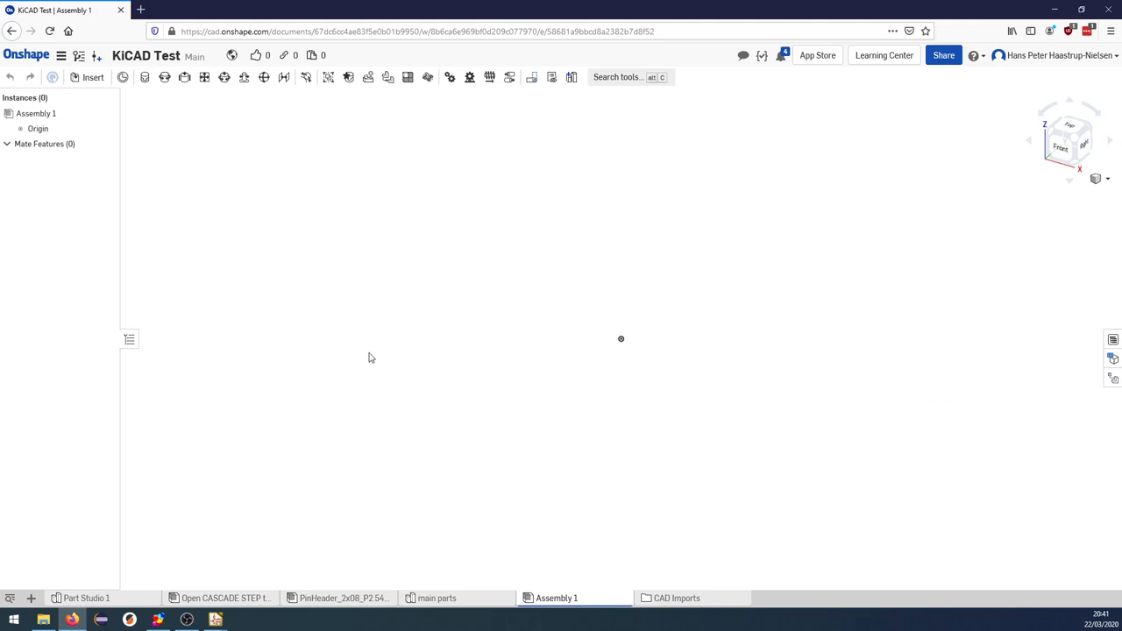
pyautogui.click(92, 78)
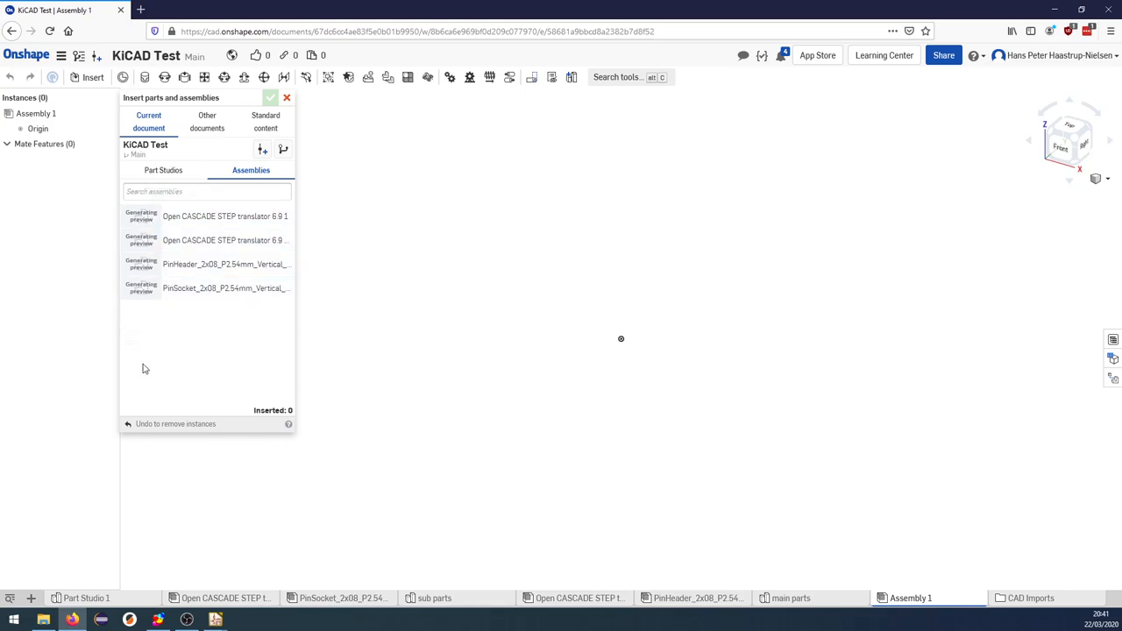
pyautogui.click(163, 170)
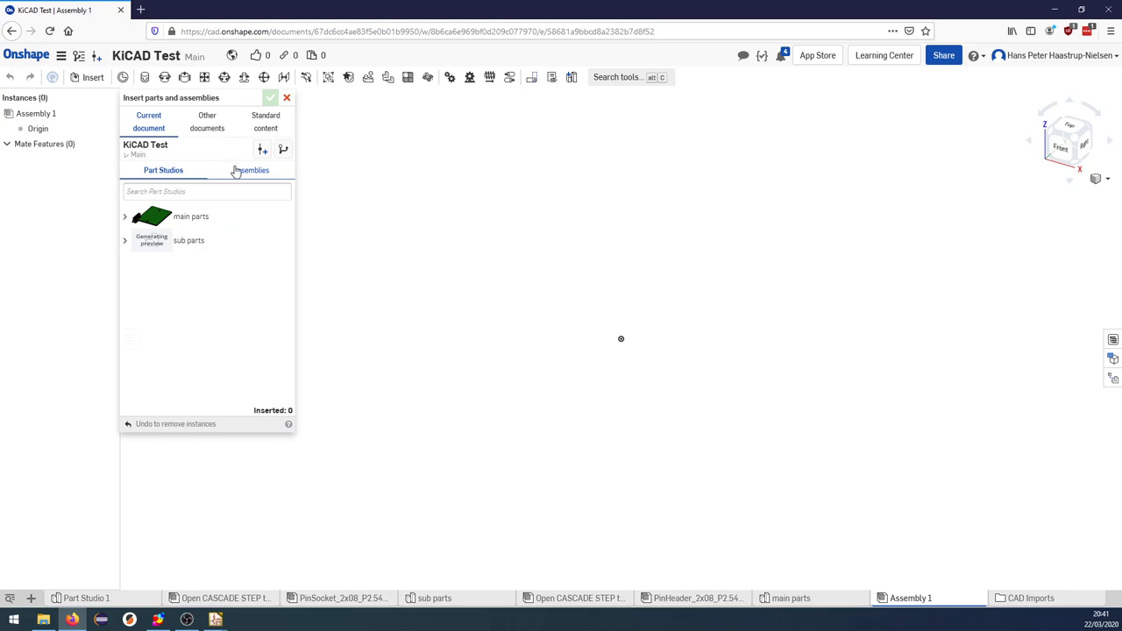
pyautogui.click(250, 170)
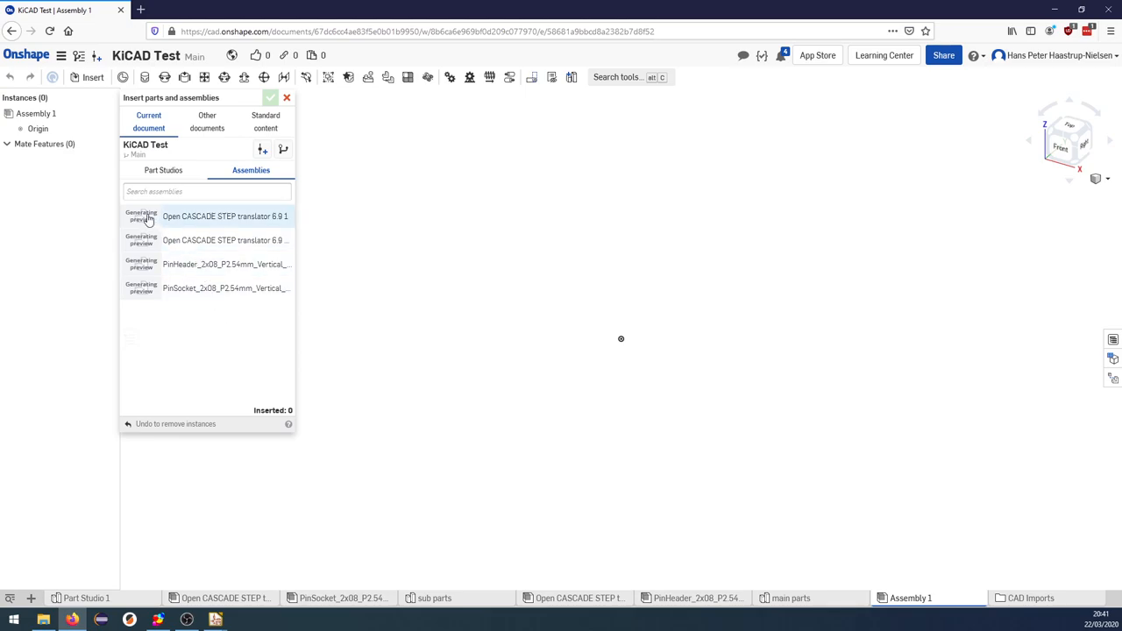
pyautogui.click(224, 217)
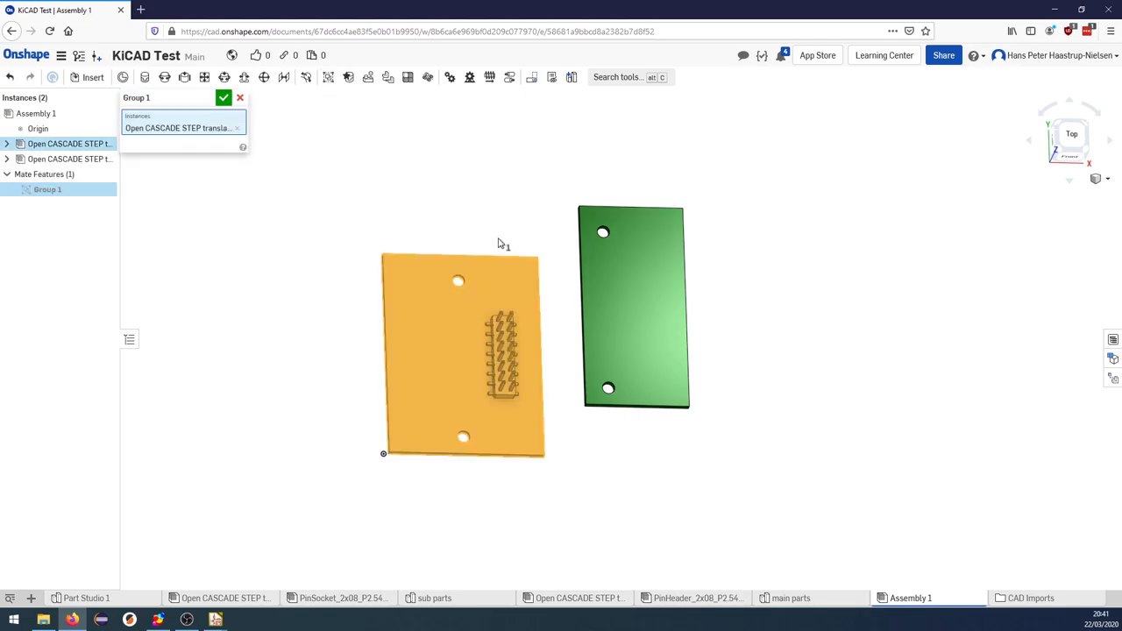
# Create group features so each board's parts move as one unit
pyautogui.click(224, 97)
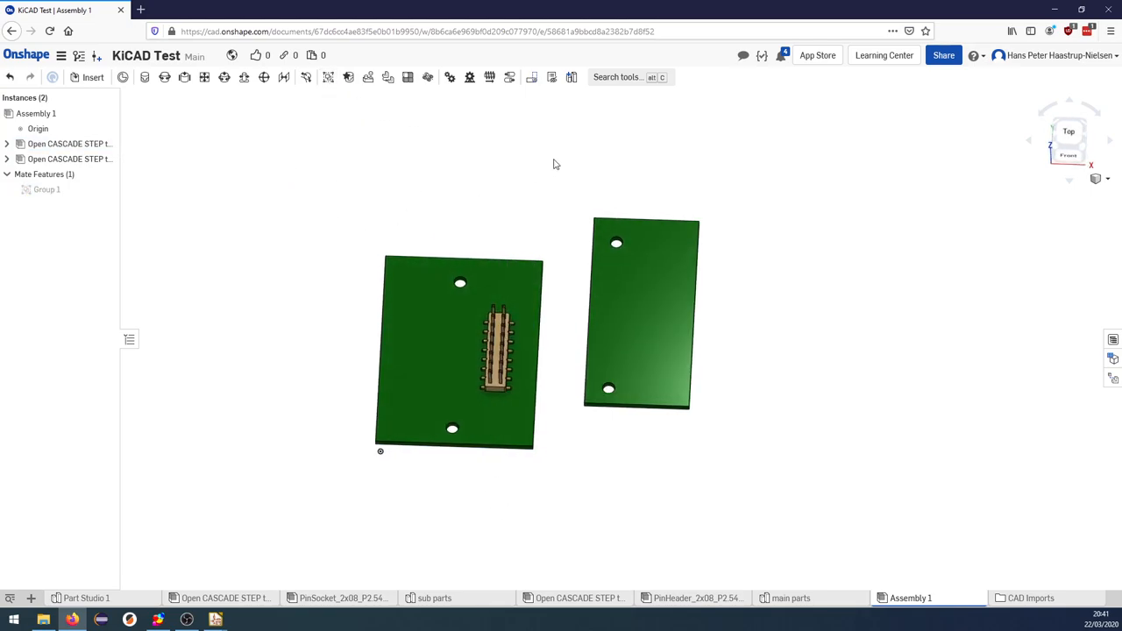
pyautogui.click(647, 313)
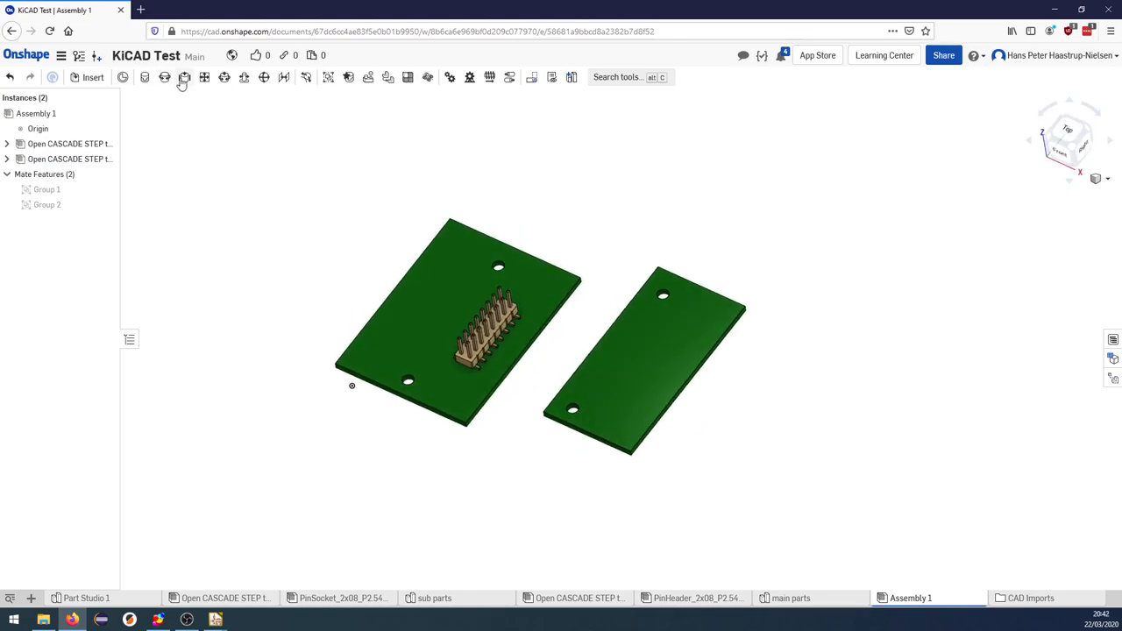
pyautogui.moveTo(184, 77)
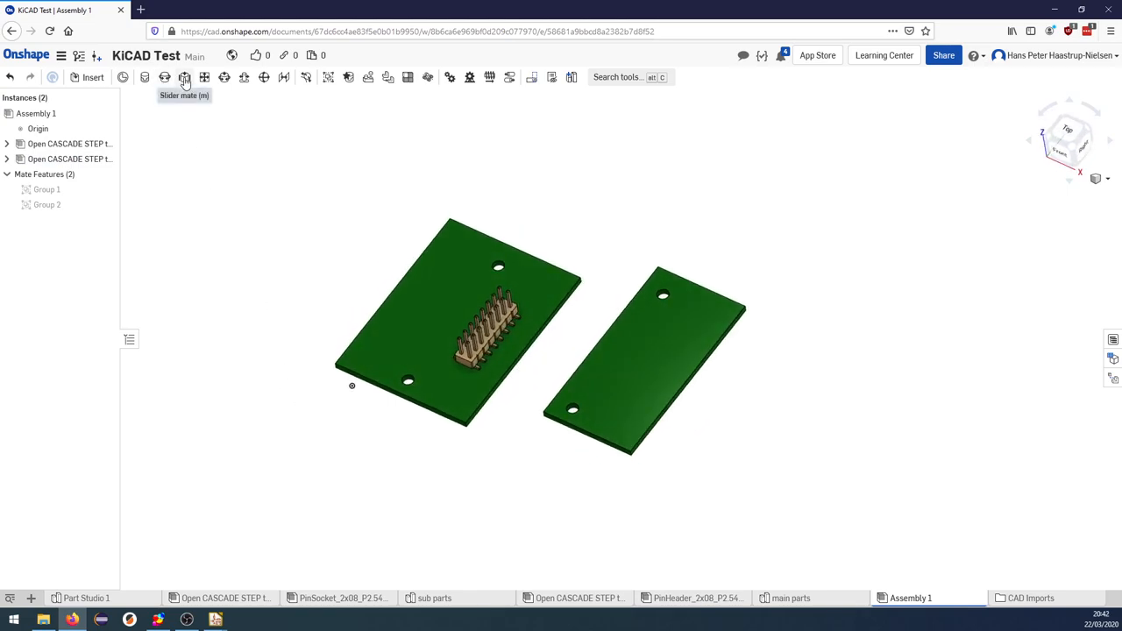
# Slider-mate the boards at the mounting hole connector, then orbit to check the header in the socket
pyautogui.click(184, 78)
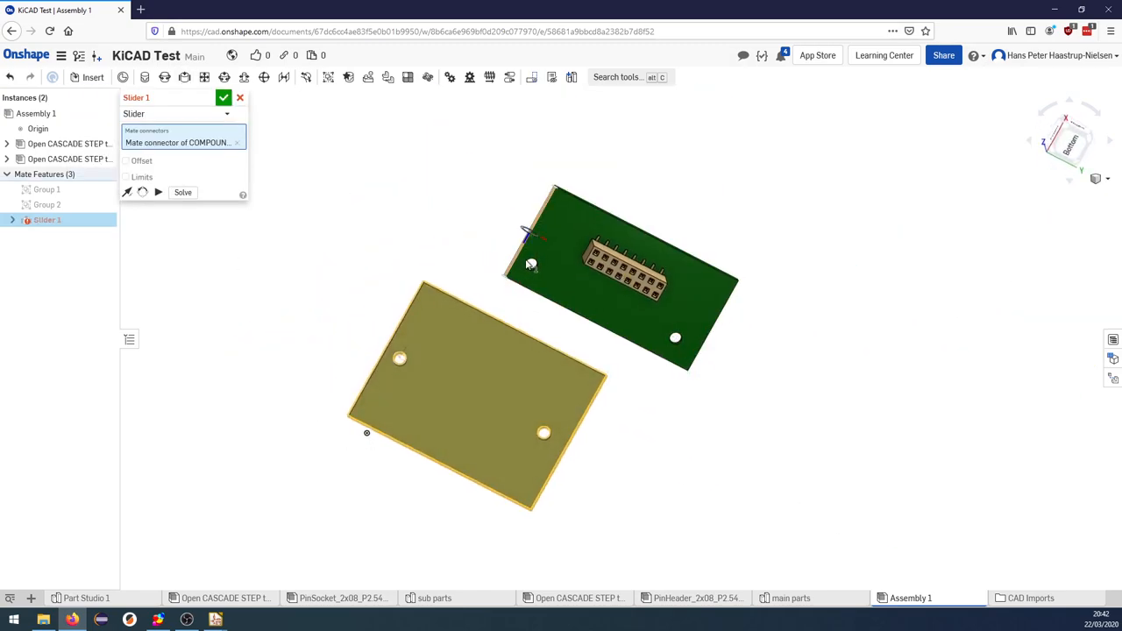
pyautogui.scroll(3)
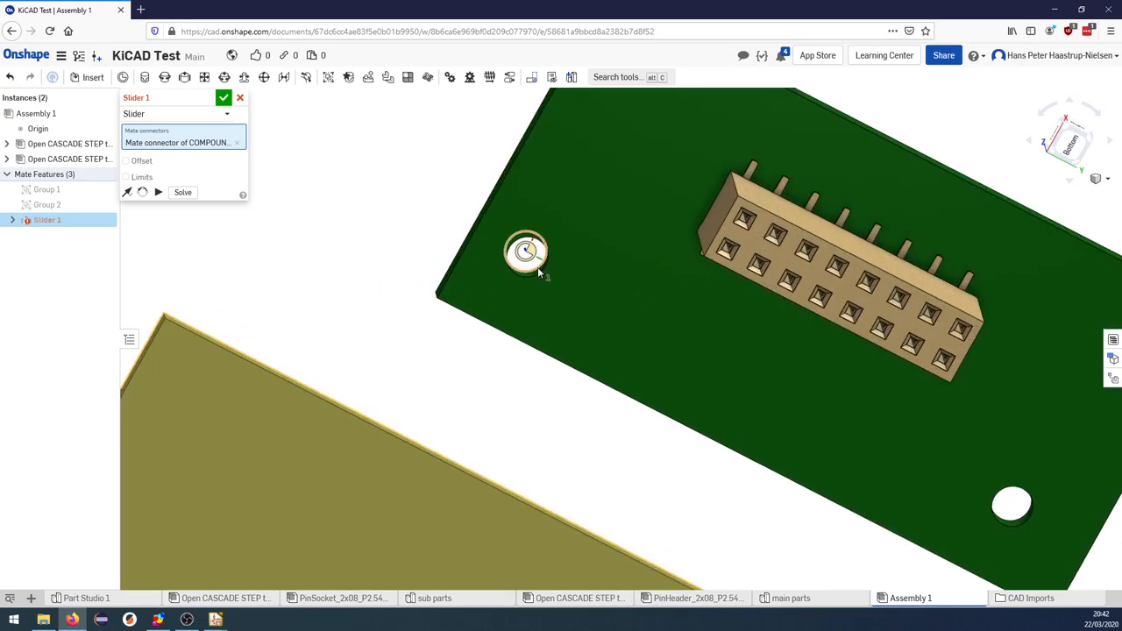
pyautogui.click(223, 97)
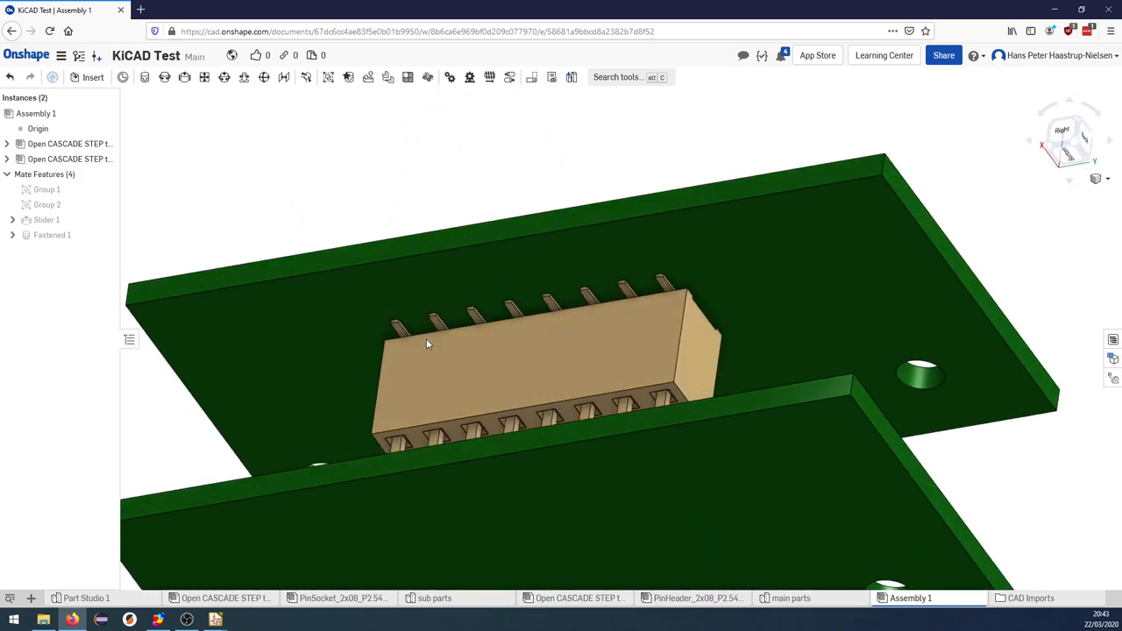
pyautogui.moveTo(428, 343); pyautogui.dragTo(599, 406)
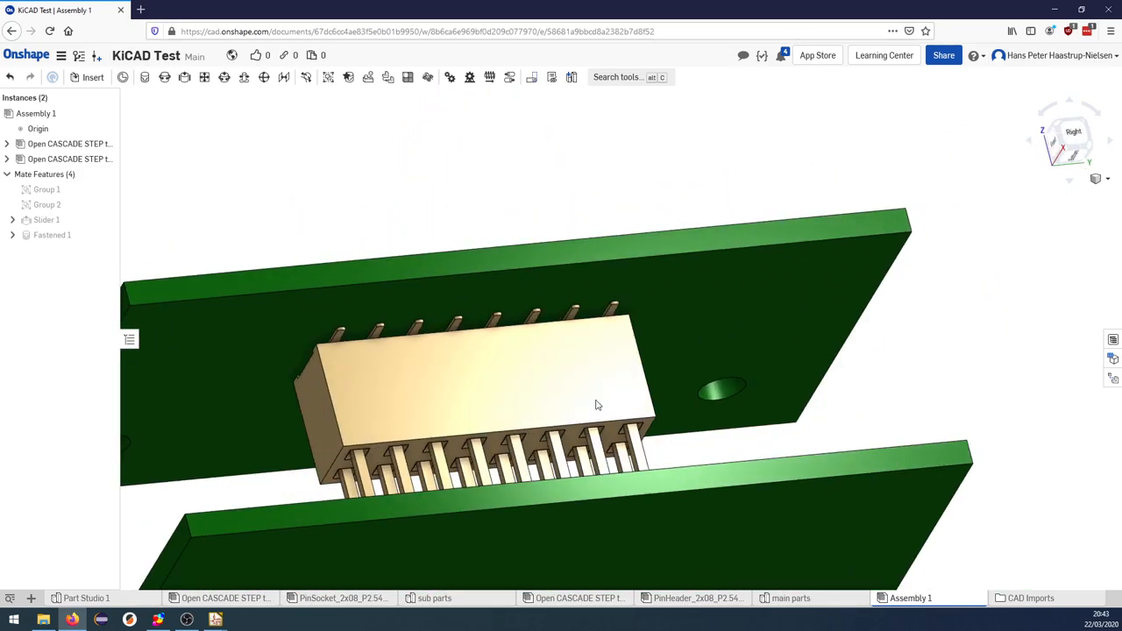